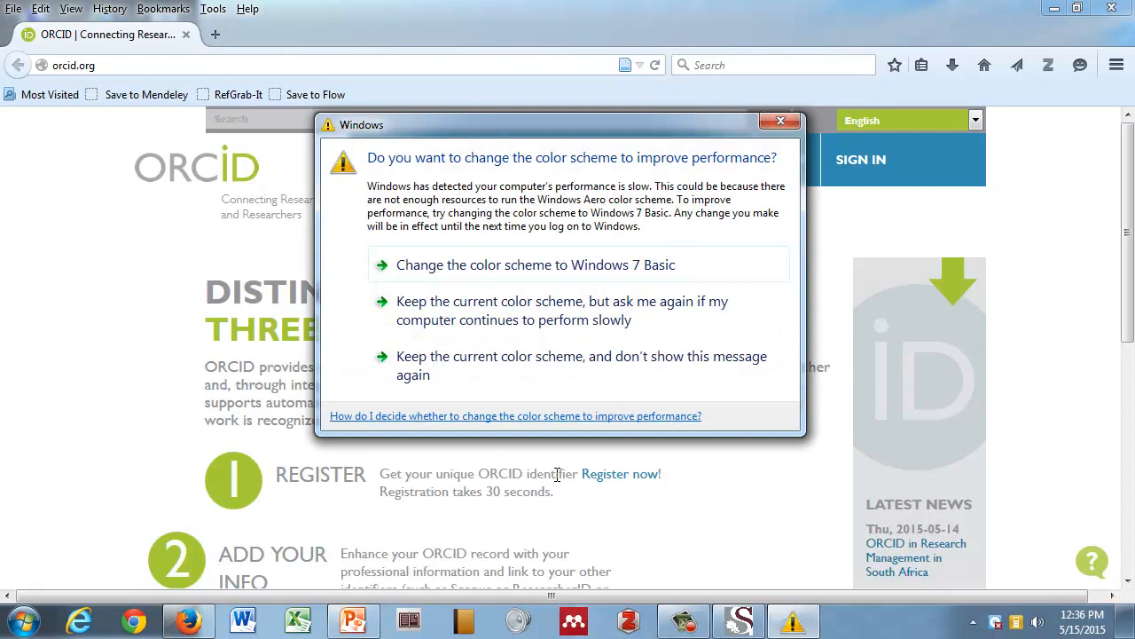
# Dismiss the Windows colour-scheme prompt so the ORCID homepage is fully visible.
pyautogui.click(781, 120)
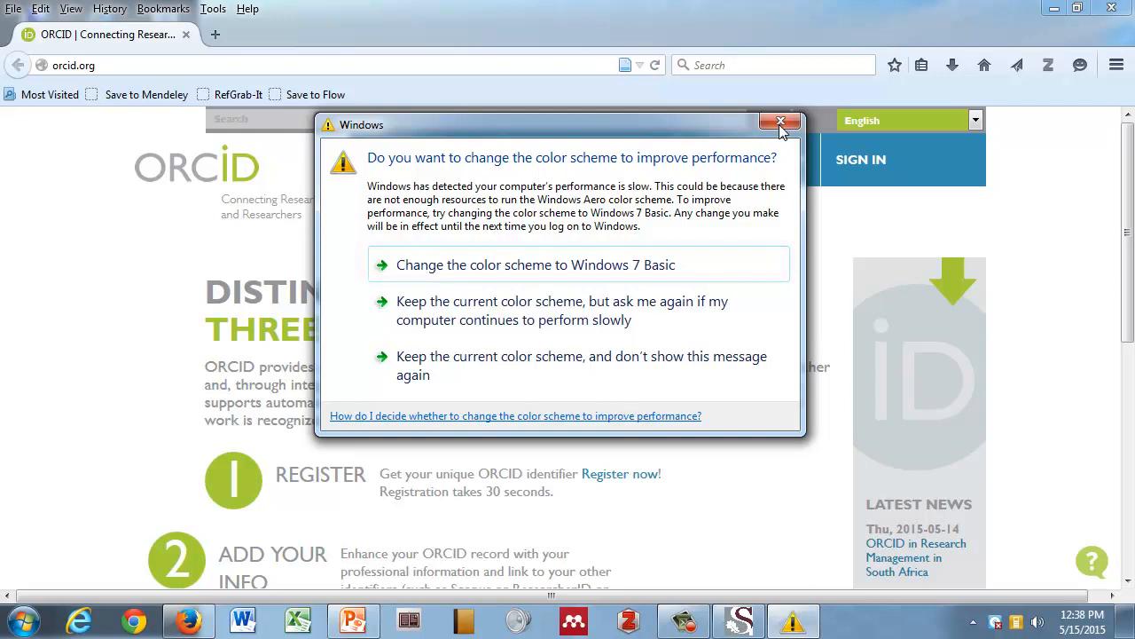
pyautogui.click(781, 120)
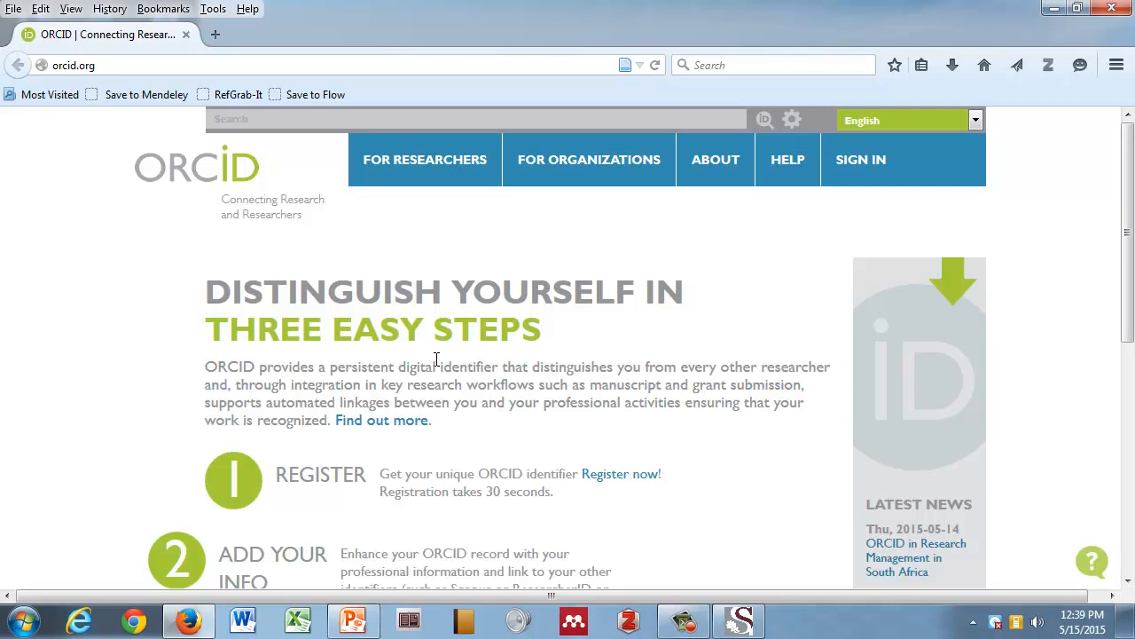
pyautogui.moveTo(861, 160)
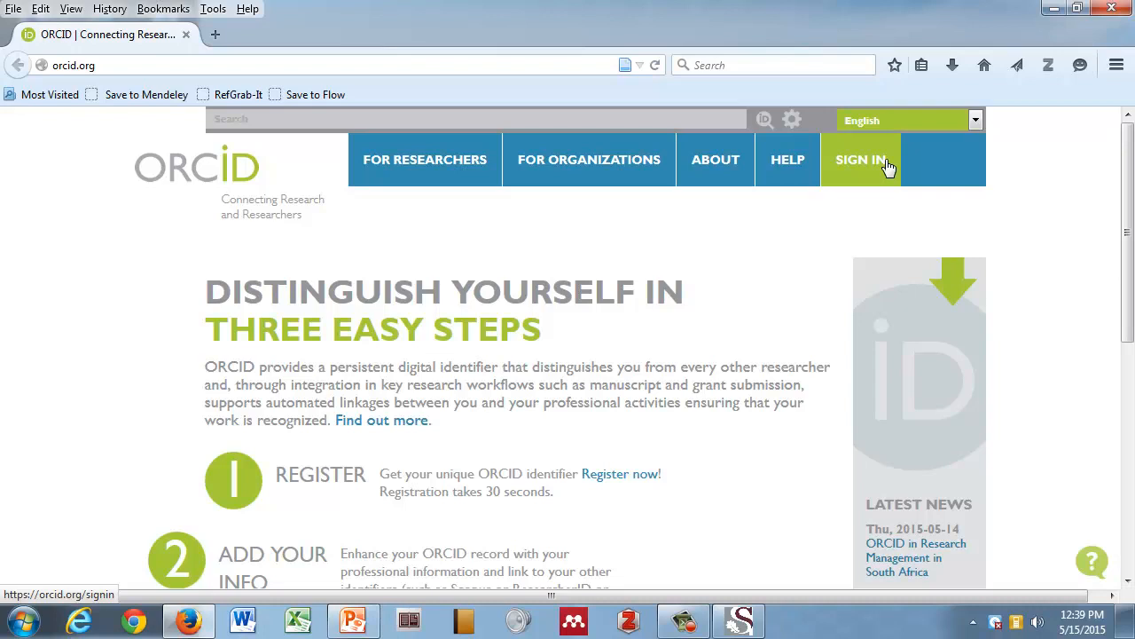
# Go to the ORCID sign-in page from the top navigation bar.
pyautogui.click(860, 160)
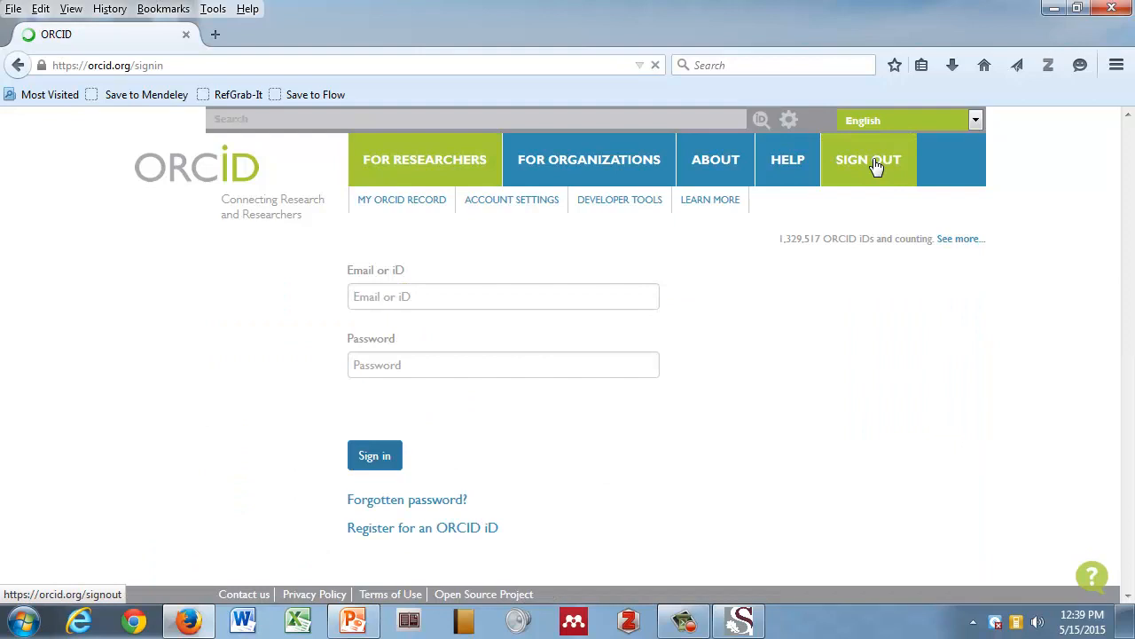
pyautogui.moveTo(376, 526)
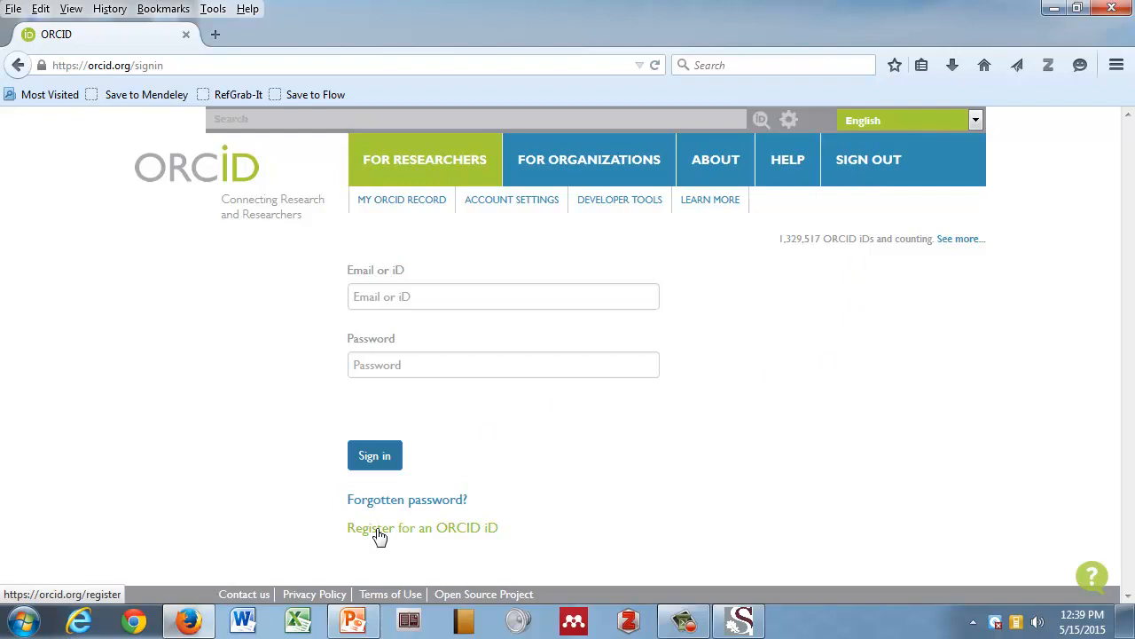
# Bring up the 'Register for an ORCID iD' form with its empty name, email and password fields.
pyautogui.click(422, 527)
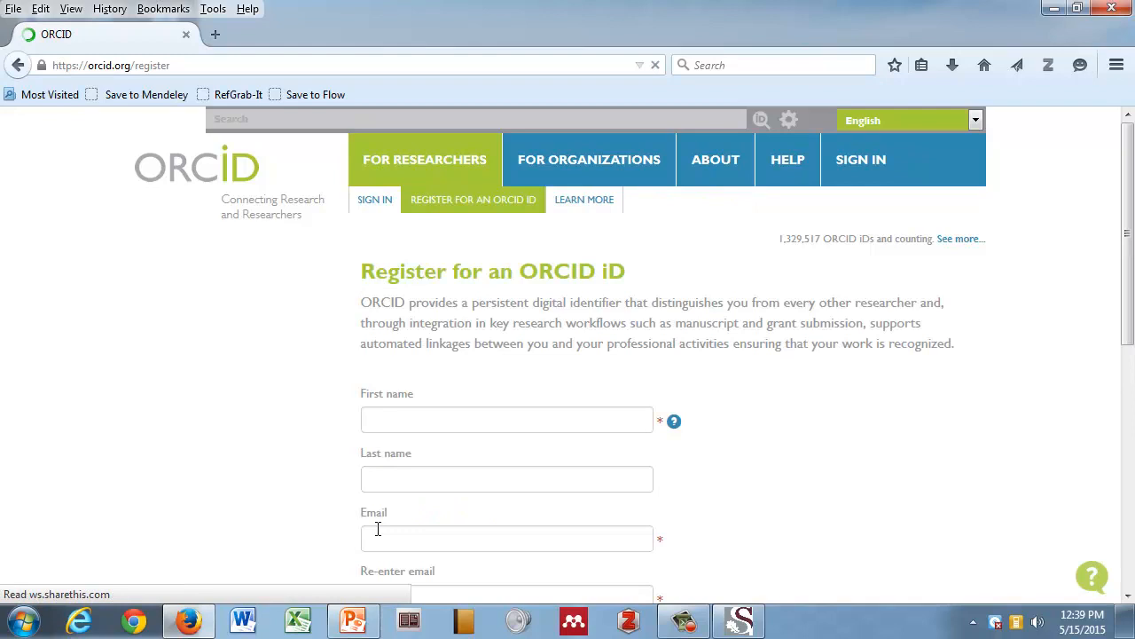
pyautogui.scroll(-3)
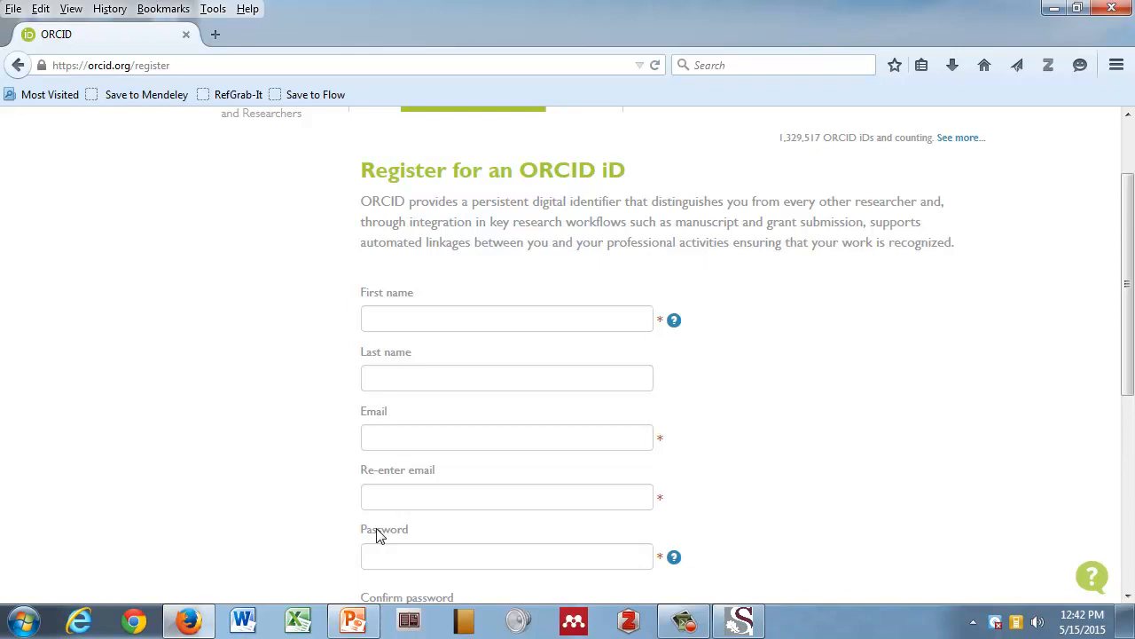
pyautogui.scroll(-3)
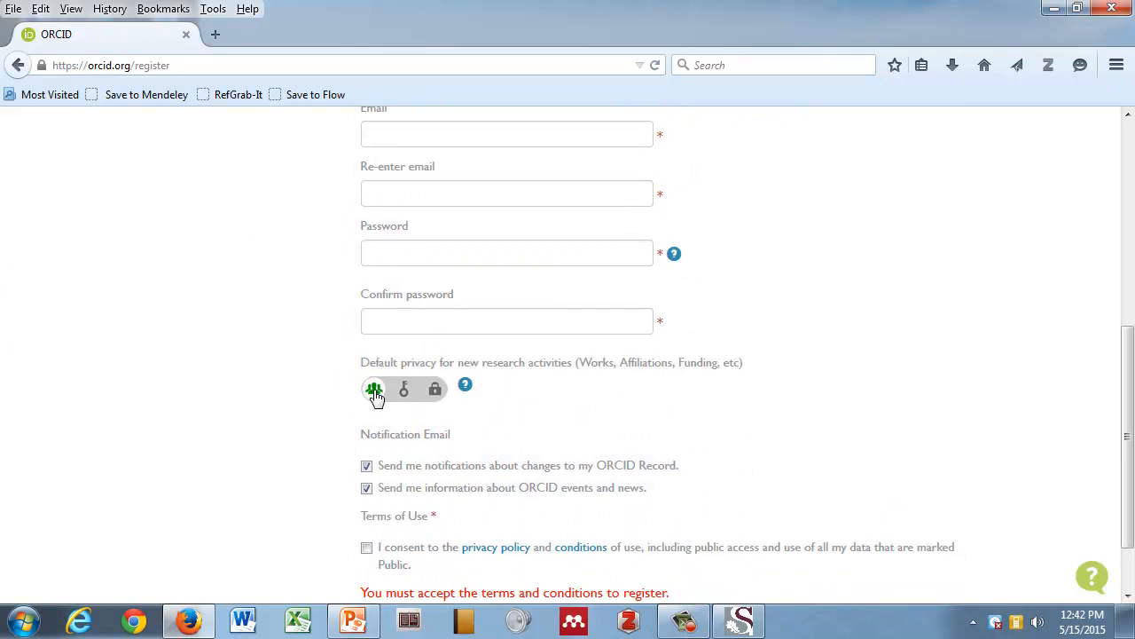
pyautogui.click(434, 390)
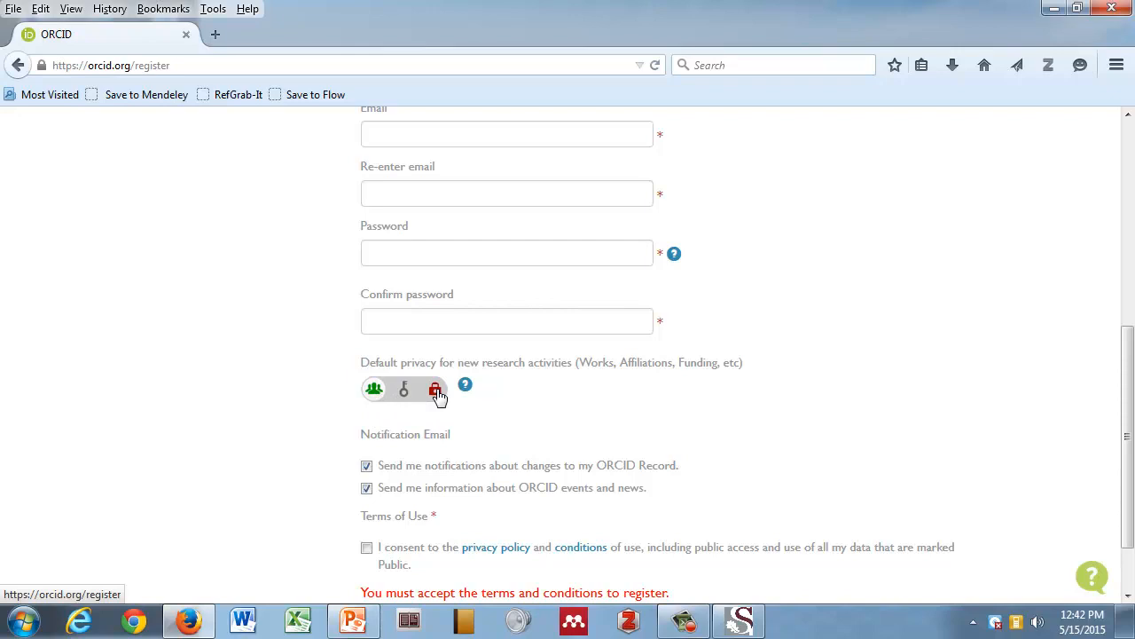
pyautogui.click(465, 385)
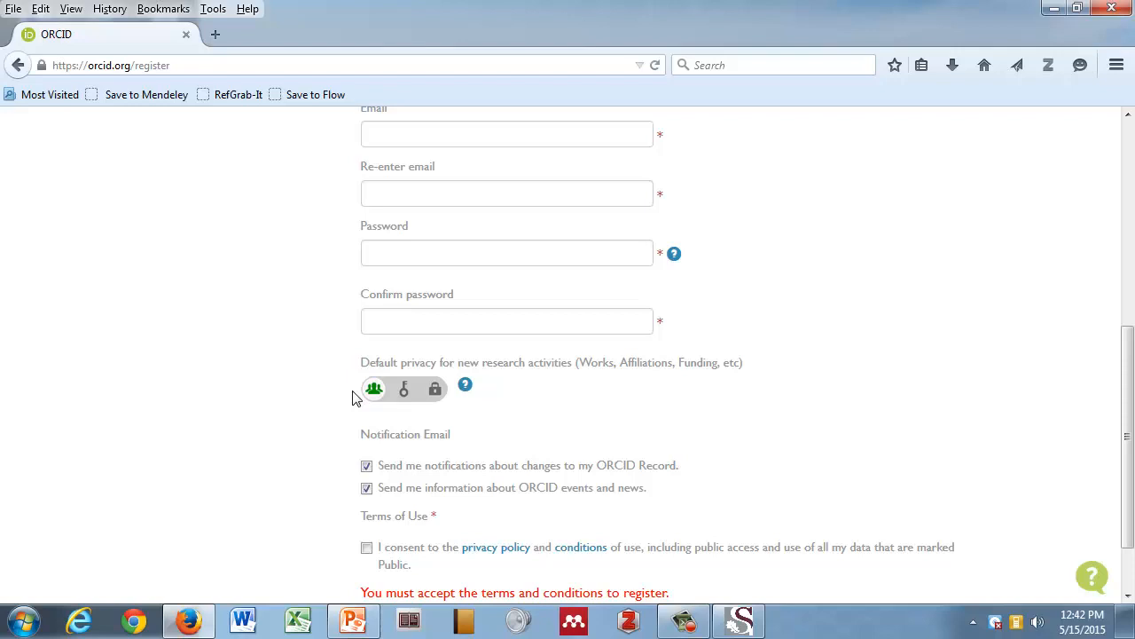
pyautogui.scroll(-3)
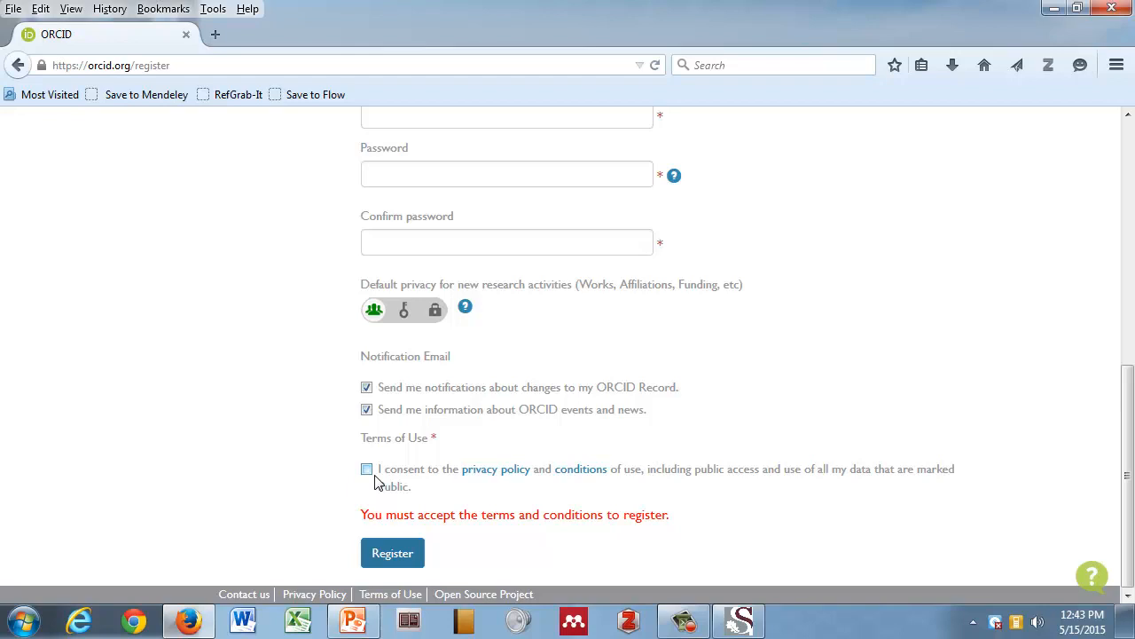
pyautogui.moveTo(392, 554)
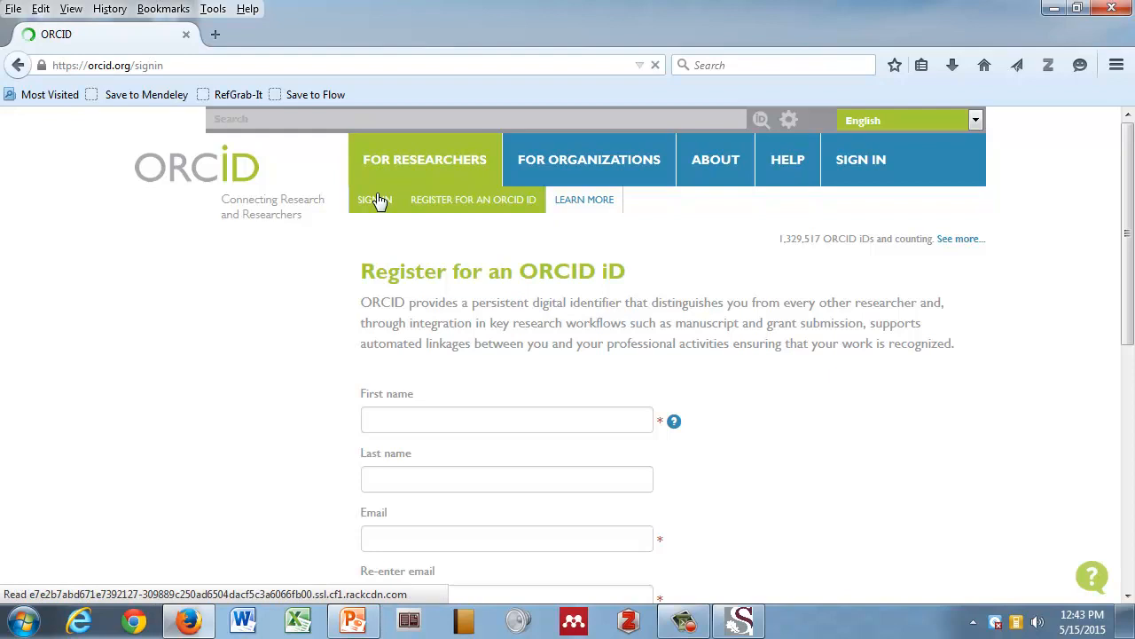
# Sign in with the account email and password, landing on Laurel L Haak's ORCID record.
pyautogui.click(374, 199)
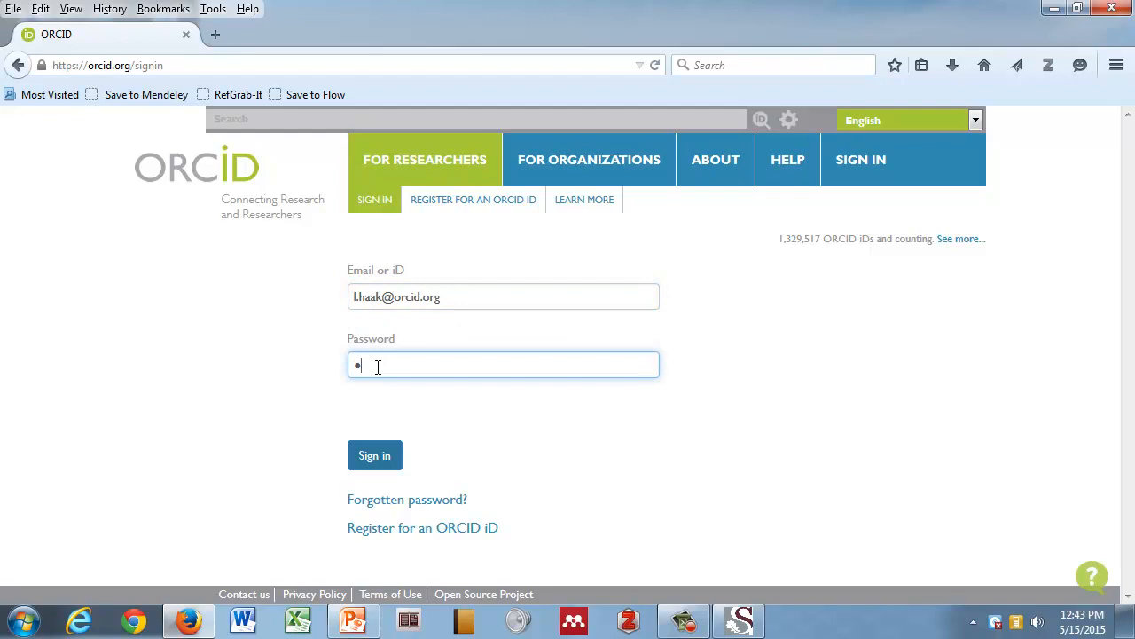
pyautogui.write('•')
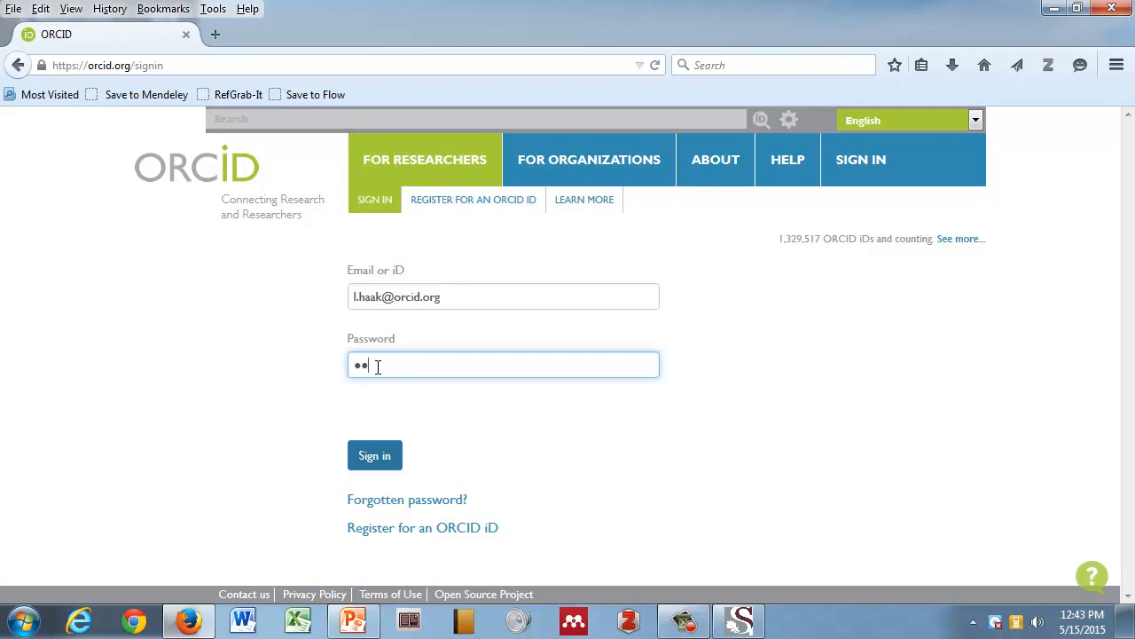
pyautogui.click(374, 454)
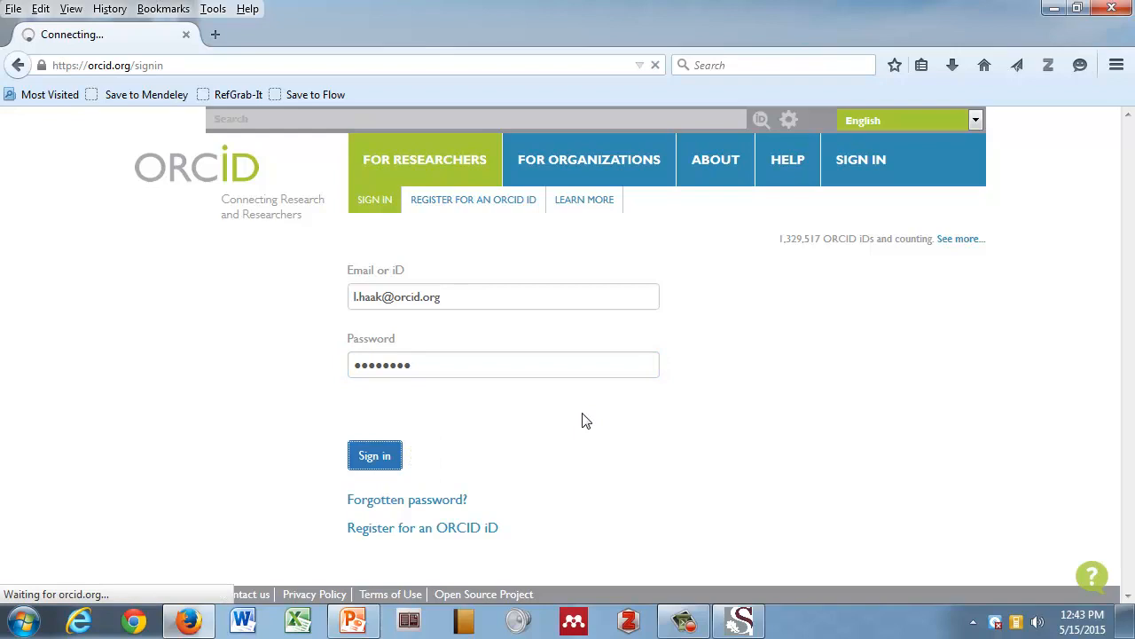
pyautogui.click(374, 454)
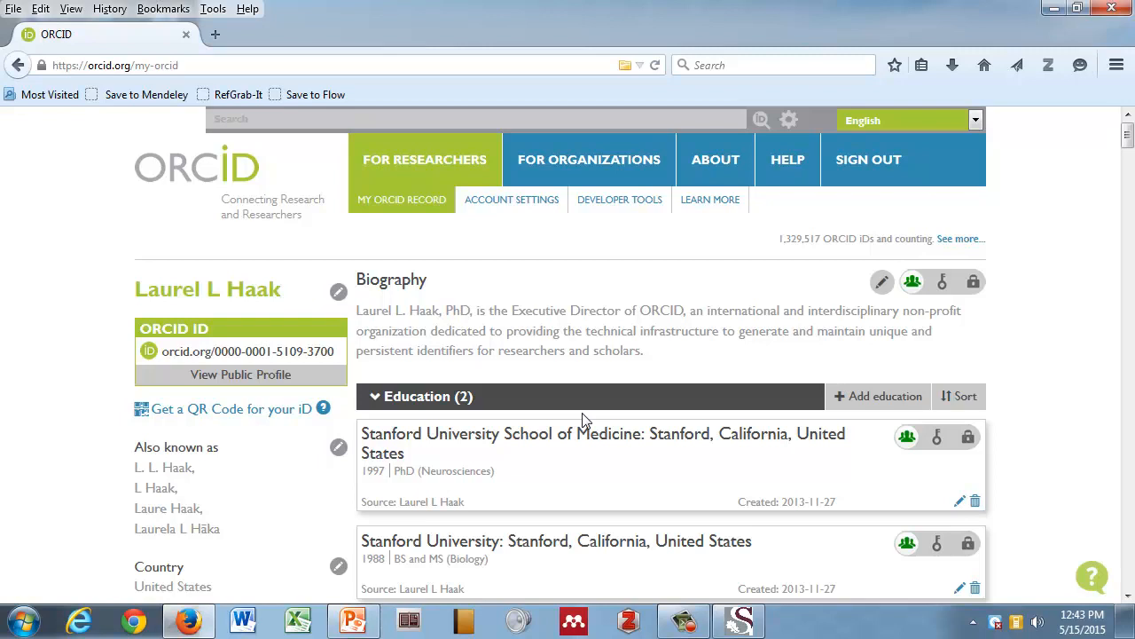
pyautogui.moveTo(557, 284)
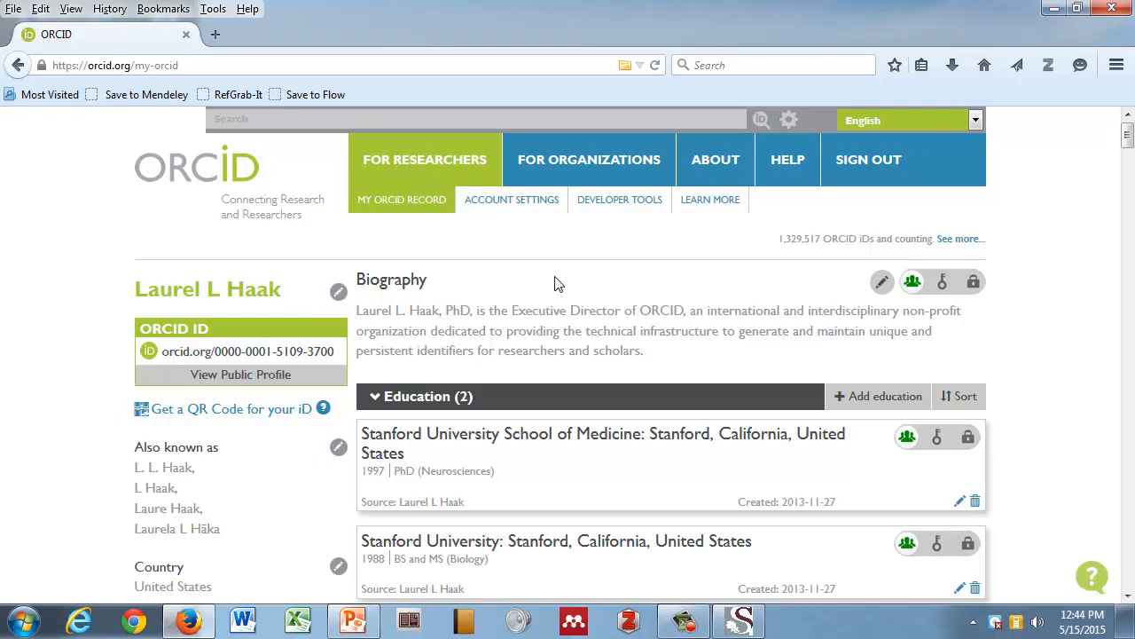
pyautogui.moveTo(540, 346)
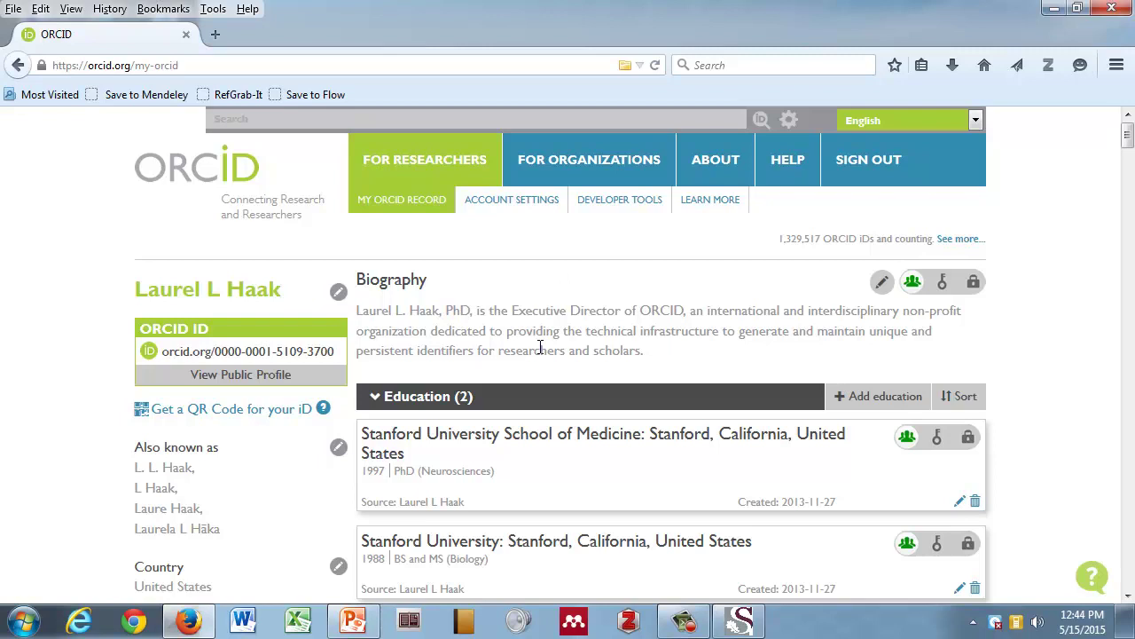
pyautogui.scroll(-3)
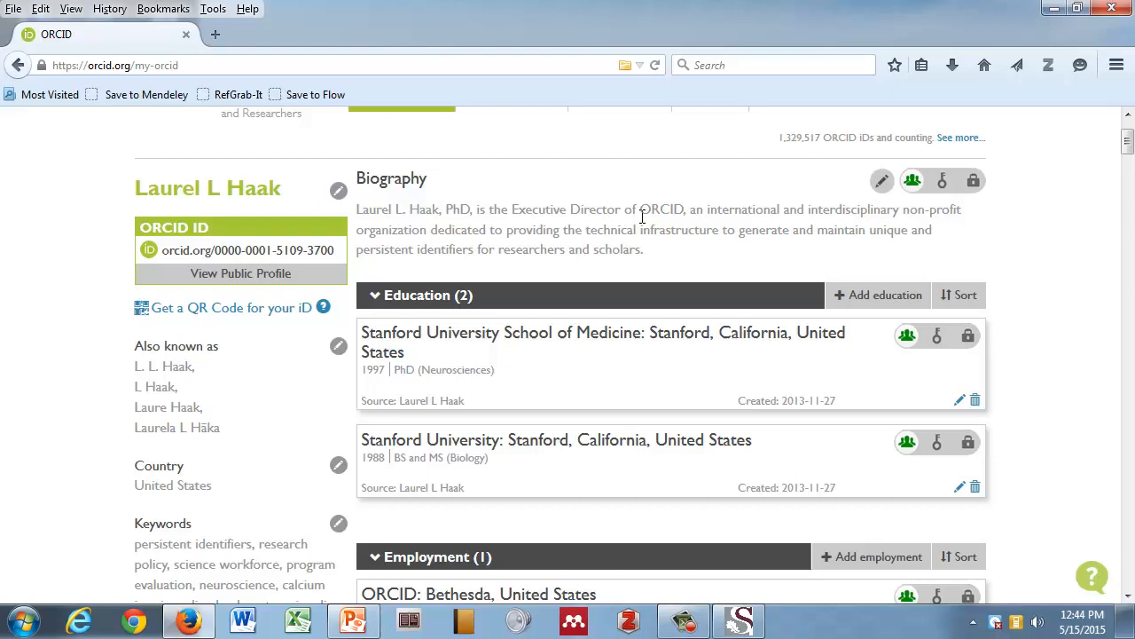
pyautogui.moveTo(316, 323)
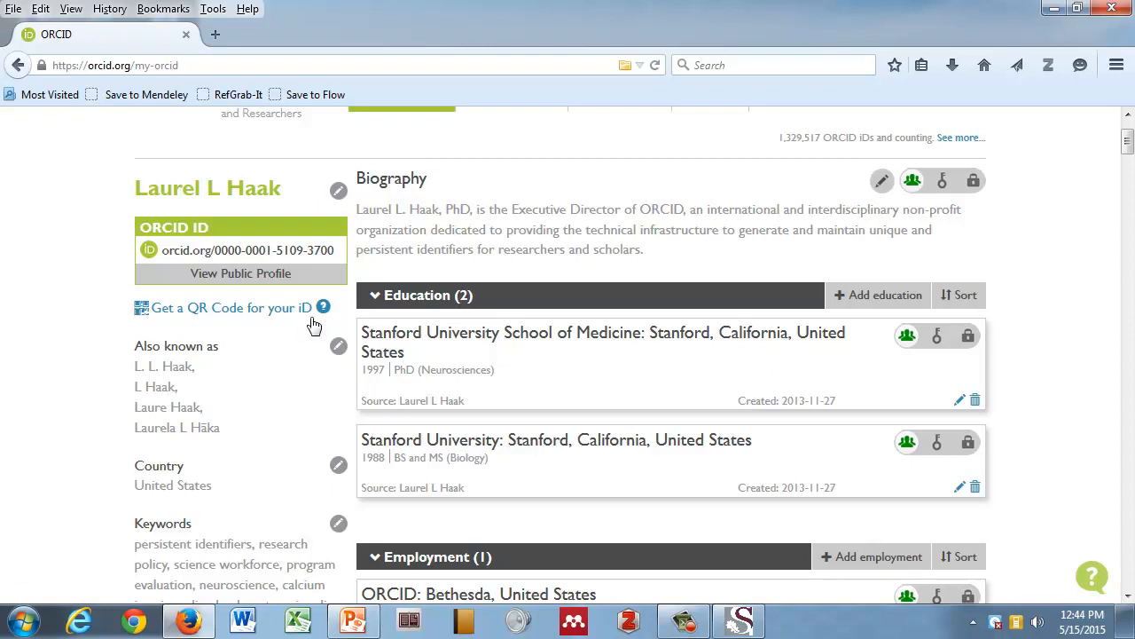
pyautogui.moveTo(298, 315)
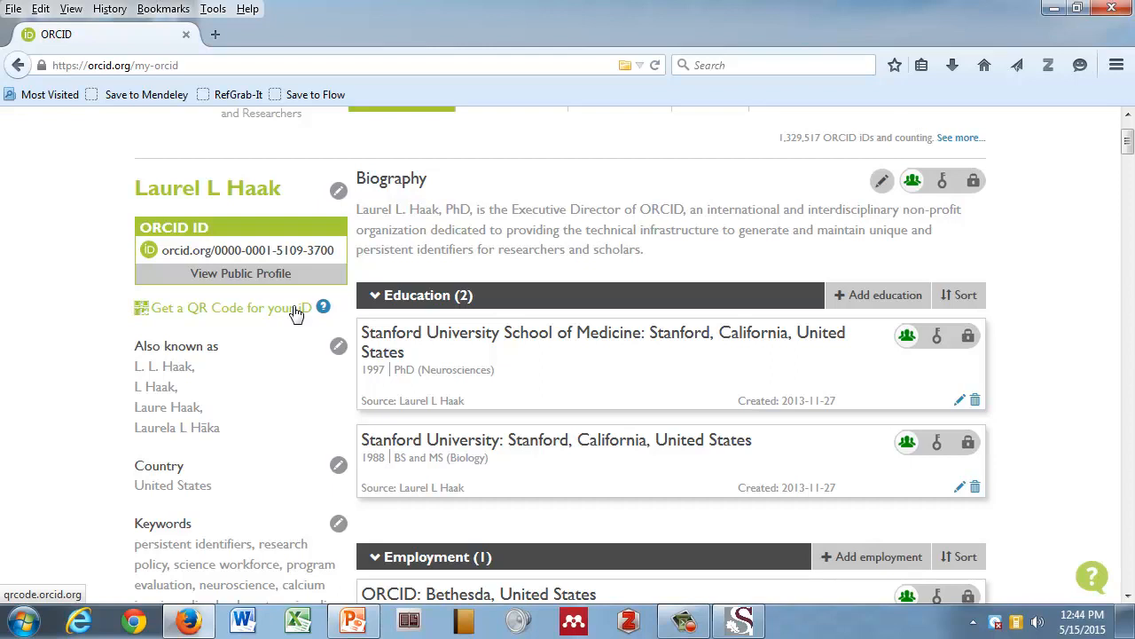
pyautogui.moveTo(242, 344)
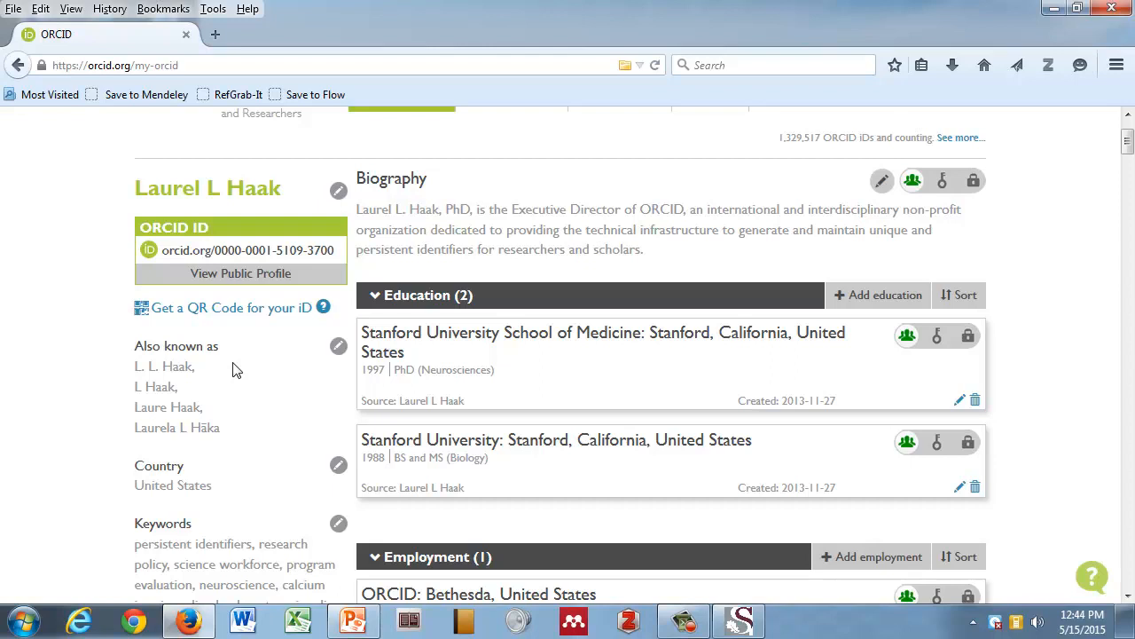
pyautogui.scroll(-3)
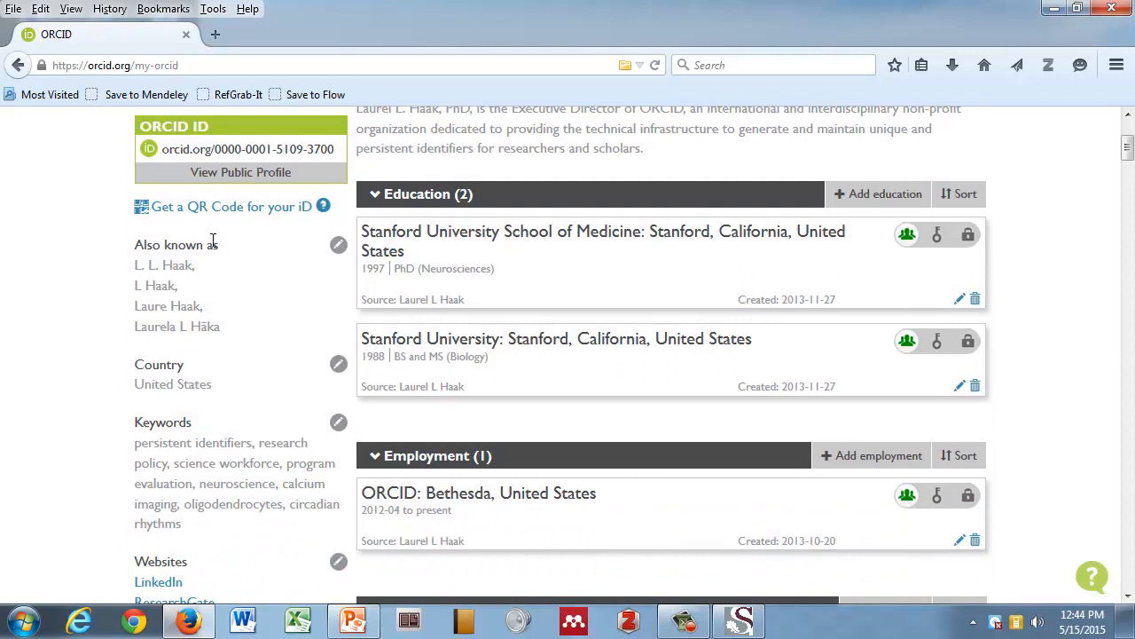
pyautogui.click(337, 245)
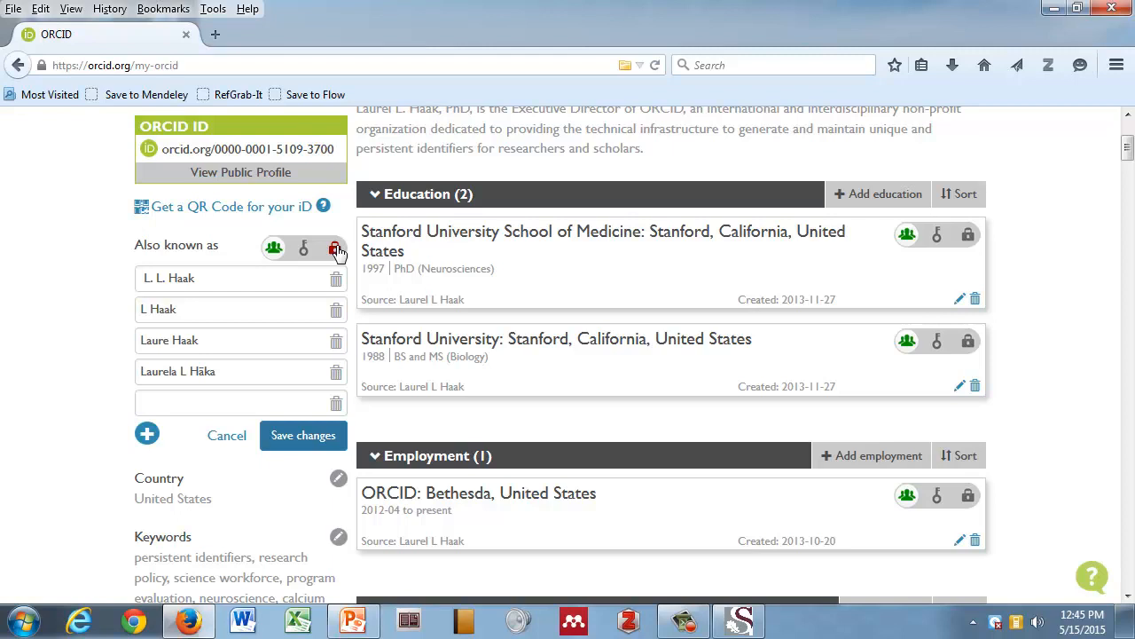
pyautogui.click(335, 248)
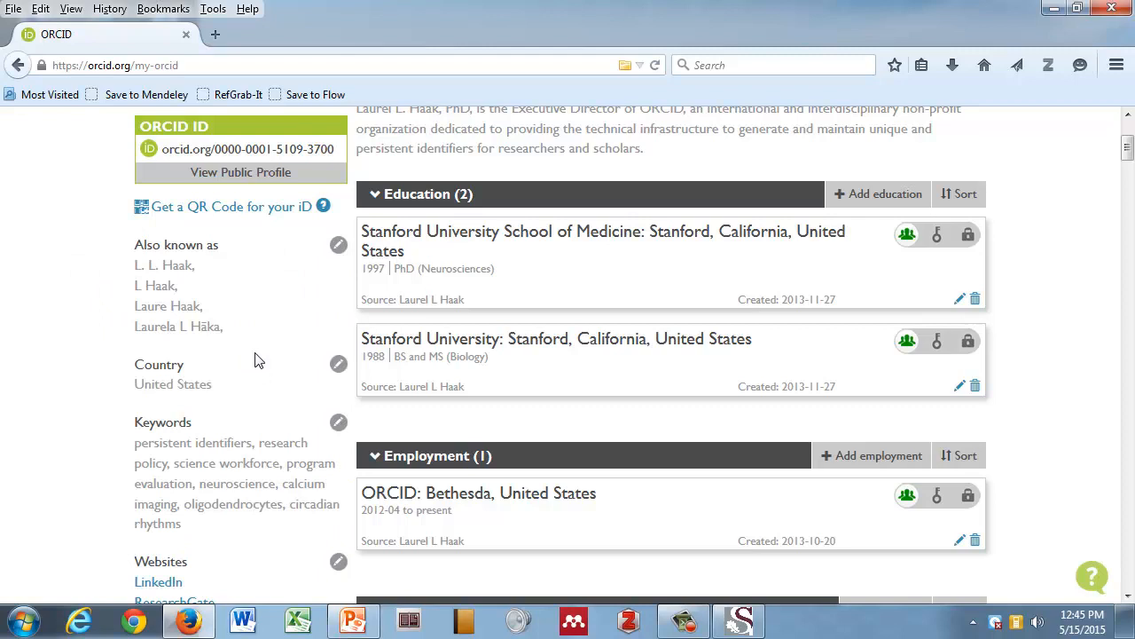
pyautogui.scroll(-3)
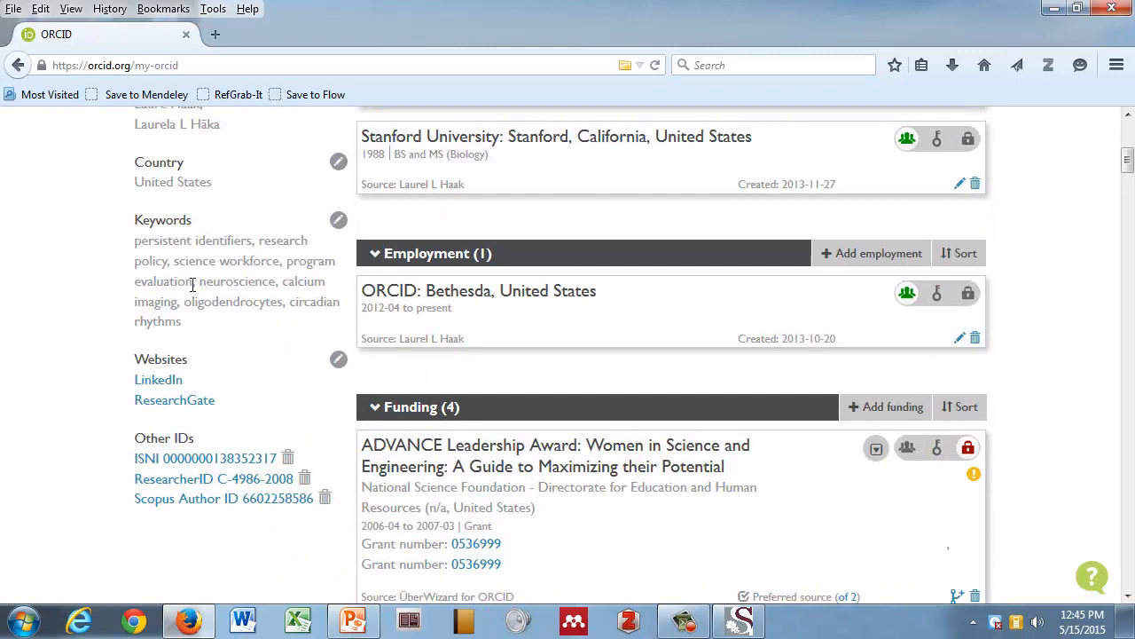
pyautogui.moveTo(158, 379)
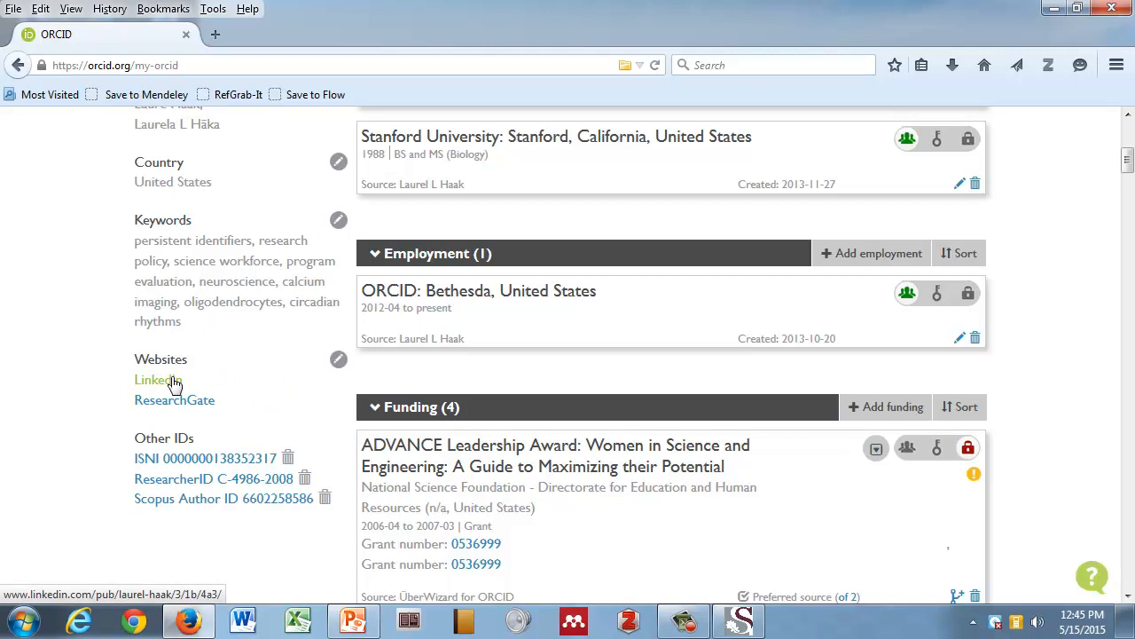
pyautogui.moveTo(173, 401)
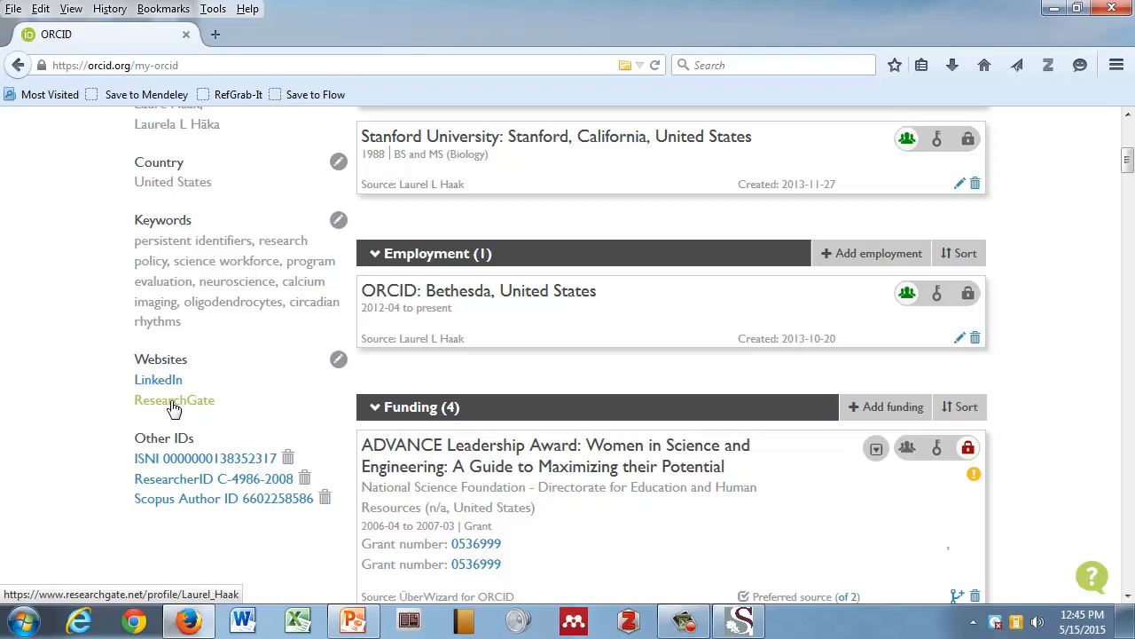
pyautogui.moveTo(217, 465)
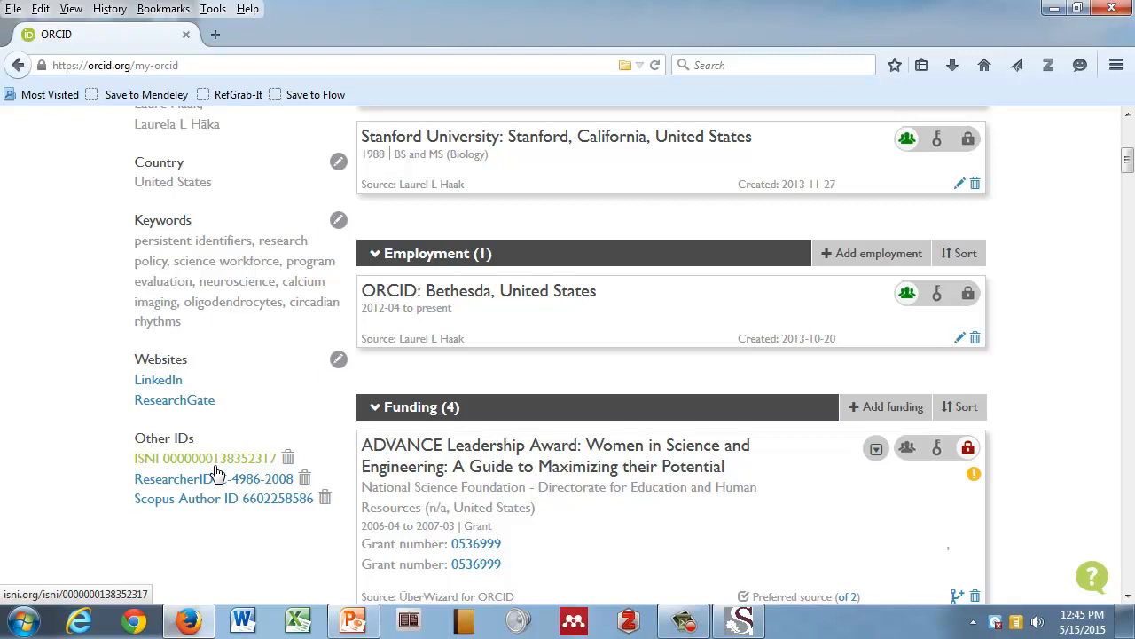
pyautogui.moveTo(226, 506)
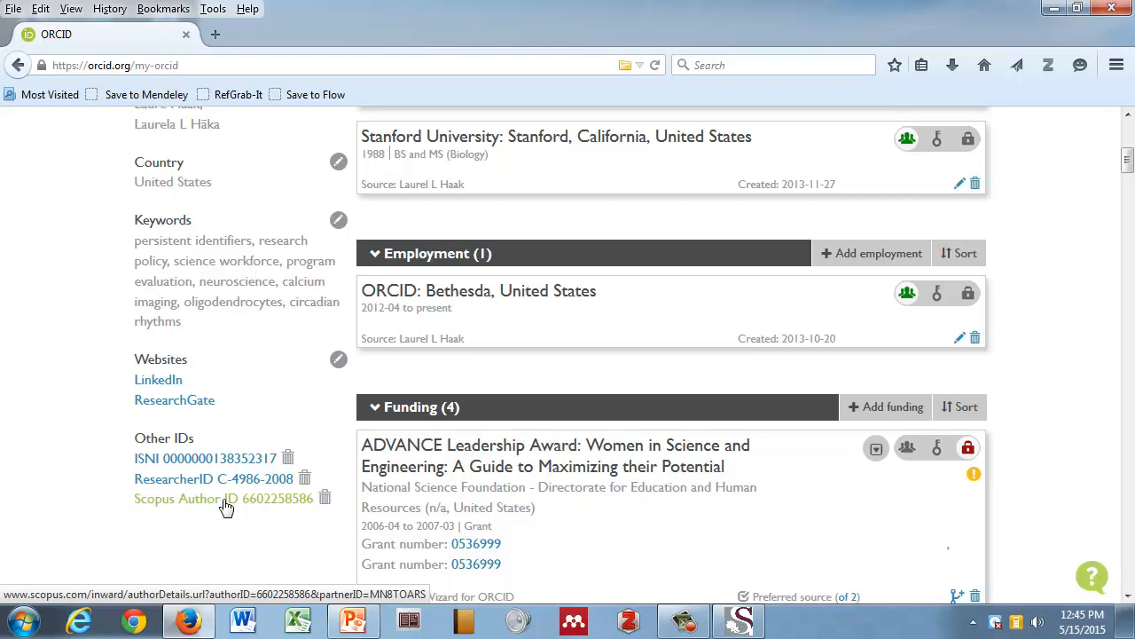
pyautogui.moveTo(324, 188)
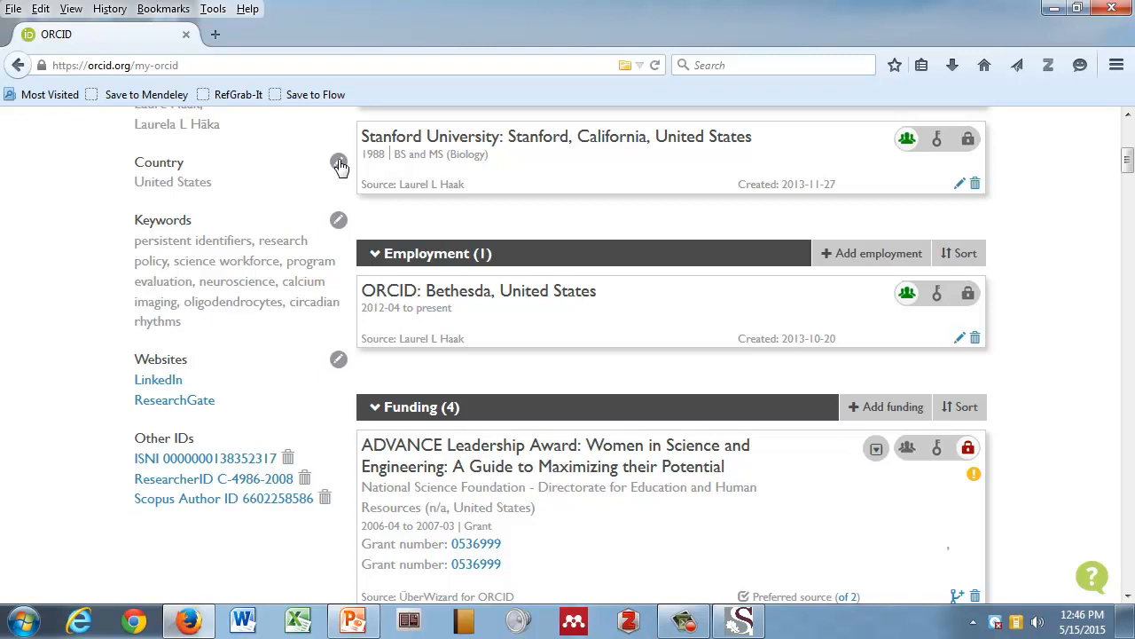
pyautogui.moveTo(500, 195)
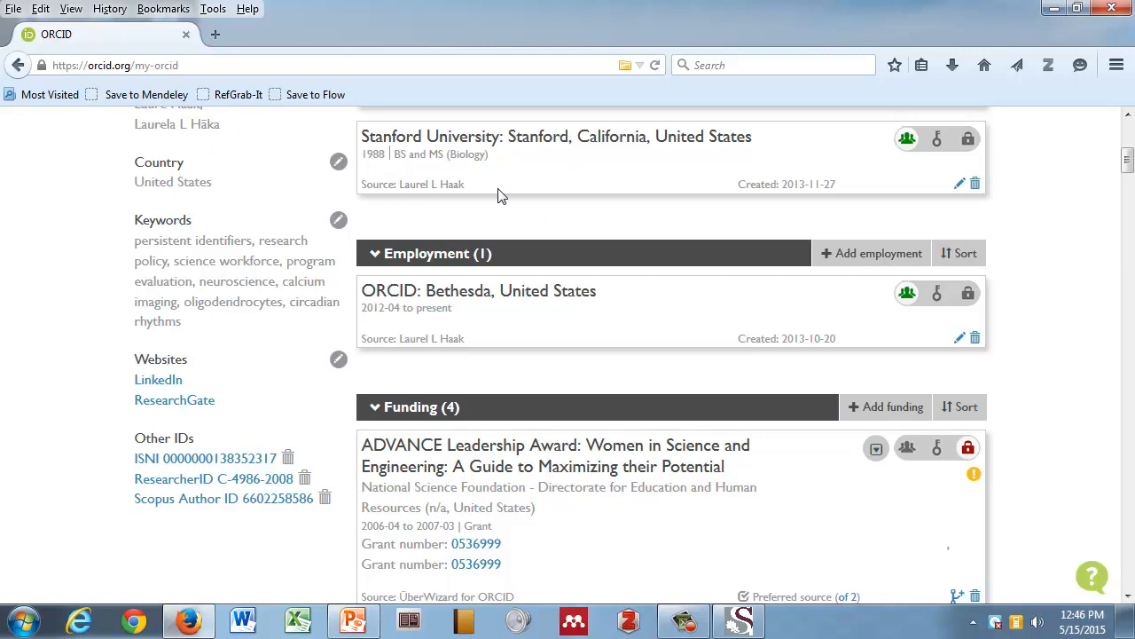
pyautogui.scroll(3)
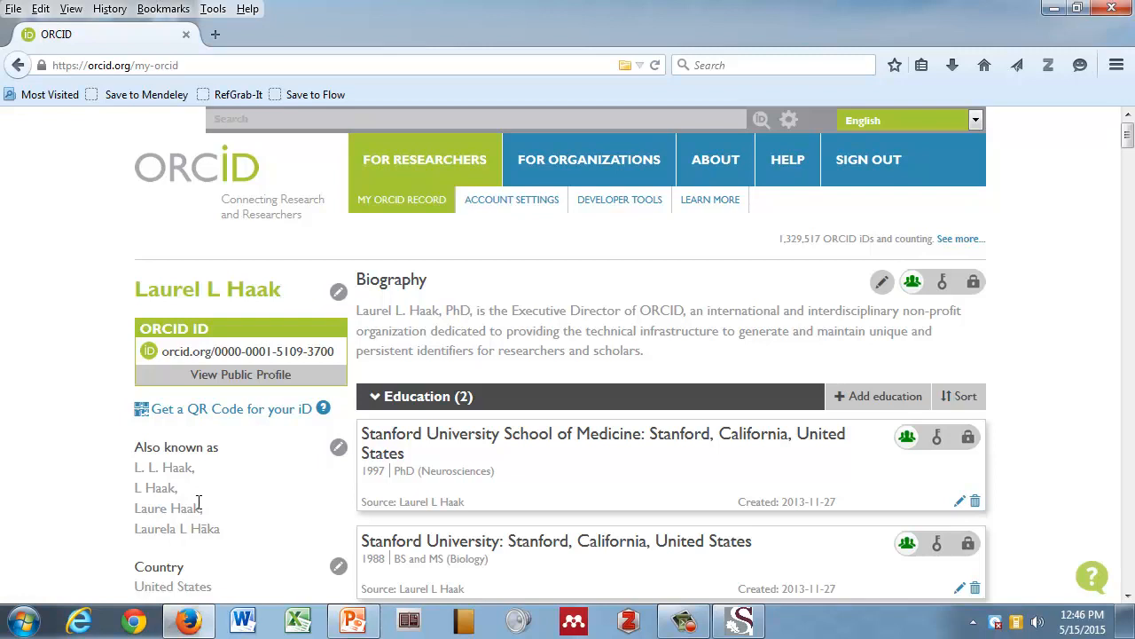
pyautogui.moveTo(76, 515)
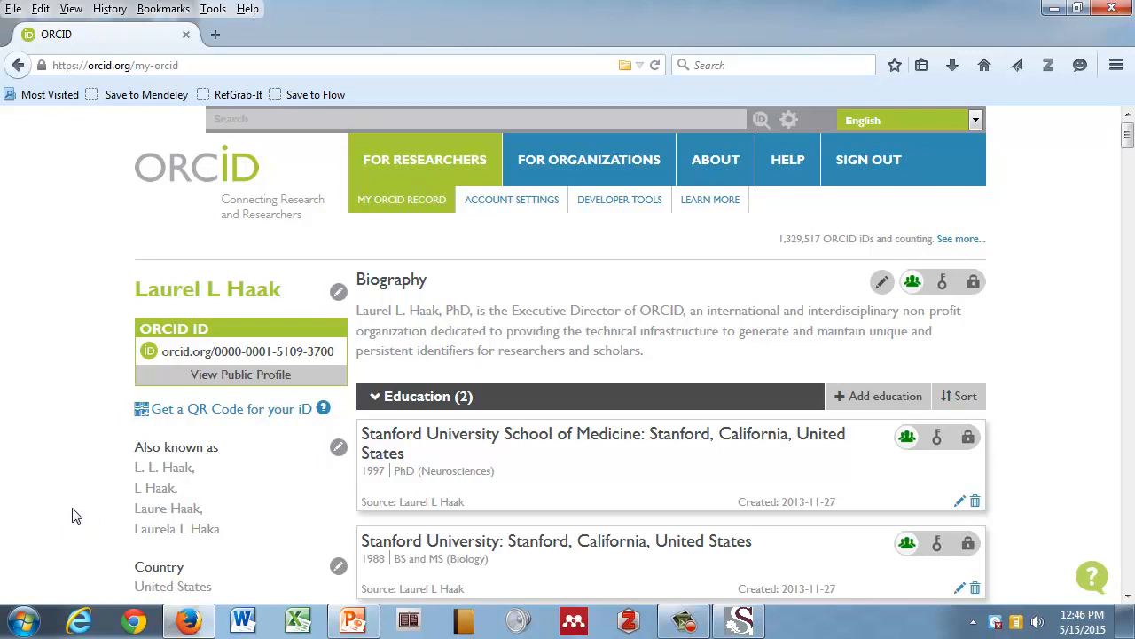
pyautogui.moveTo(27, 469)
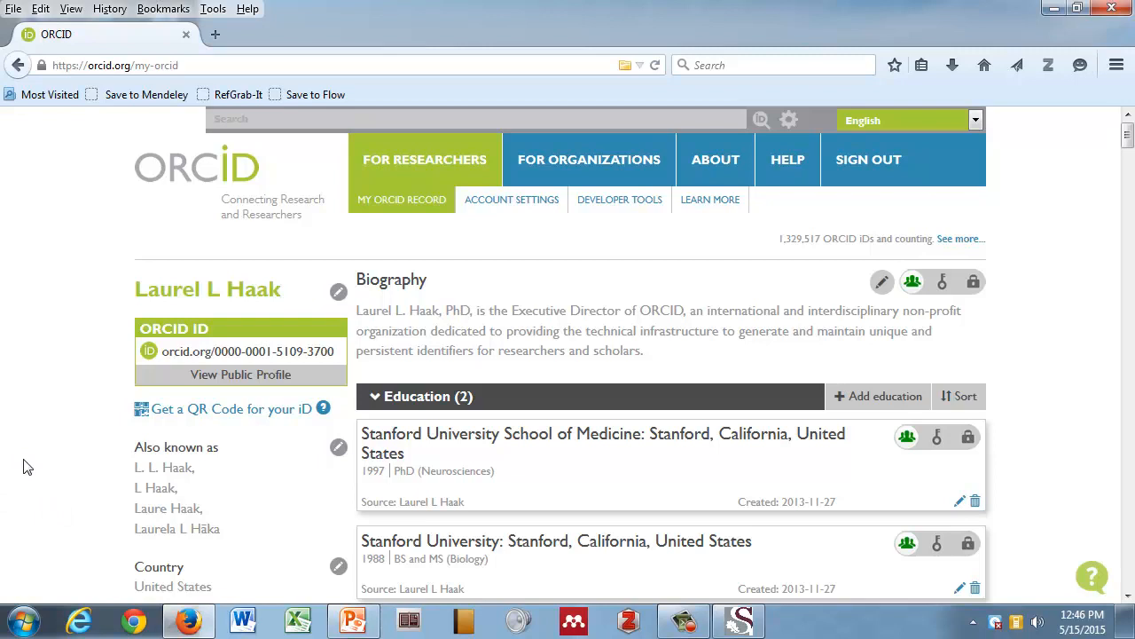
pyautogui.moveTo(220, 408)
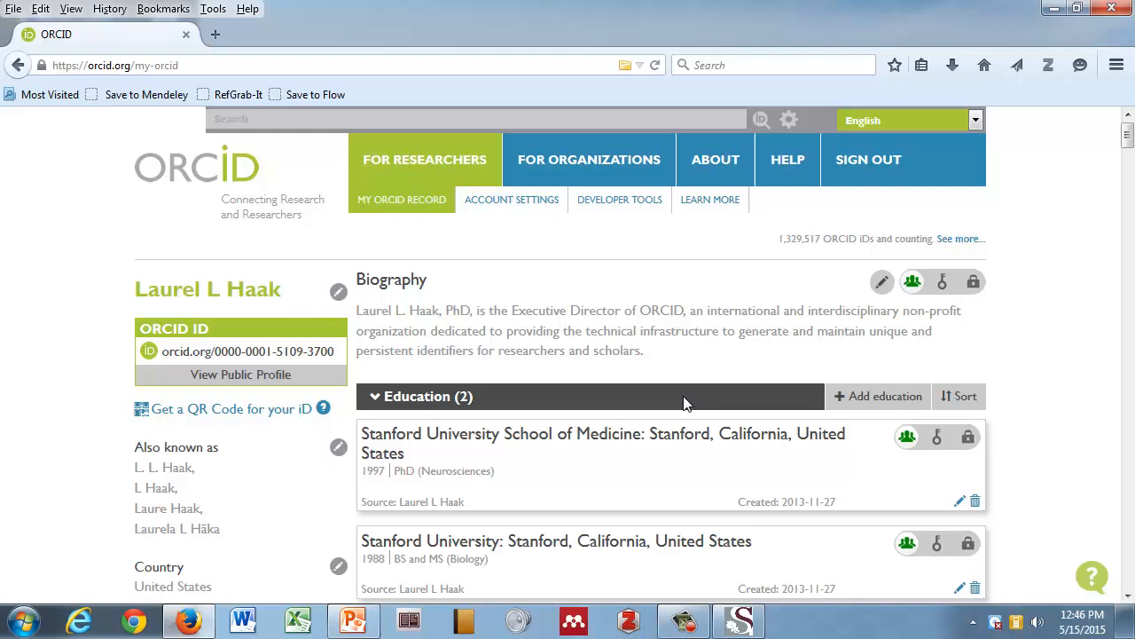
pyautogui.scroll(-3)
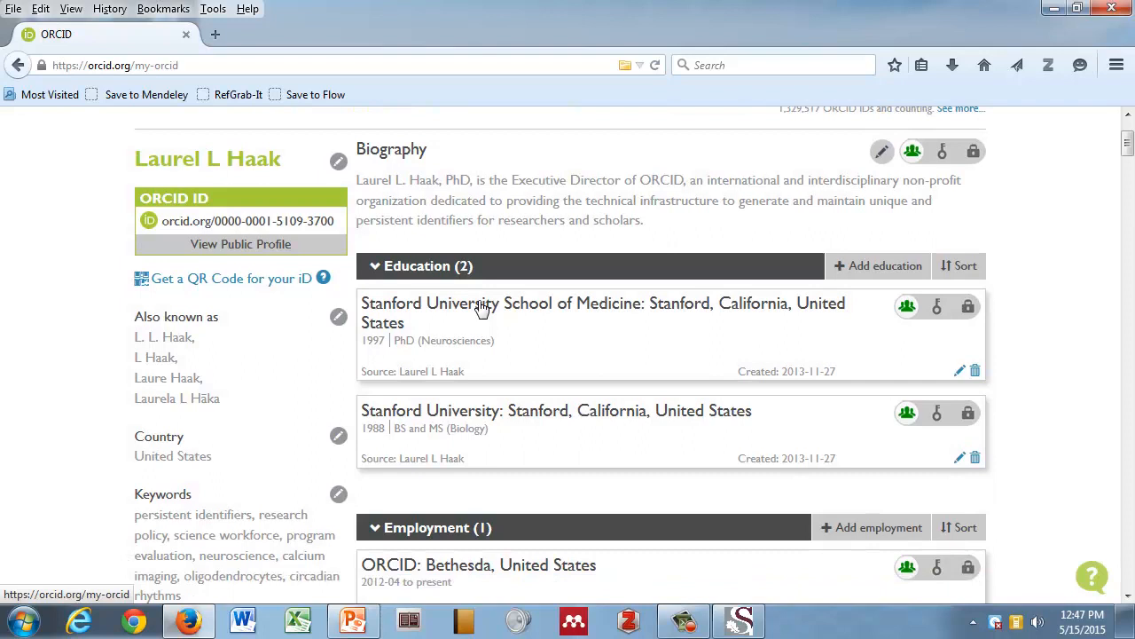
pyautogui.scroll(-3)
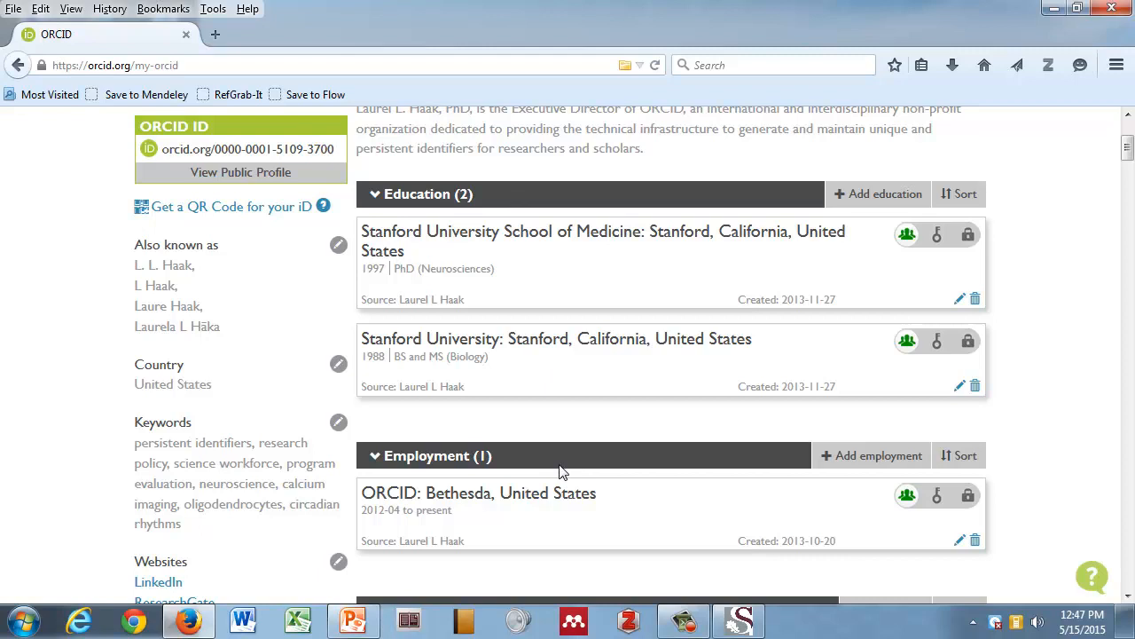
# Start a new education entry using the 'Add manually' option.
pyautogui.click(877, 193)
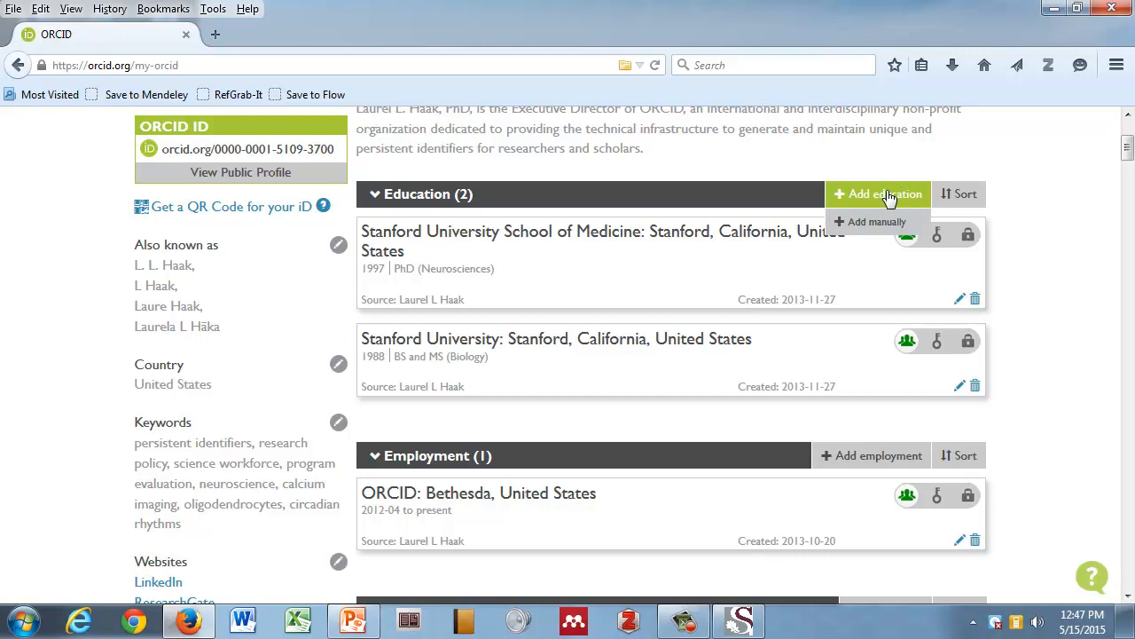
pyautogui.moveTo(878, 222)
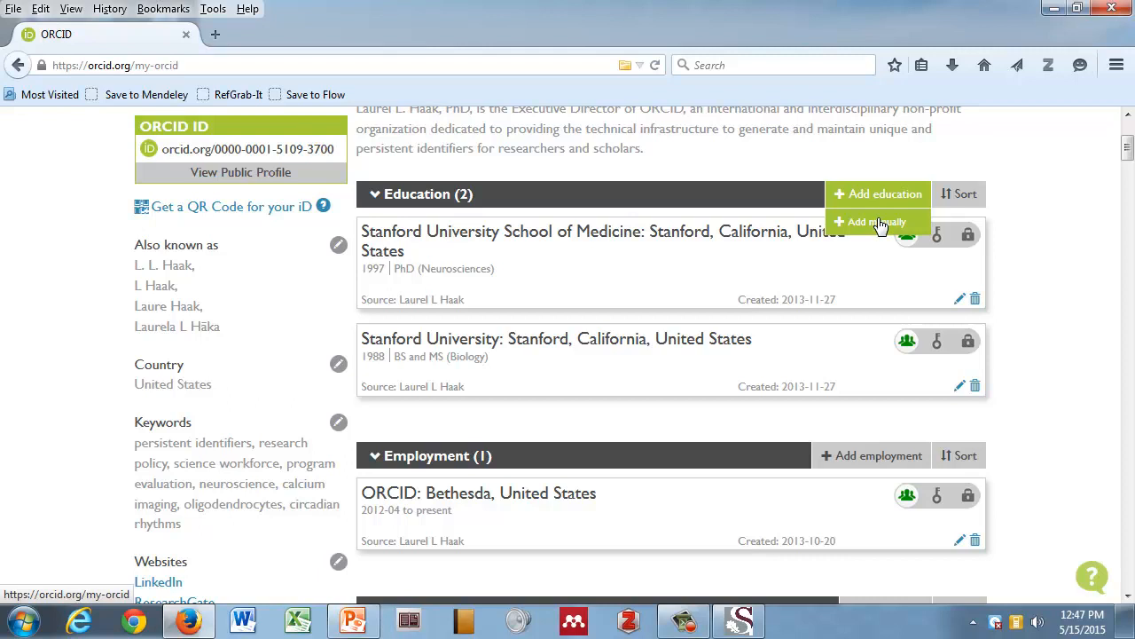
pyautogui.click(876, 222)
pyautogui.write('s')
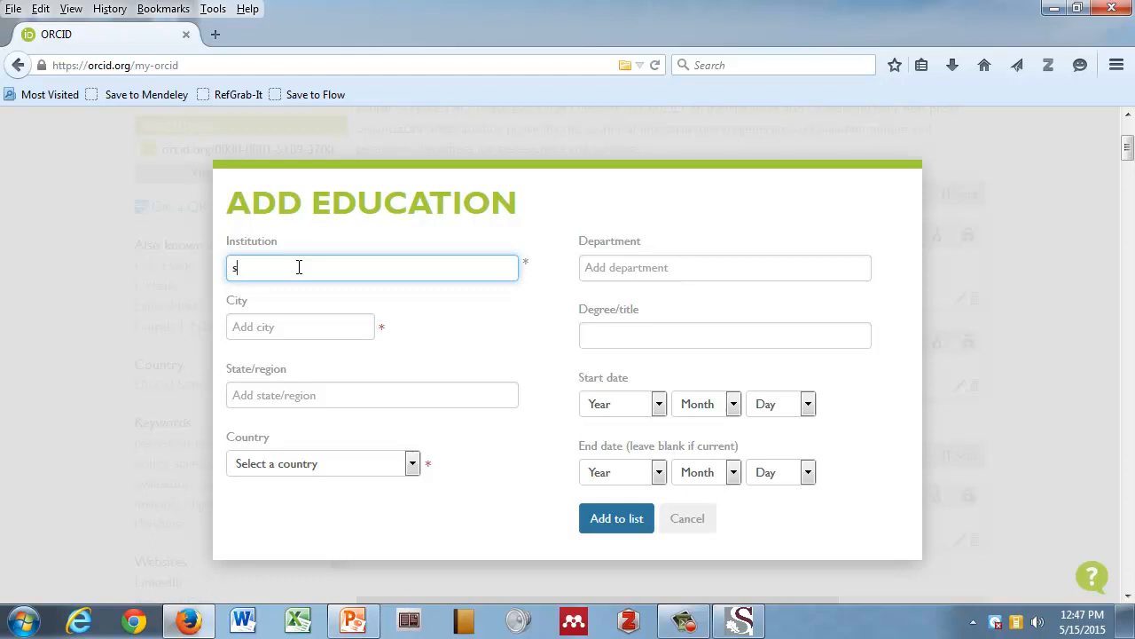
# Fill in Stellenbosch University as the institution, then cancel the education form without adding it.
pyautogui.write('tellenbosch University')
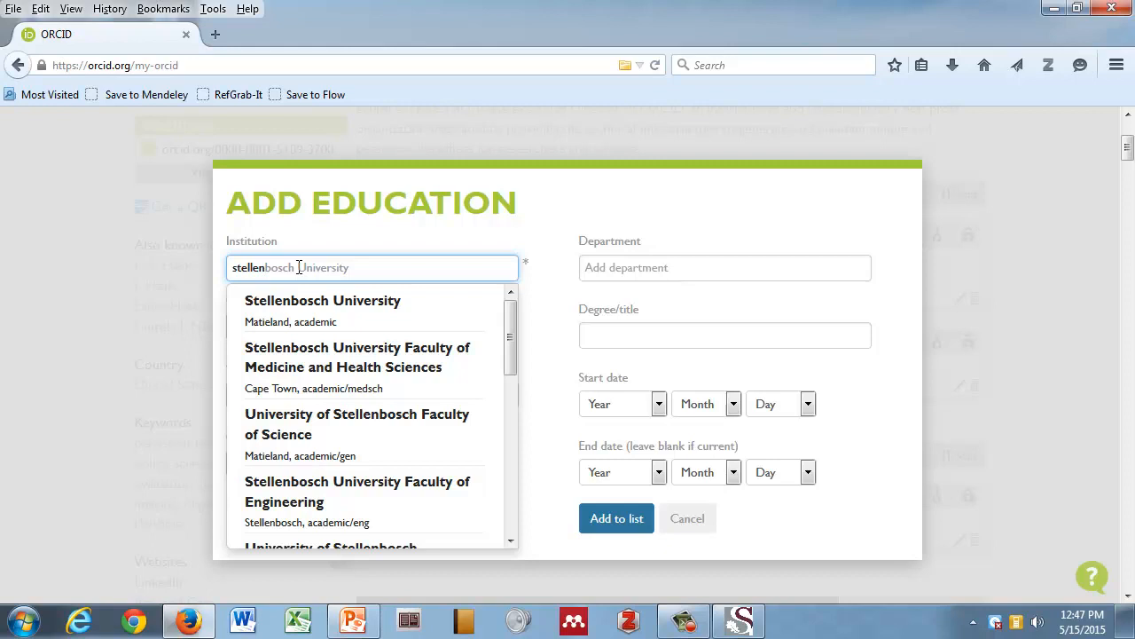
pyautogui.moveTo(310, 311)
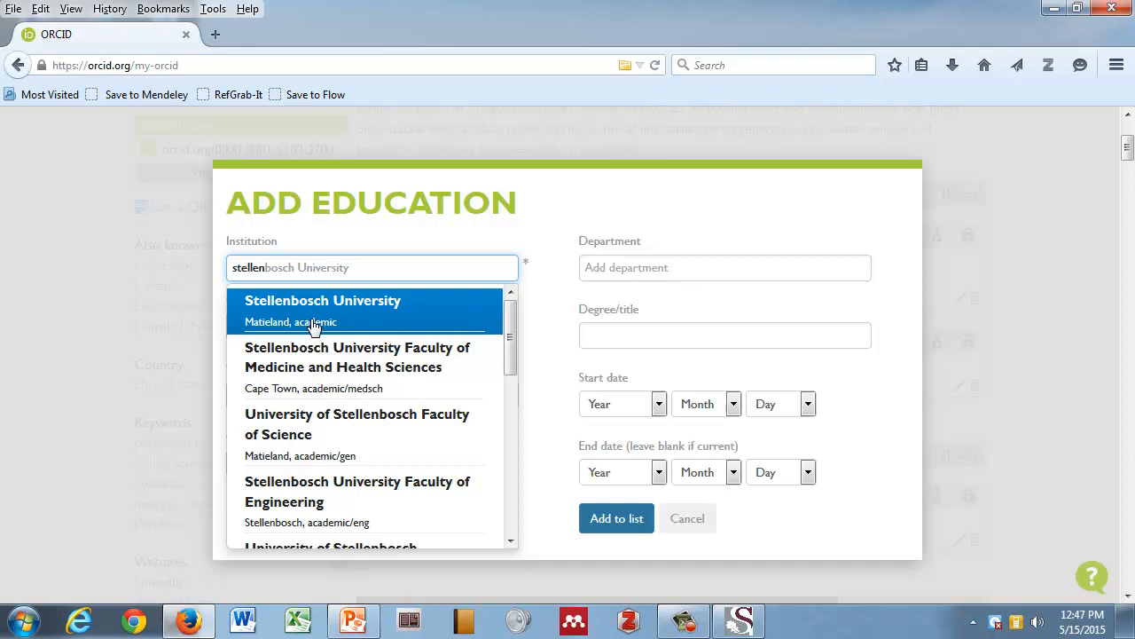
pyautogui.click(322, 300)
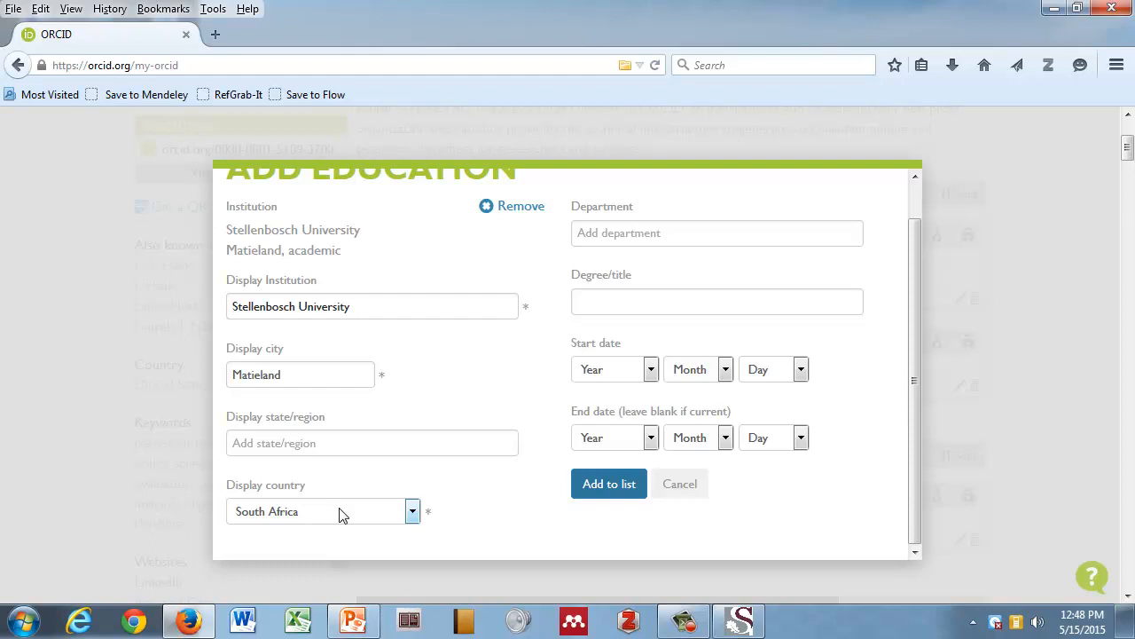
pyautogui.moveTo(644, 374)
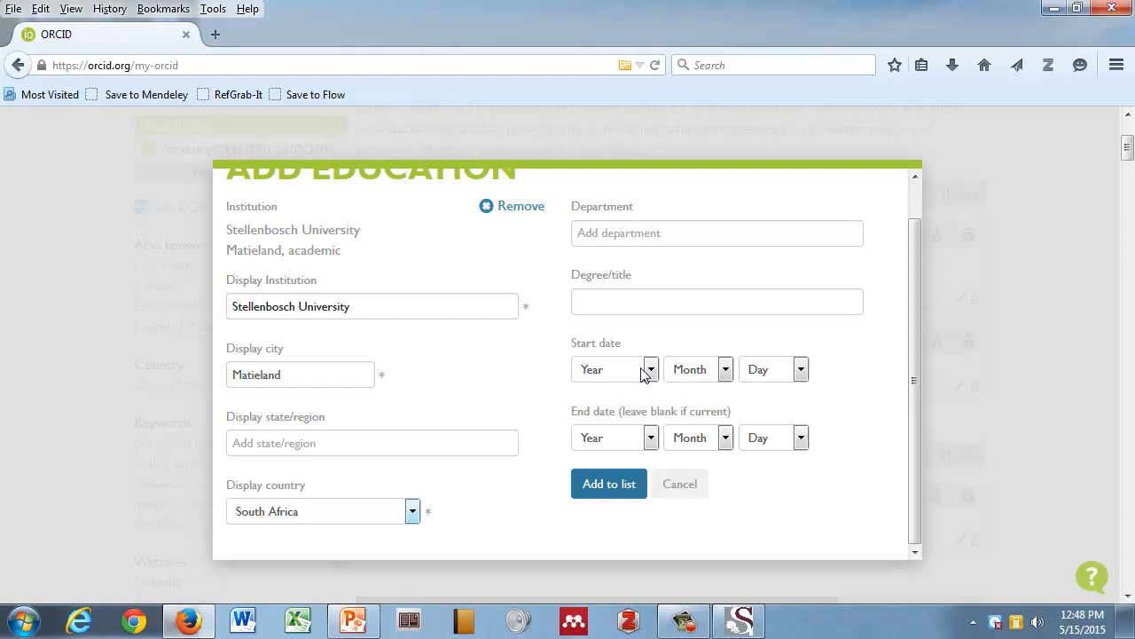
pyautogui.moveTo(628, 196)
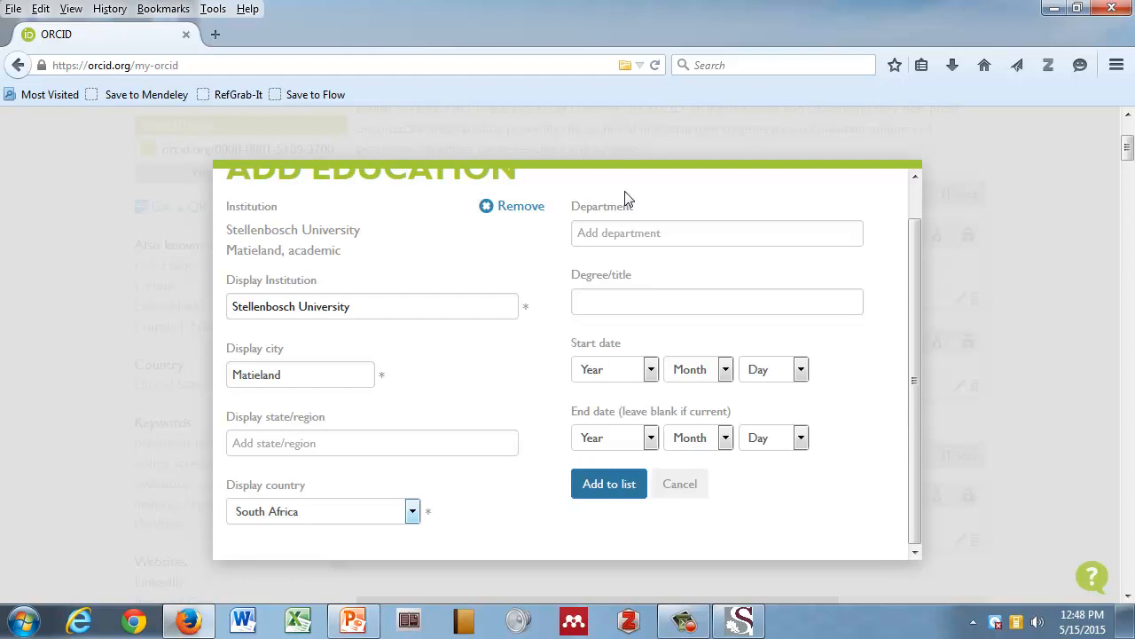
pyautogui.click(679, 482)
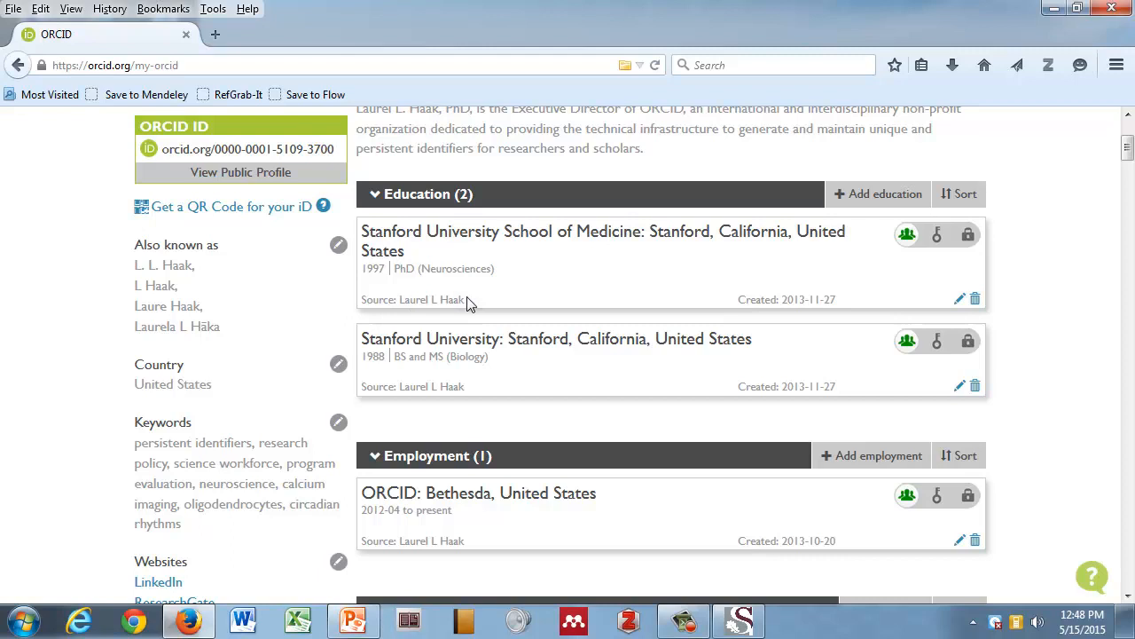
pyautogui.moveTo(351, 298)
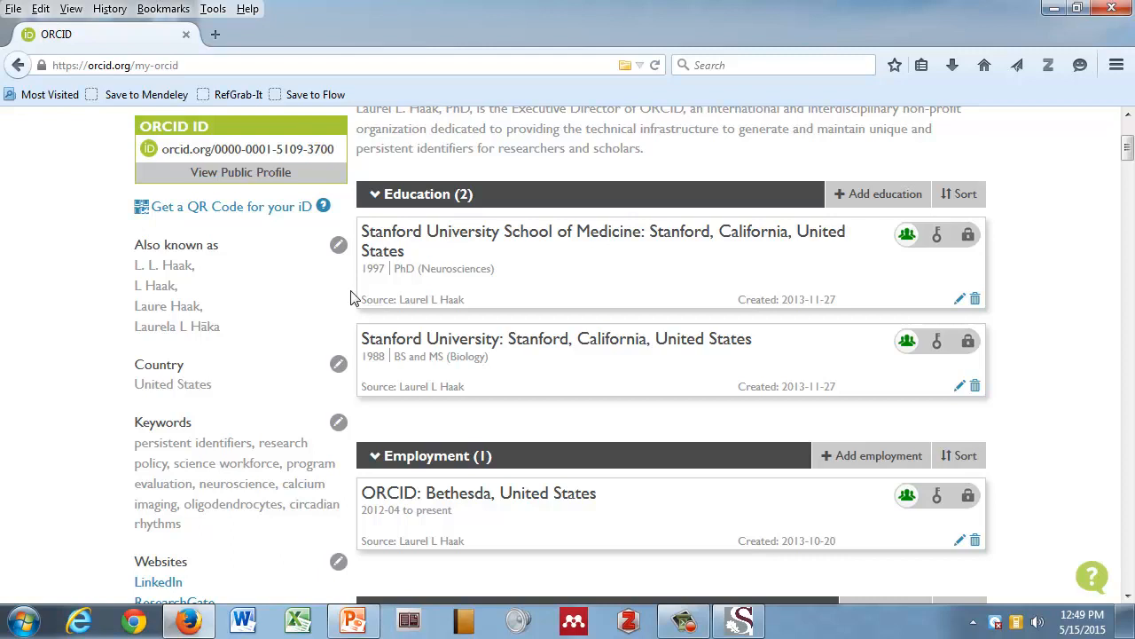
# Scroll to Employment and Funding and start a new employment entry.
pyautogui.scroll(-3)
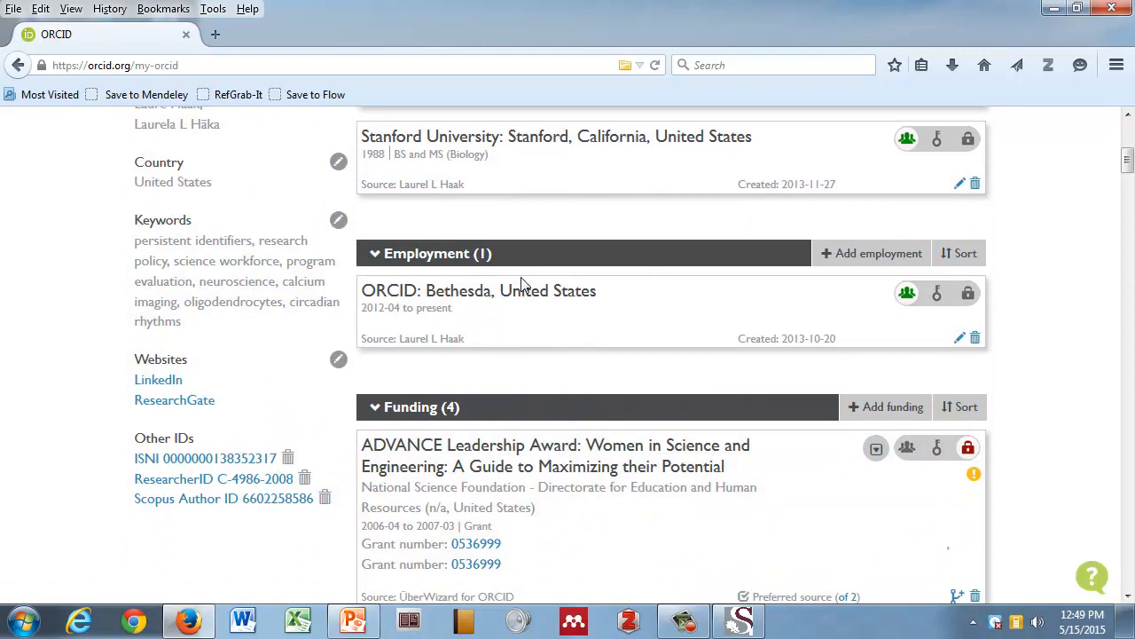
pyautogui.moveTo(879, 149)
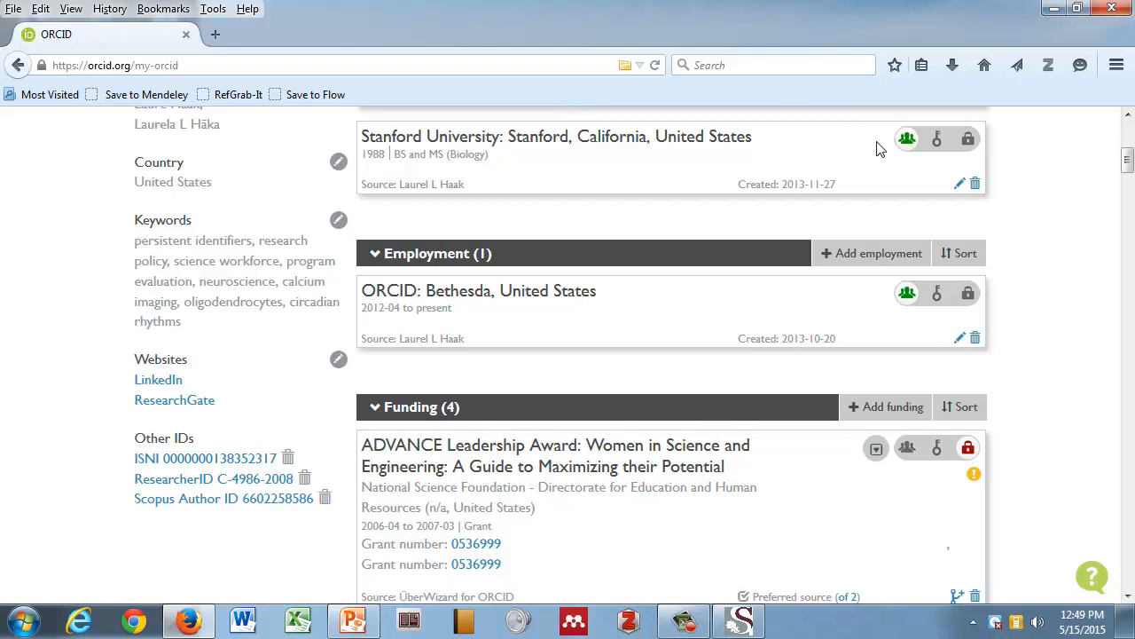
pyautogui.click(871, 252)
pyautogui.write('stell')
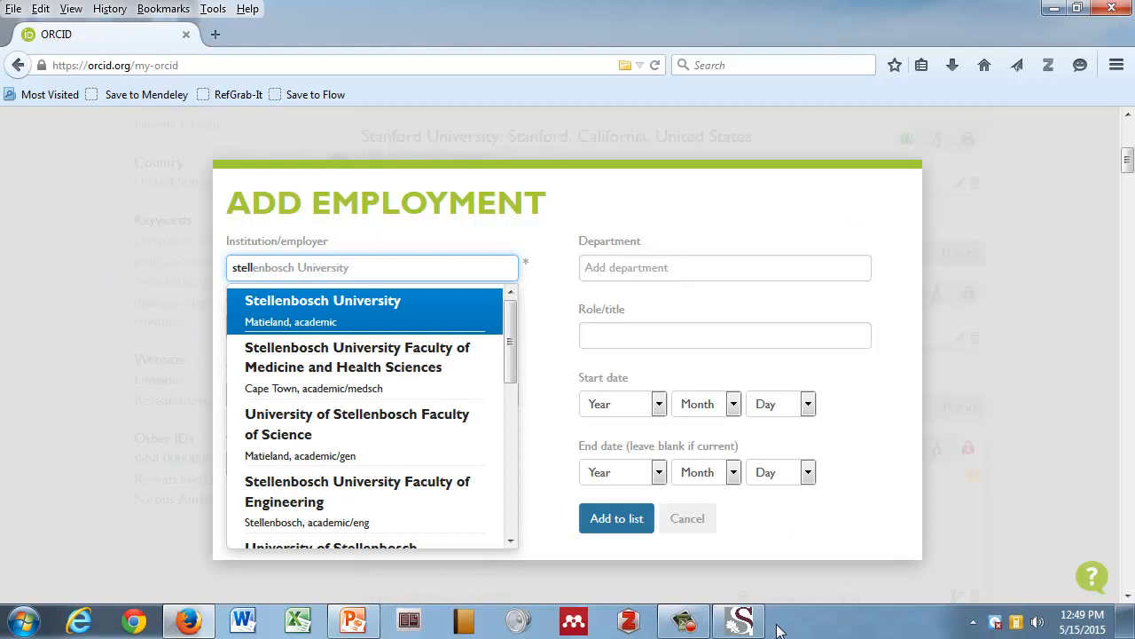
# Choose Stellenbosch University as employer, then discard it and return to the record's top.
pyautogui.click(687, 518)
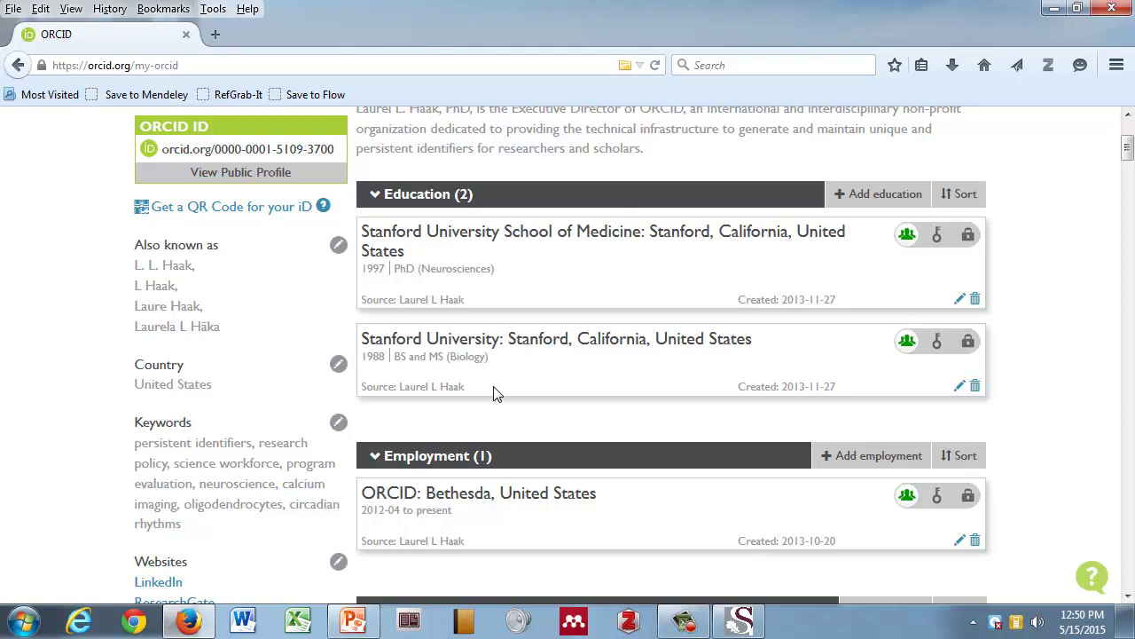
pyautogui.scroll(3)
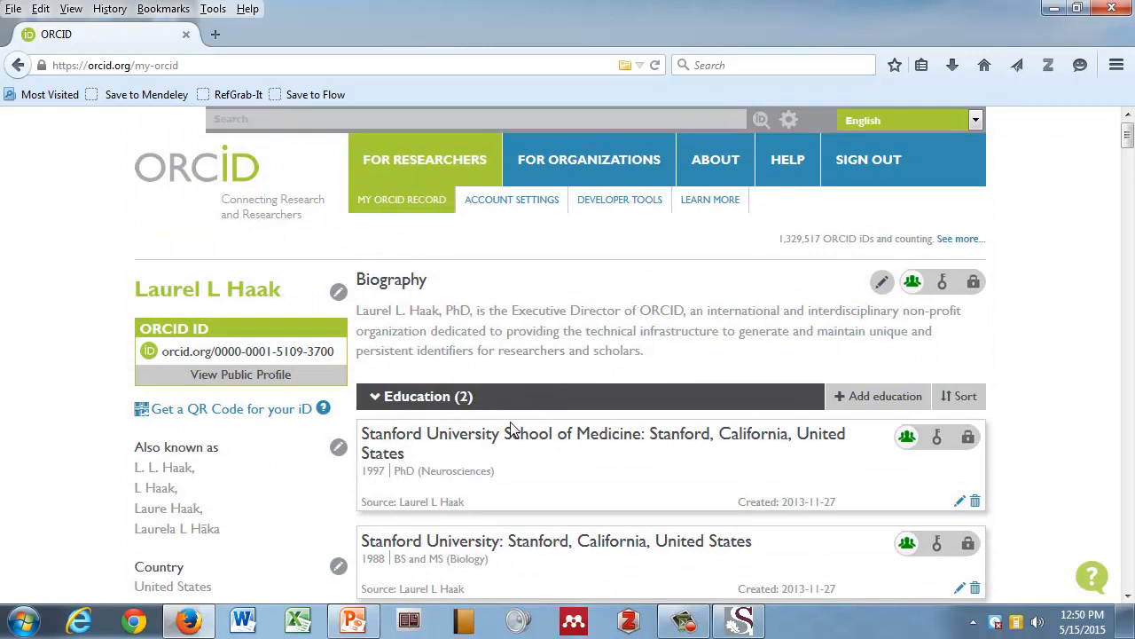
pyautogui.moveTo(417, 246)
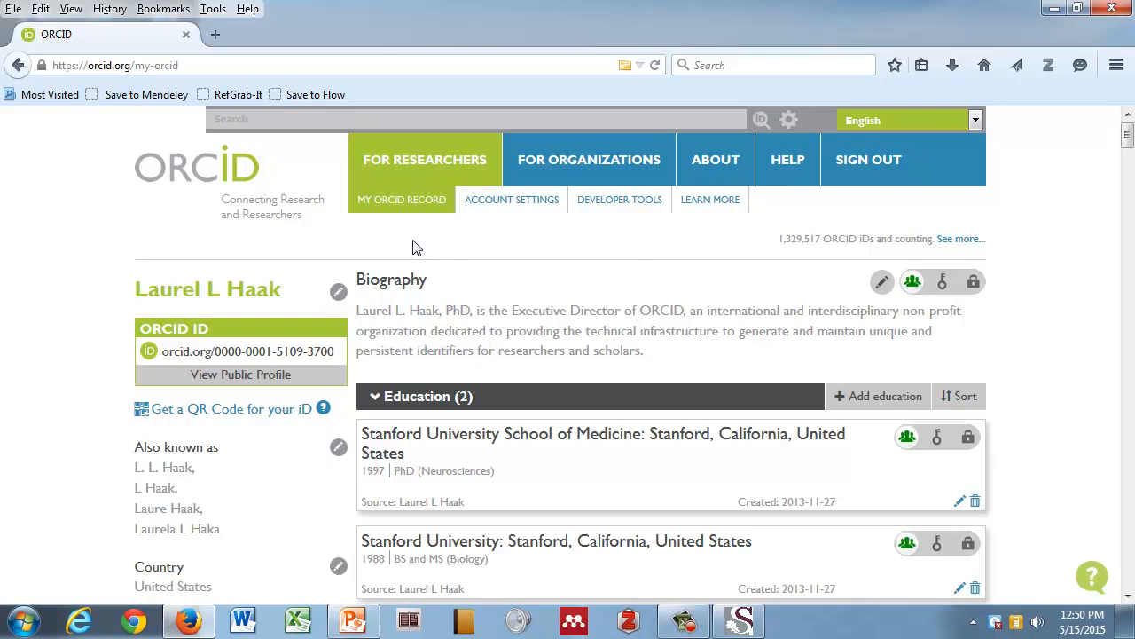
# Go to Account settings and expand the email list showing three addresses, one primary.
pyautogui.click(882, 280)
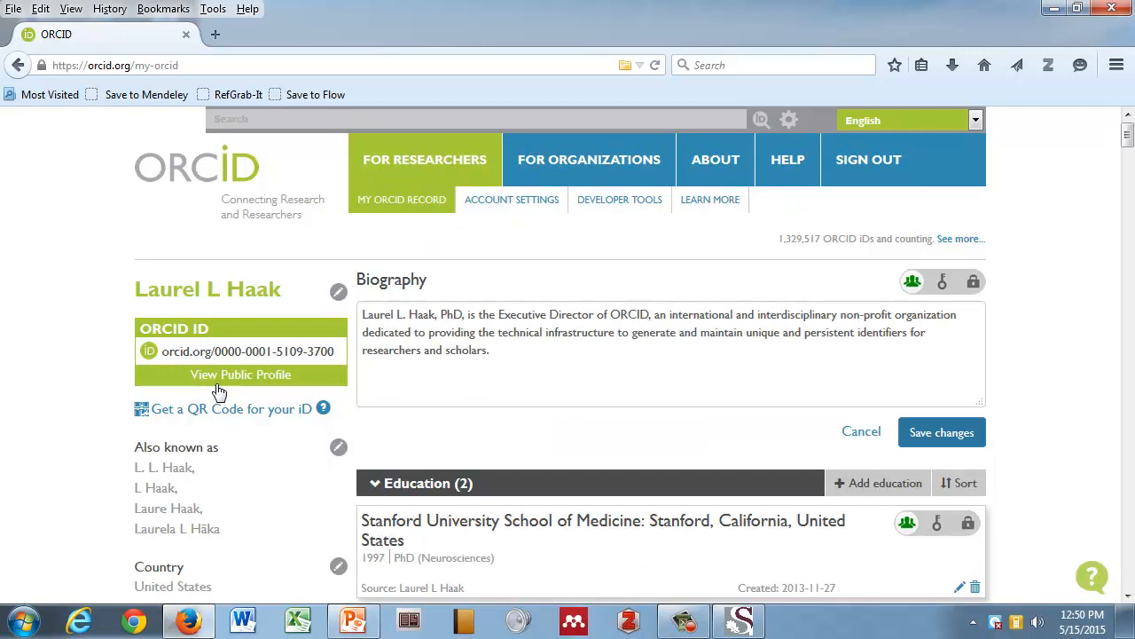
pyautogui.click(511, 198)
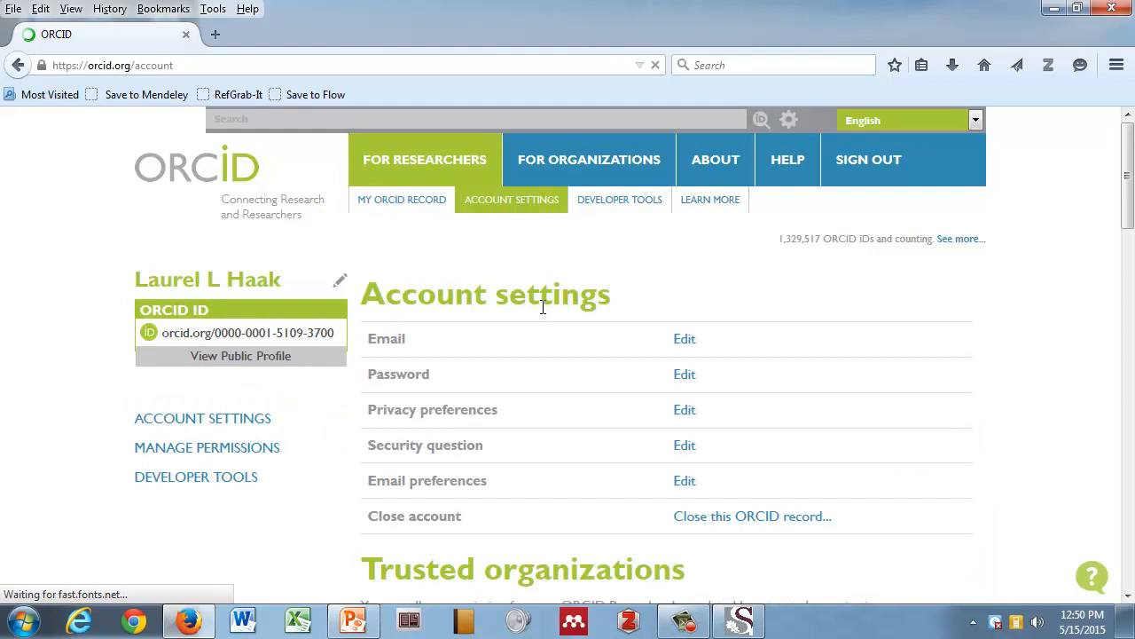
pyautogui.click(685, 337)
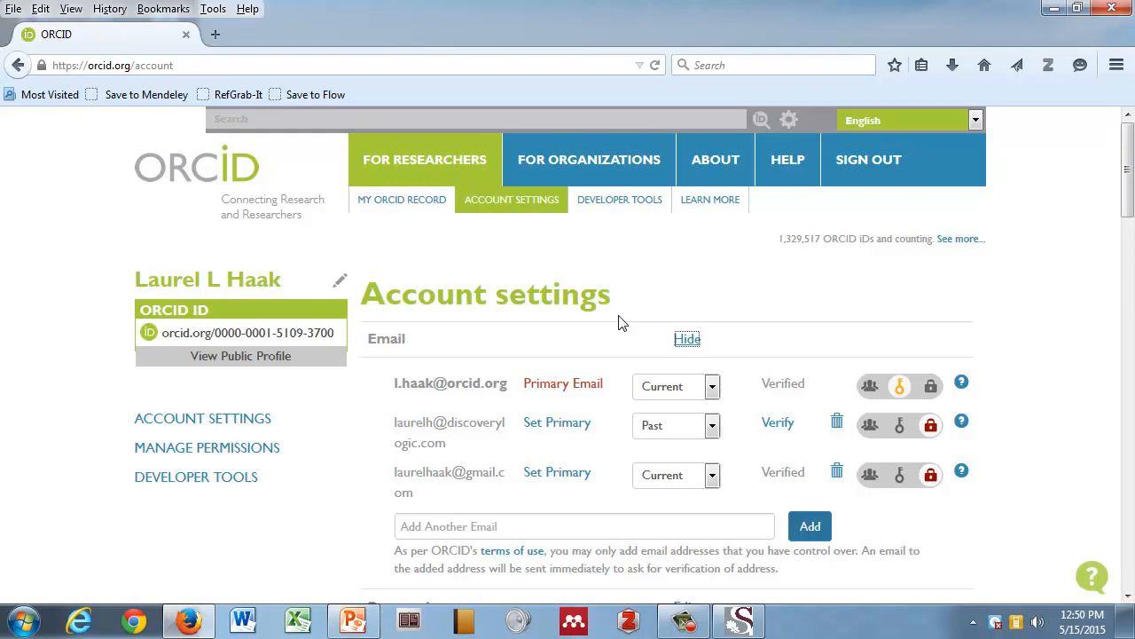
pyautogui.moveTo(823, 427)
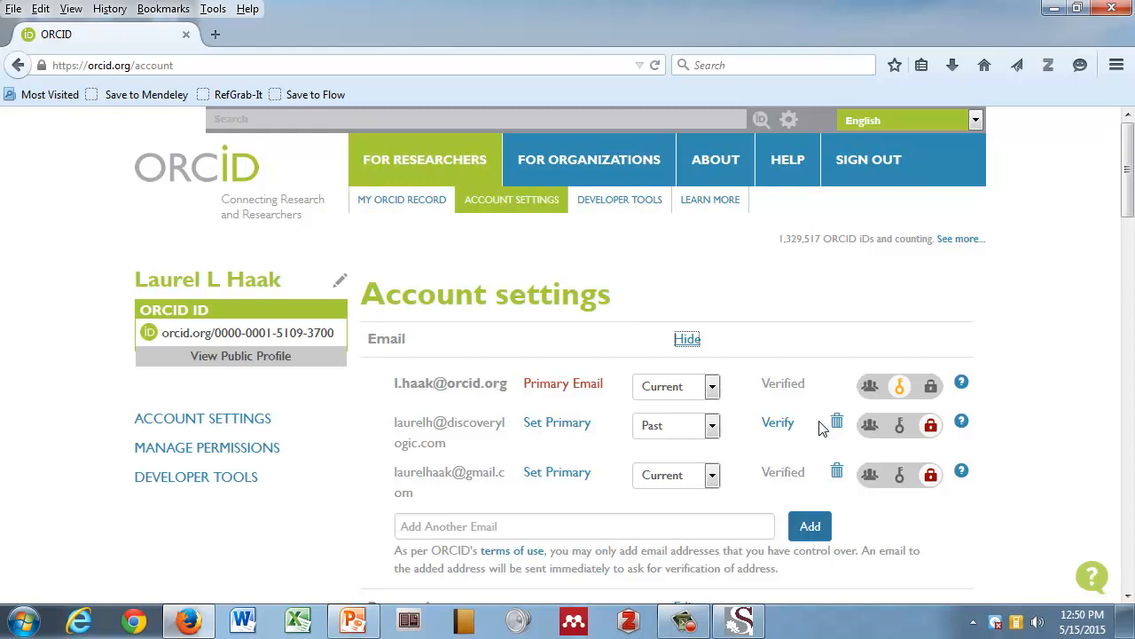
pyautogui.moveTo(823, 395)
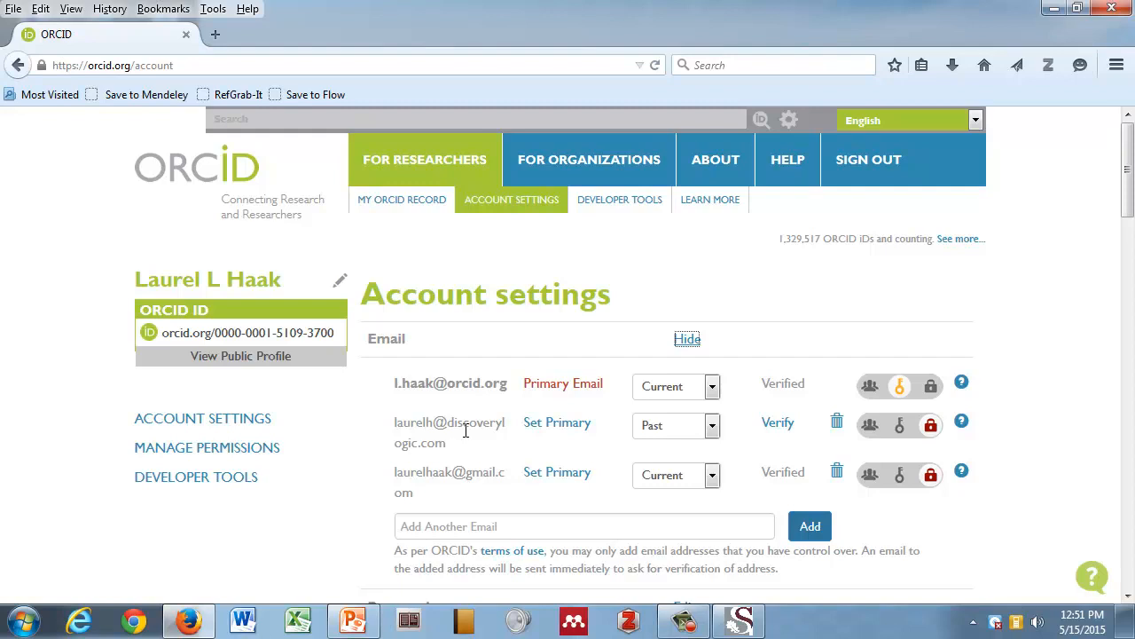
pyautogui.moveTo(763, 488)
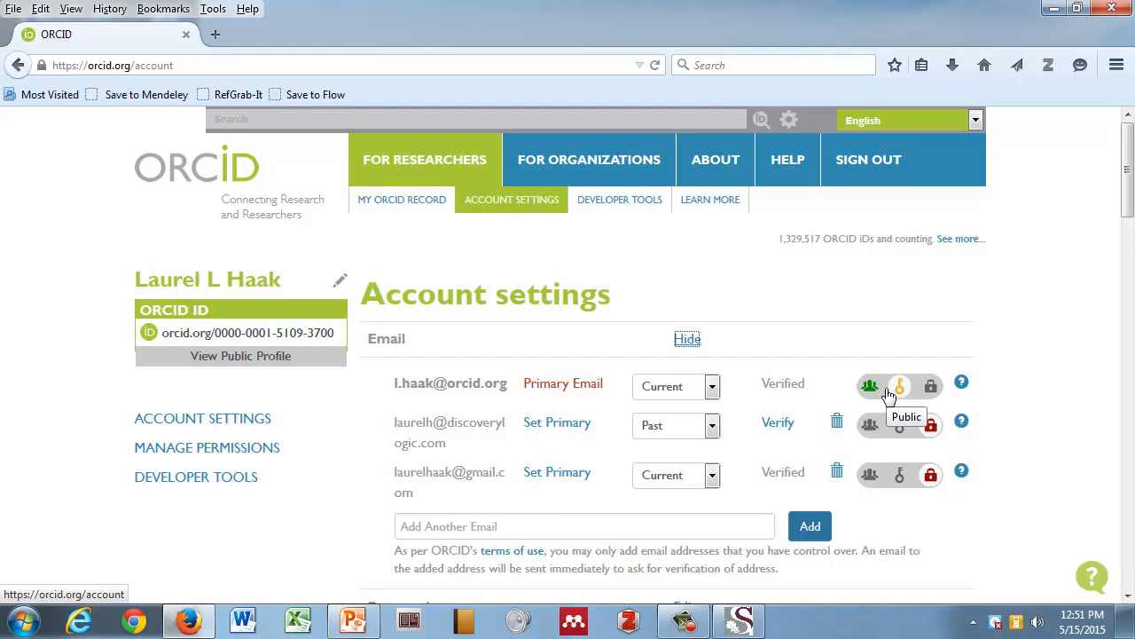
pyautogui.scroll(-3)
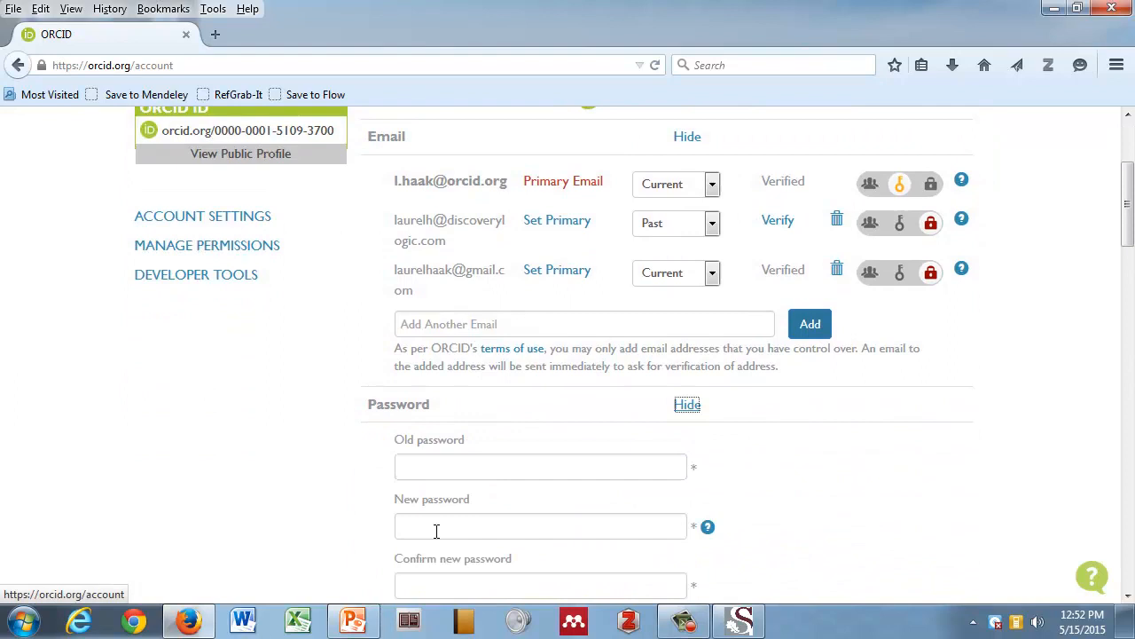
# Expand Email preferences in Account settings, showing both notification options ticked.
pyautogui.scroll(-3)
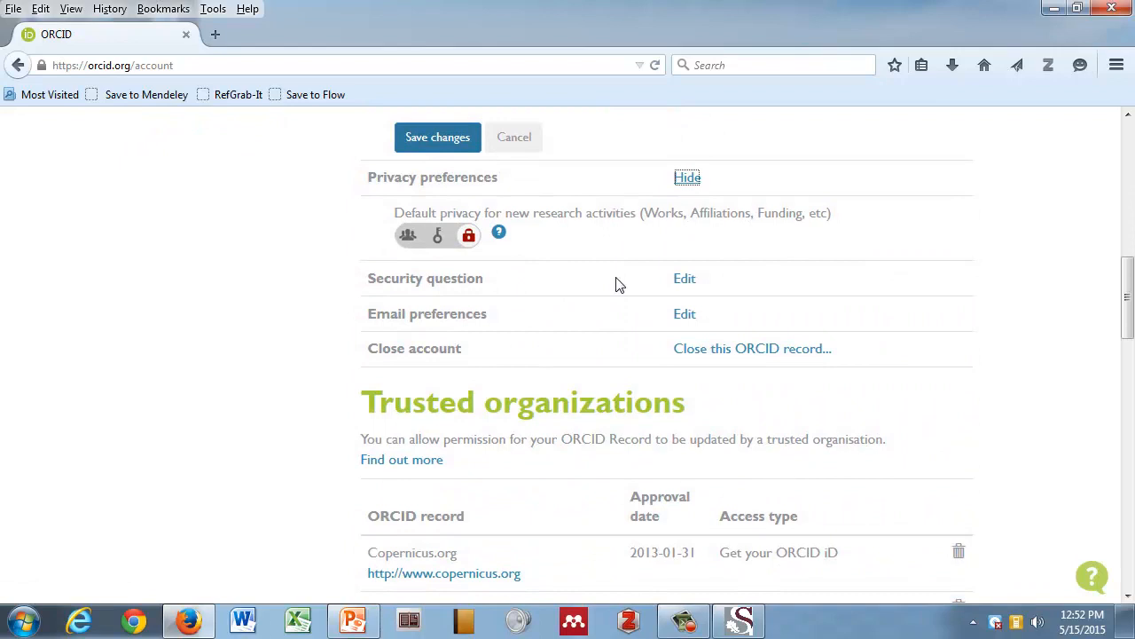
pyautogui.scroll(3)
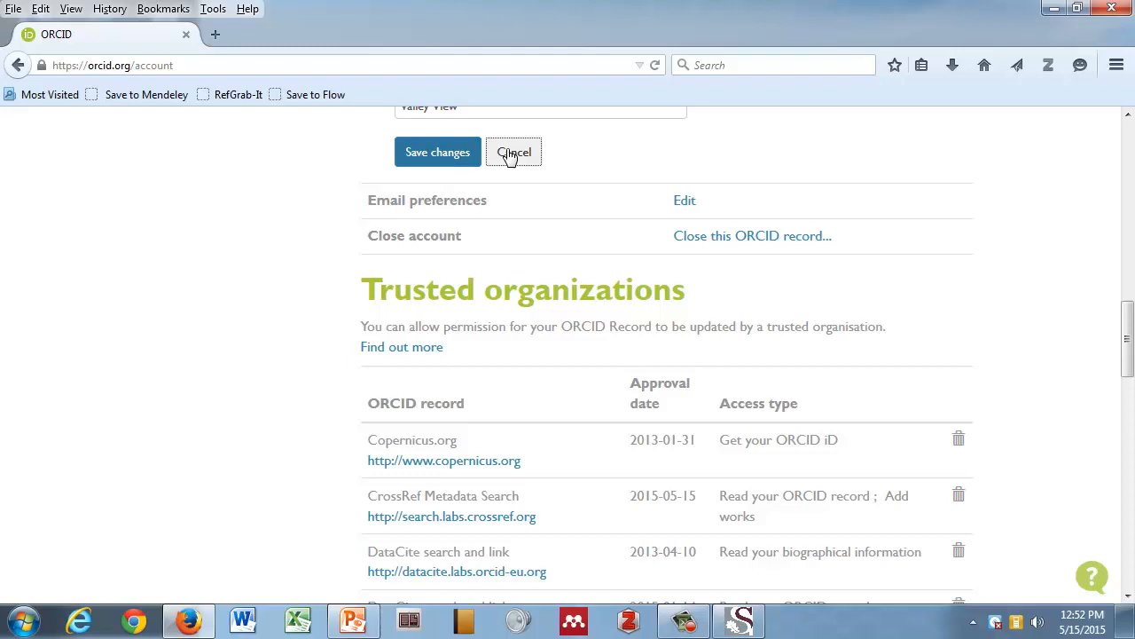
pyautogui.click(685, 198)
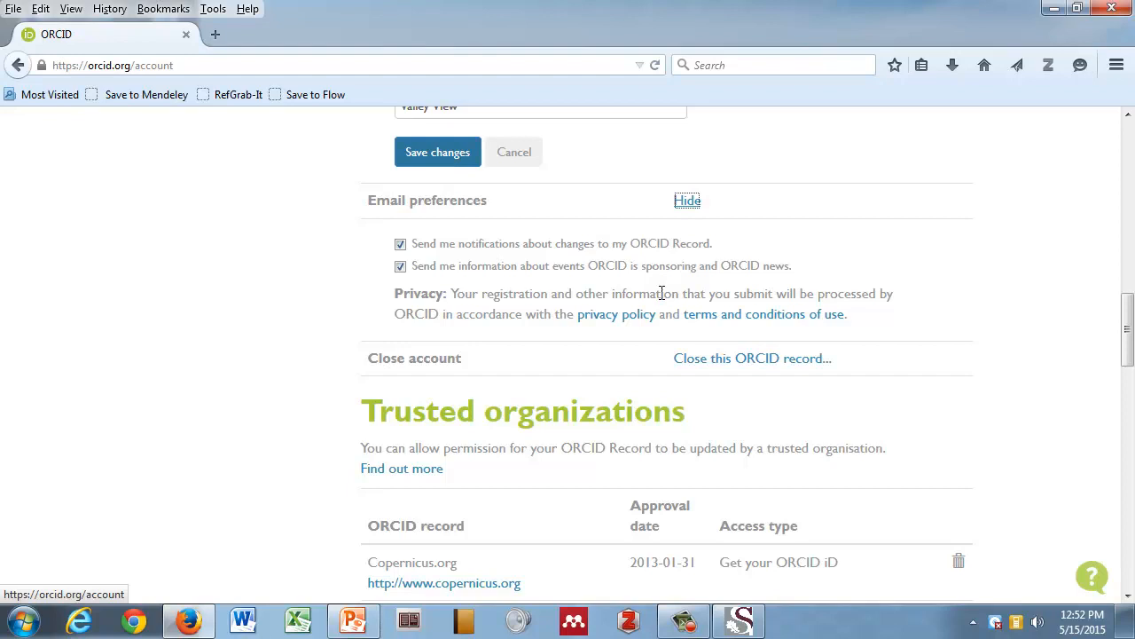
pyautogui.scroll(-3)
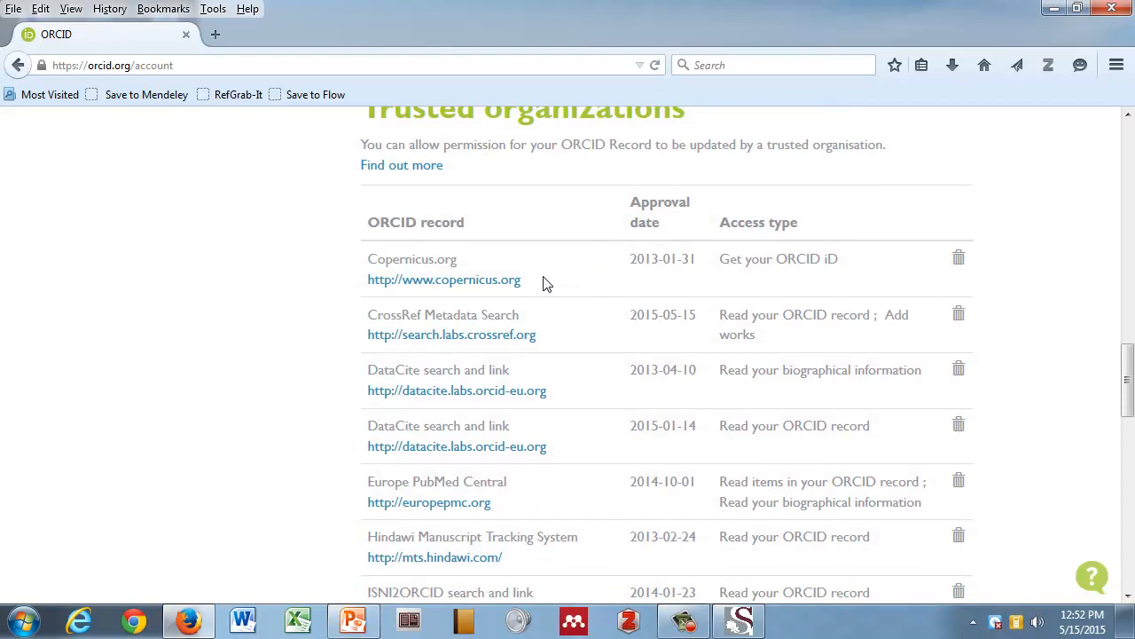
pyautogui.scroll(3)
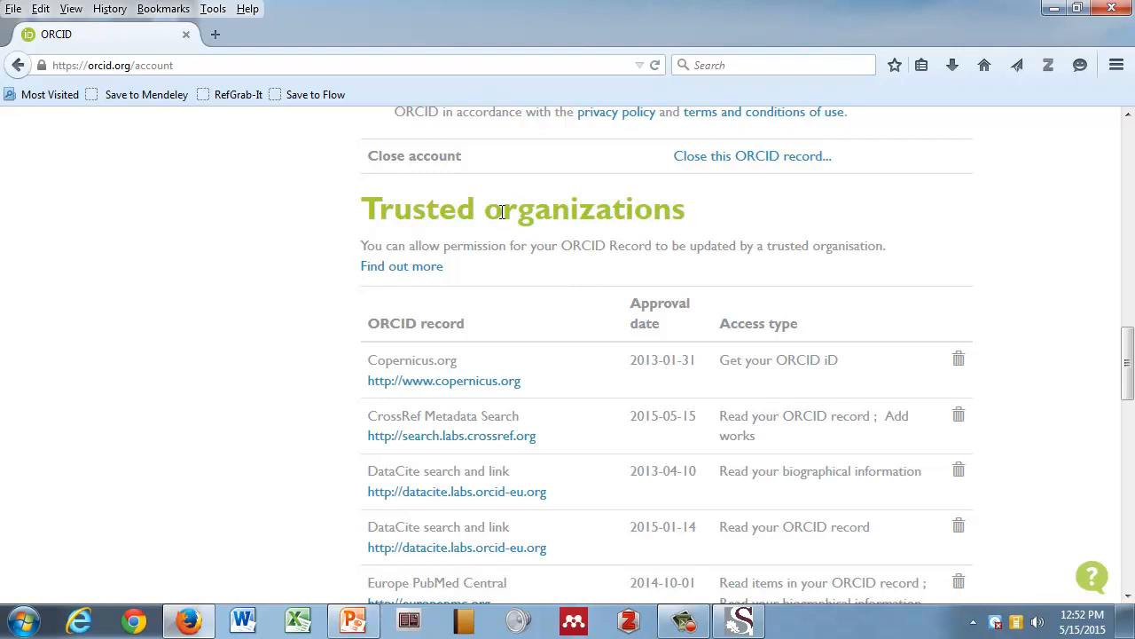
pyautogui.moveTo(502, 204)
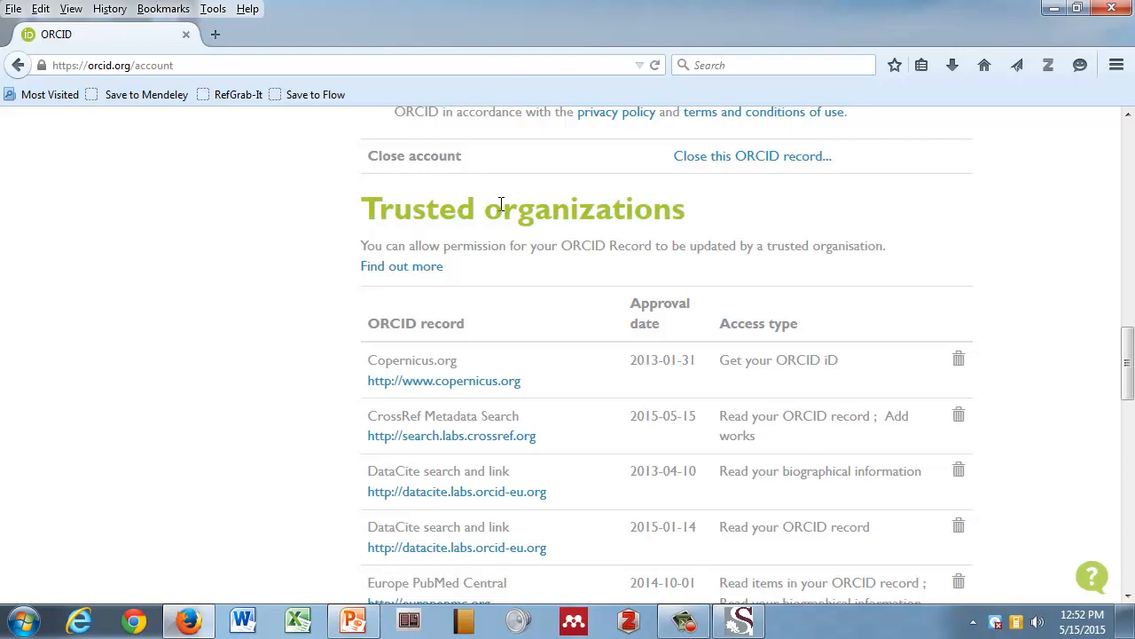
pyautogui.moveTo(468, 379)
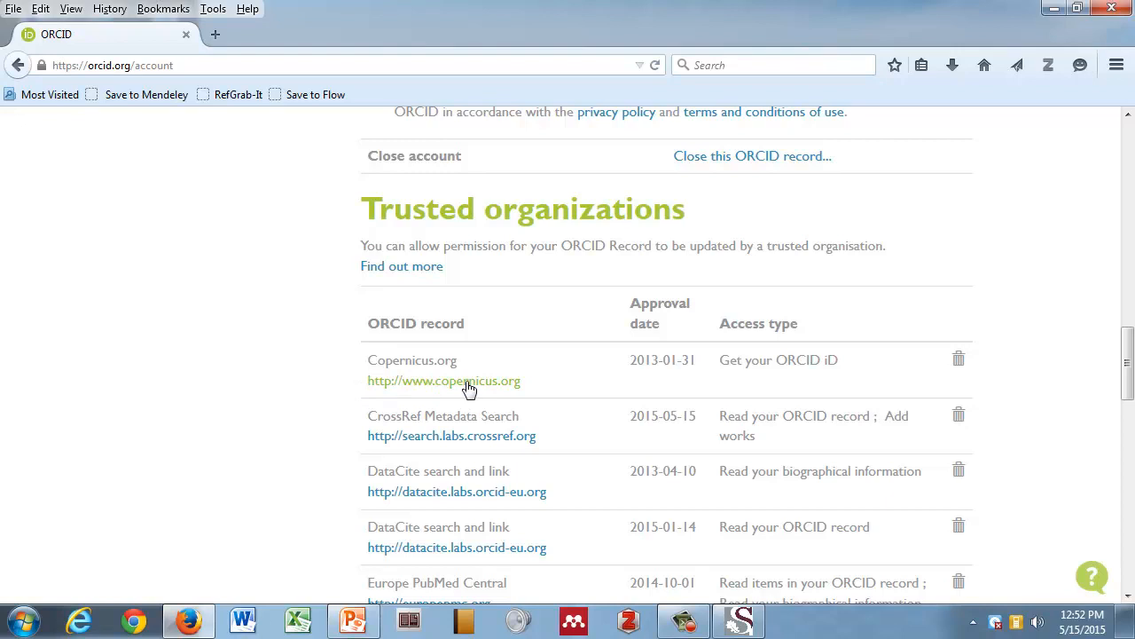
pyautogui.moveTo(779, 361)
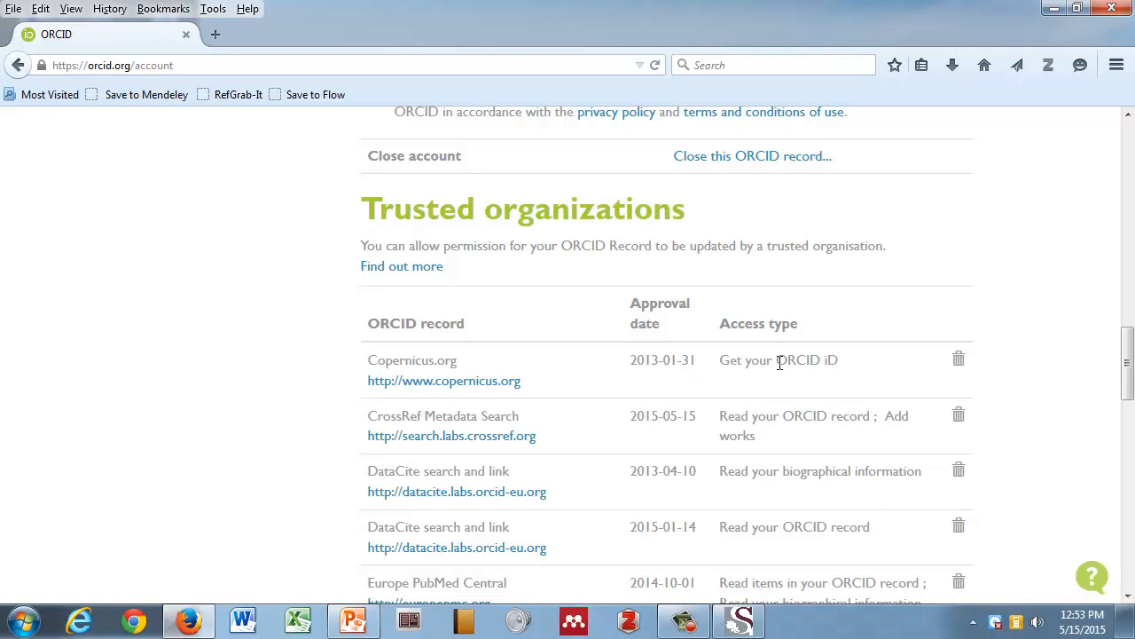
pyautogui.moveTo(957, 359)
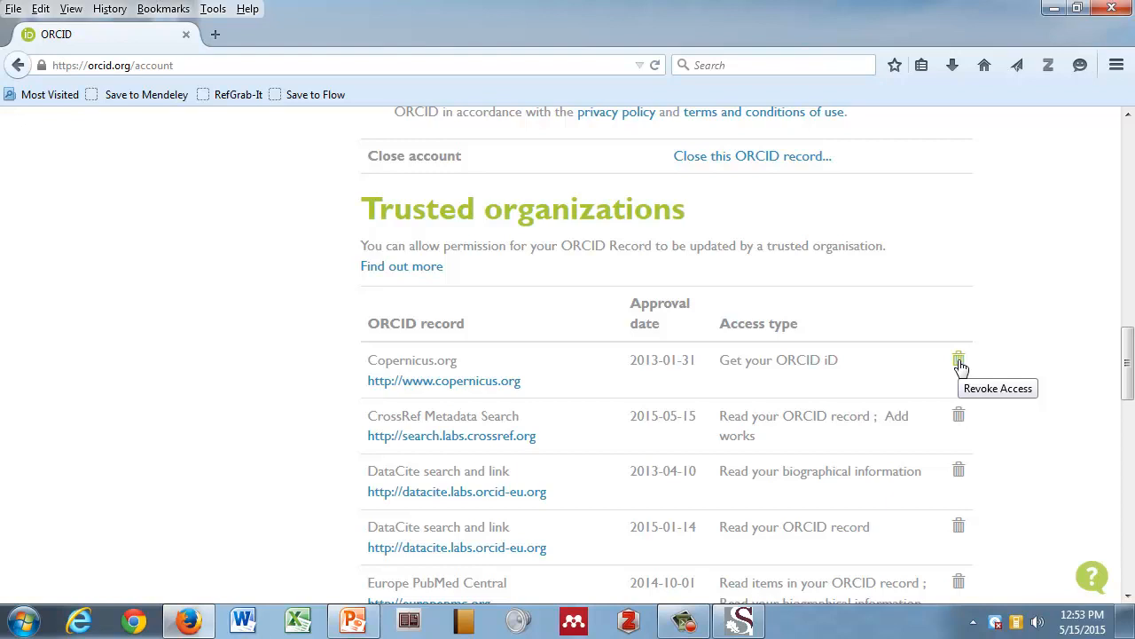
pyautogui.moveTo(956, 356)
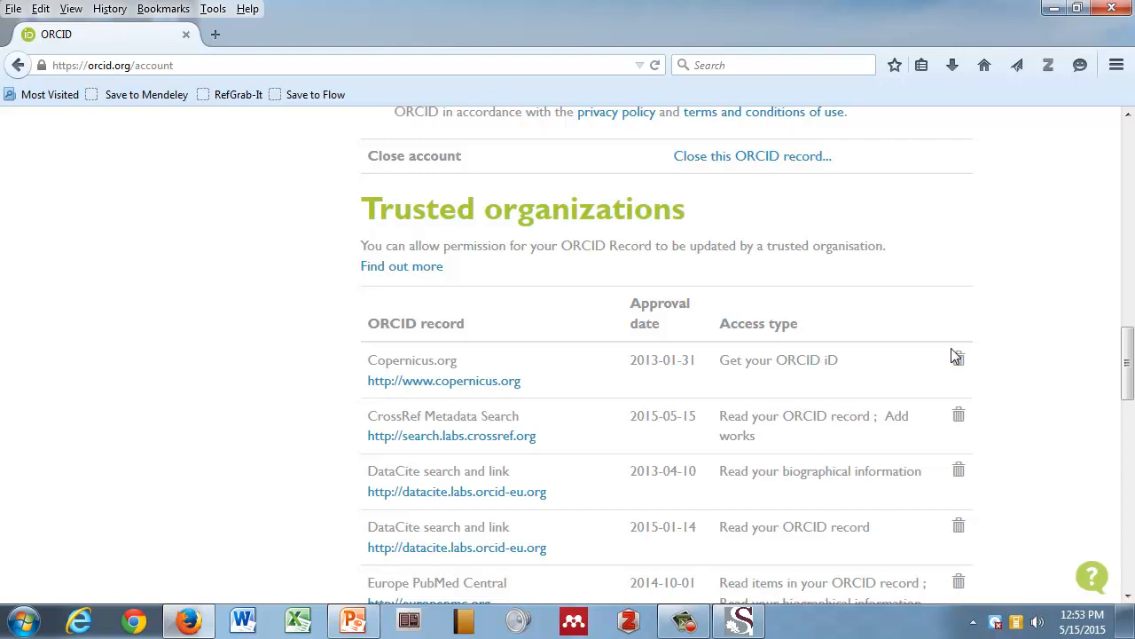
# Scroll to the bottom of the Trusted organizations table where ÜberWizard for ORCID is listed.
pyautogui.scroll(-3)
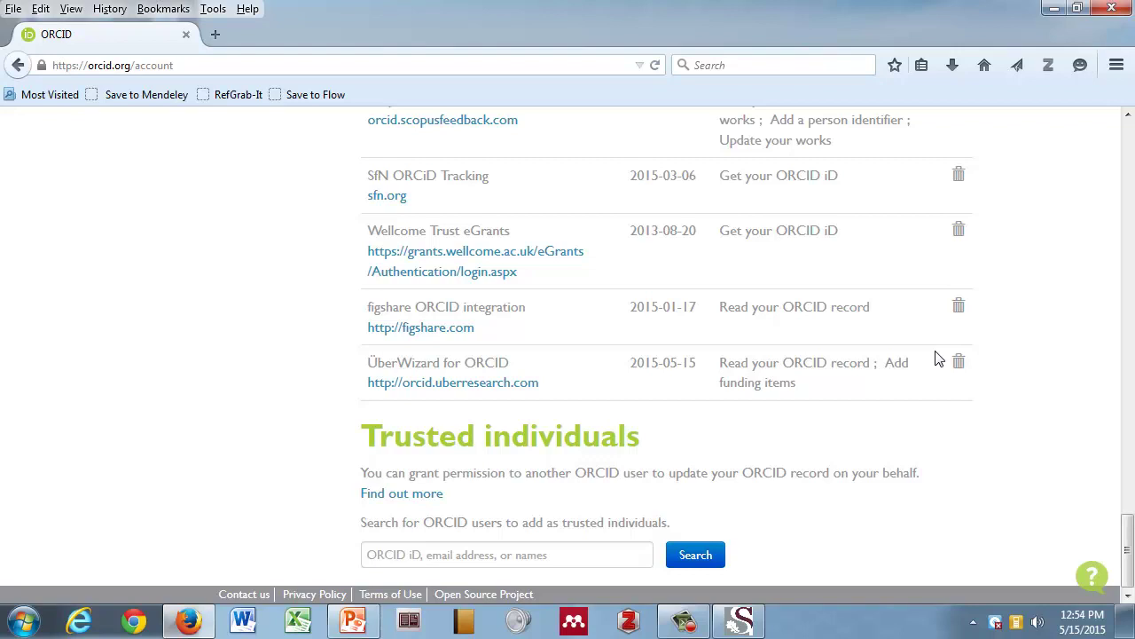
pyautogui.moveTo(1018, 376)
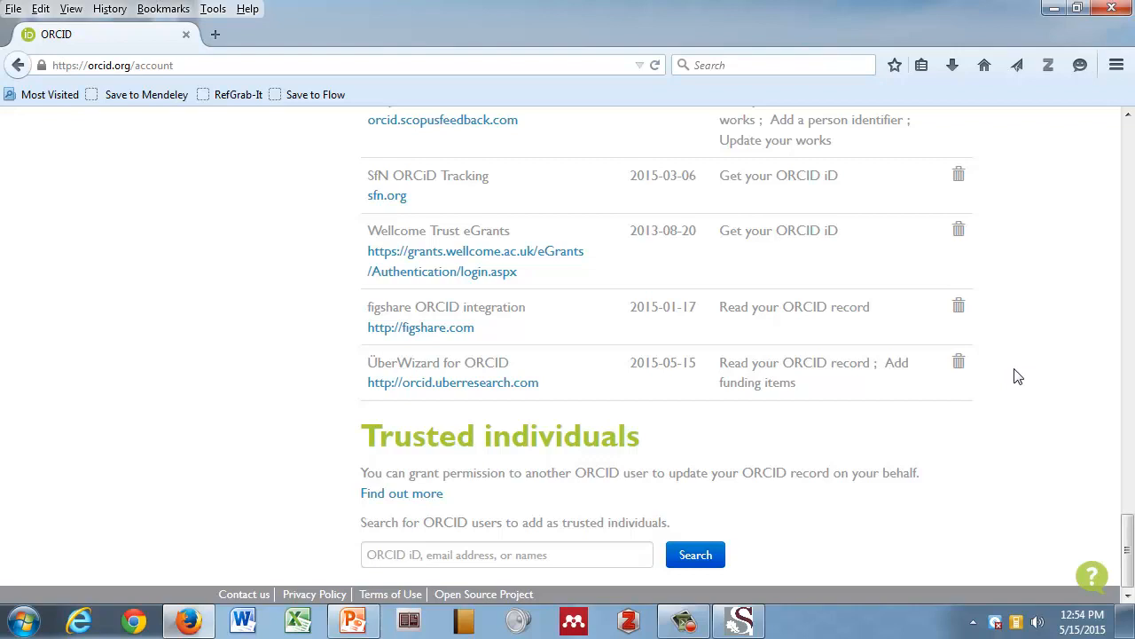
# Return to the top of account settings and go to Developer Tools in the sidebar.
pyautogui.scroll(3)
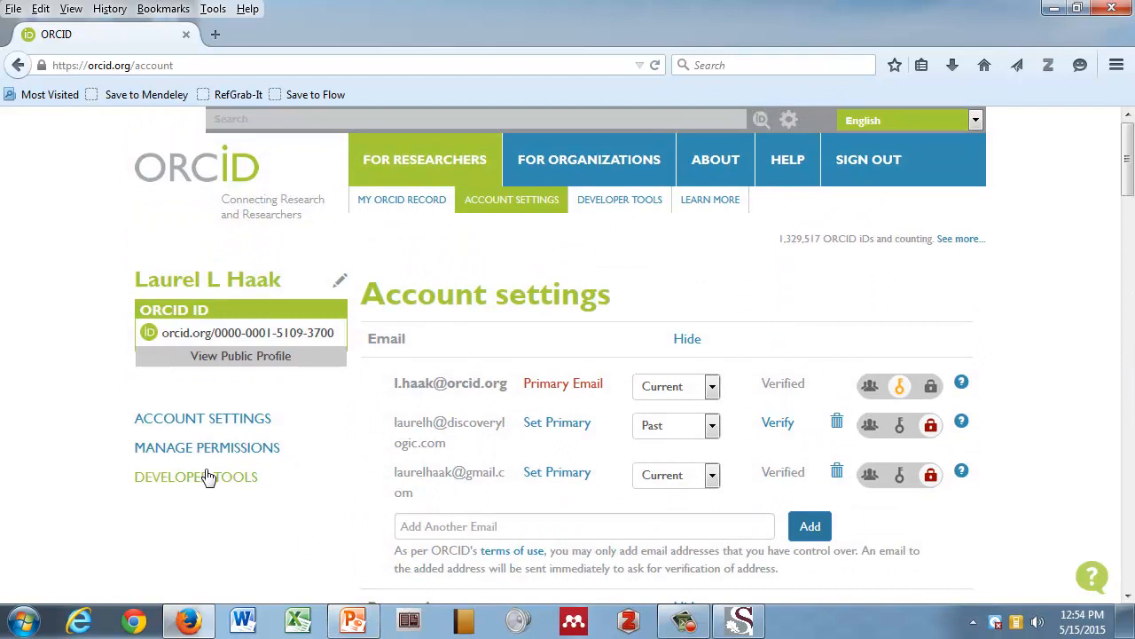
pyautogui.click(195, 475)
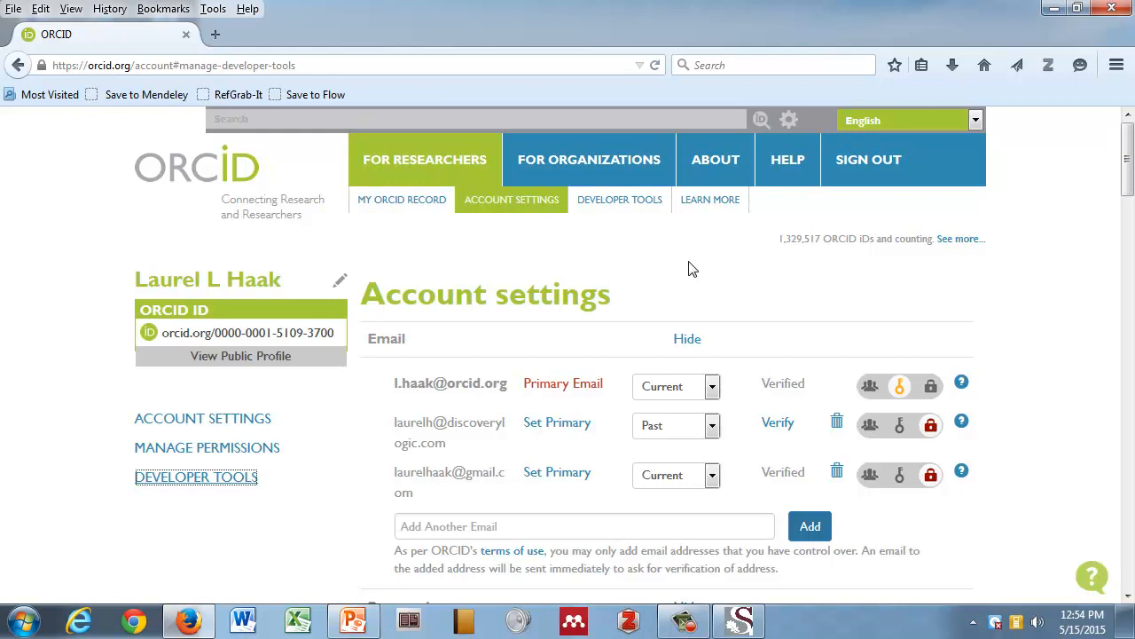
pyautogui.moveTo(557, 422)
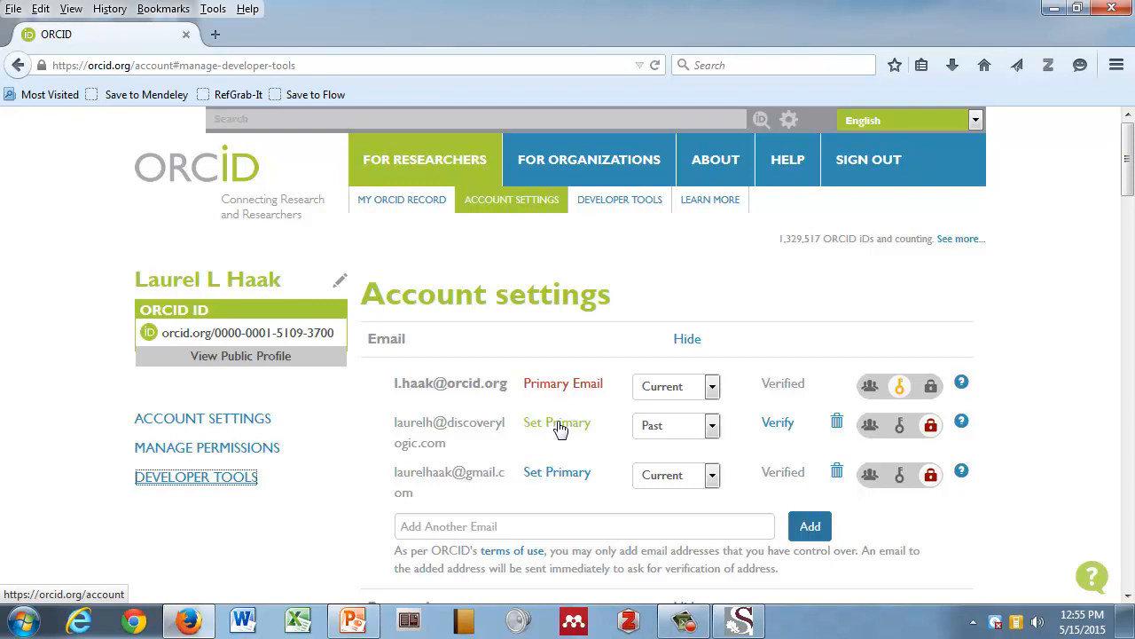
pyautogui.moveTo(557, 447)
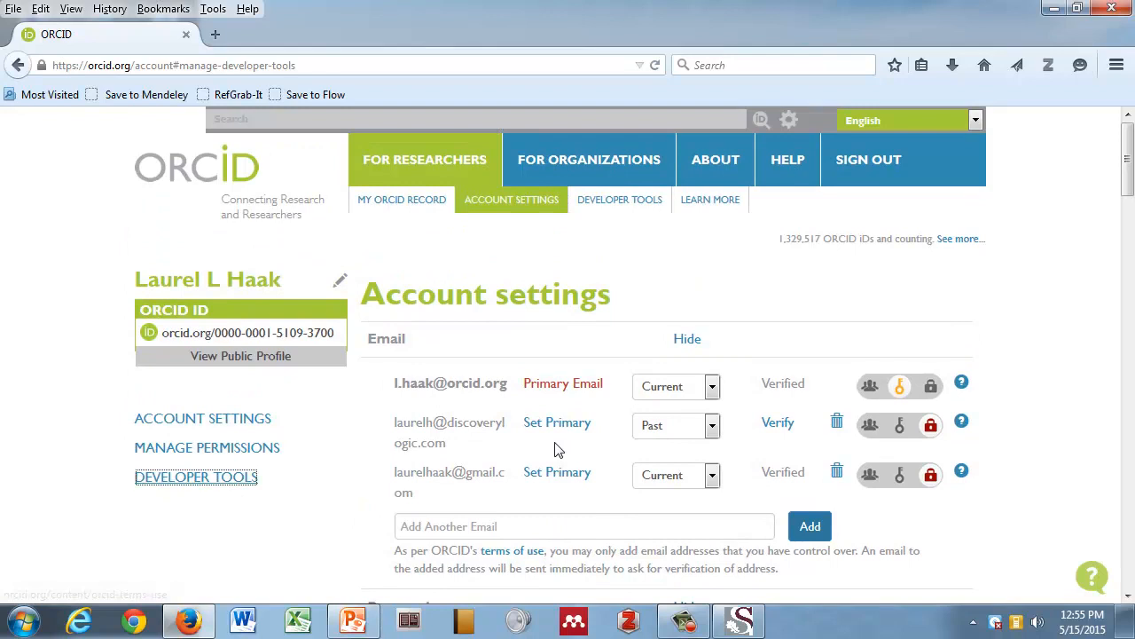
# Open Laurel L Haak's own ORCID record and show the Add funding choices in the Funding section.
pyautogui.click(401, 199)
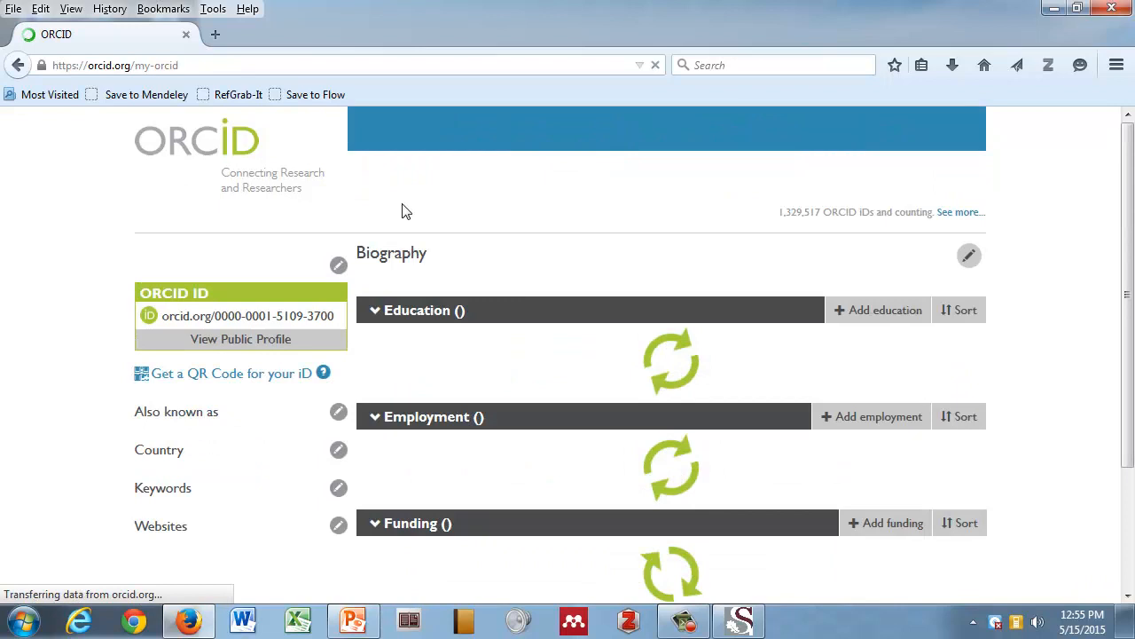
pyautogui.scroll(-3)
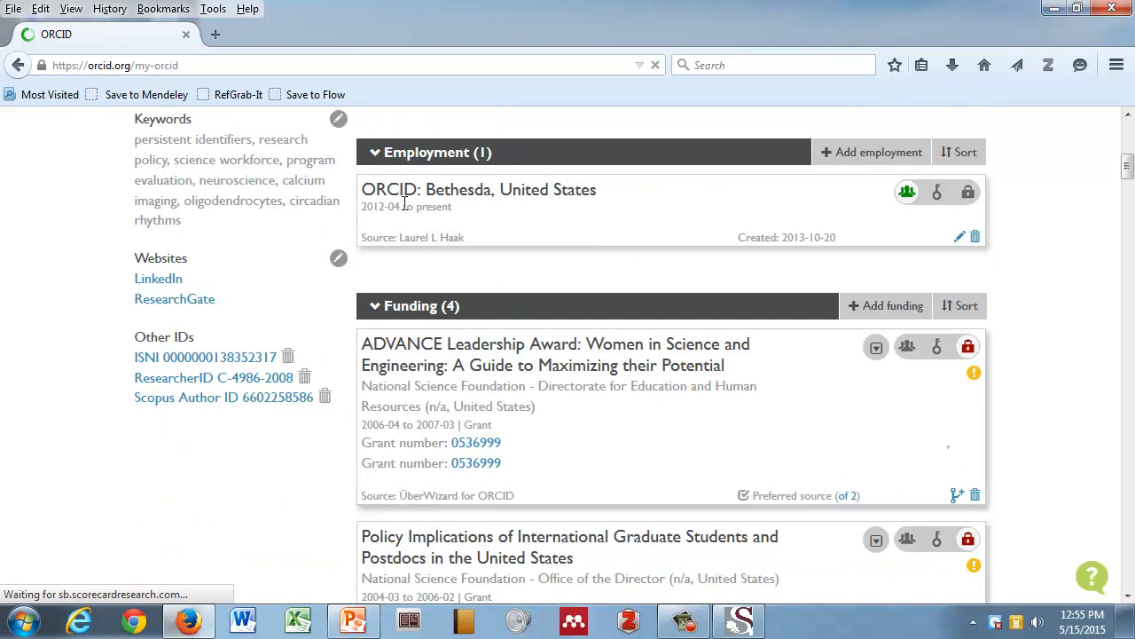
pyautogui.scroll(3)
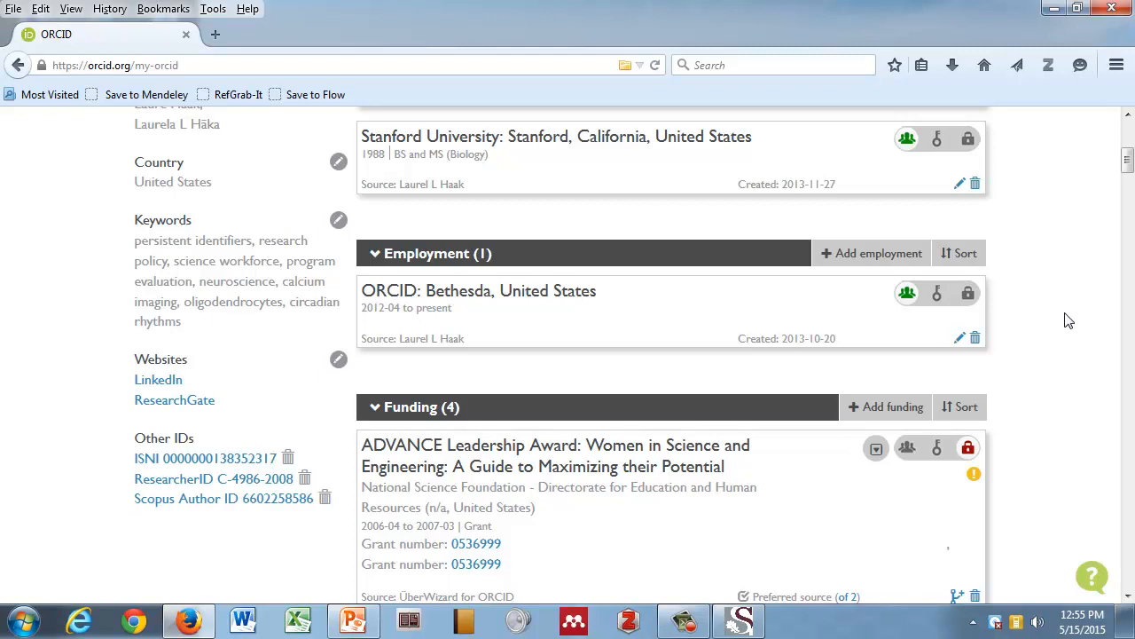
pyautogui.click(883, 406)
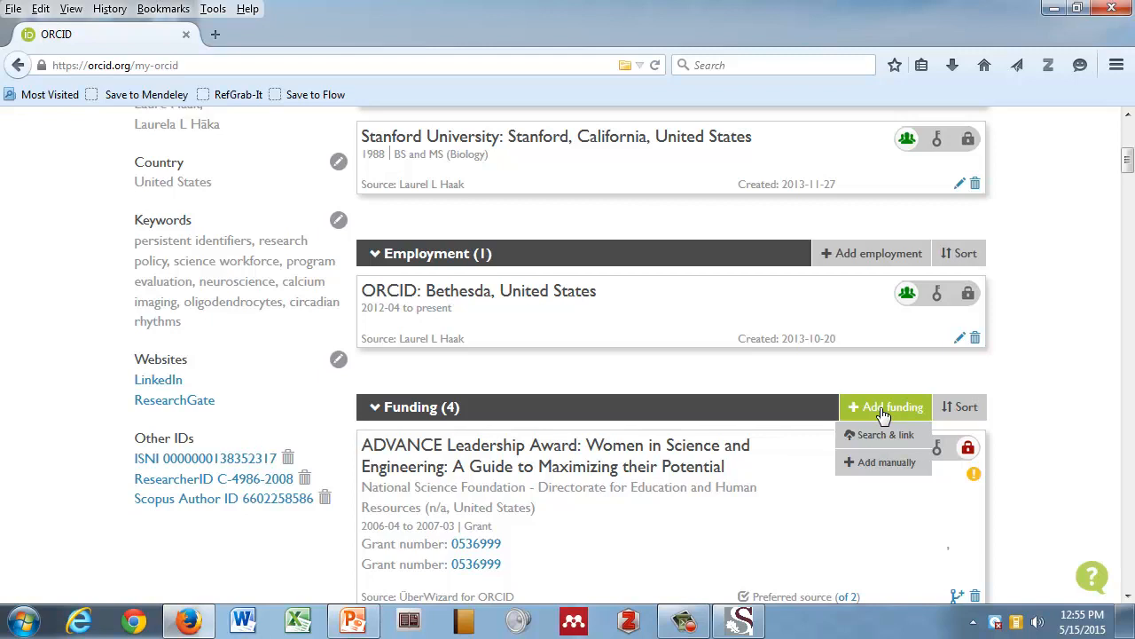
pyautogui.moveTo(883, 435)
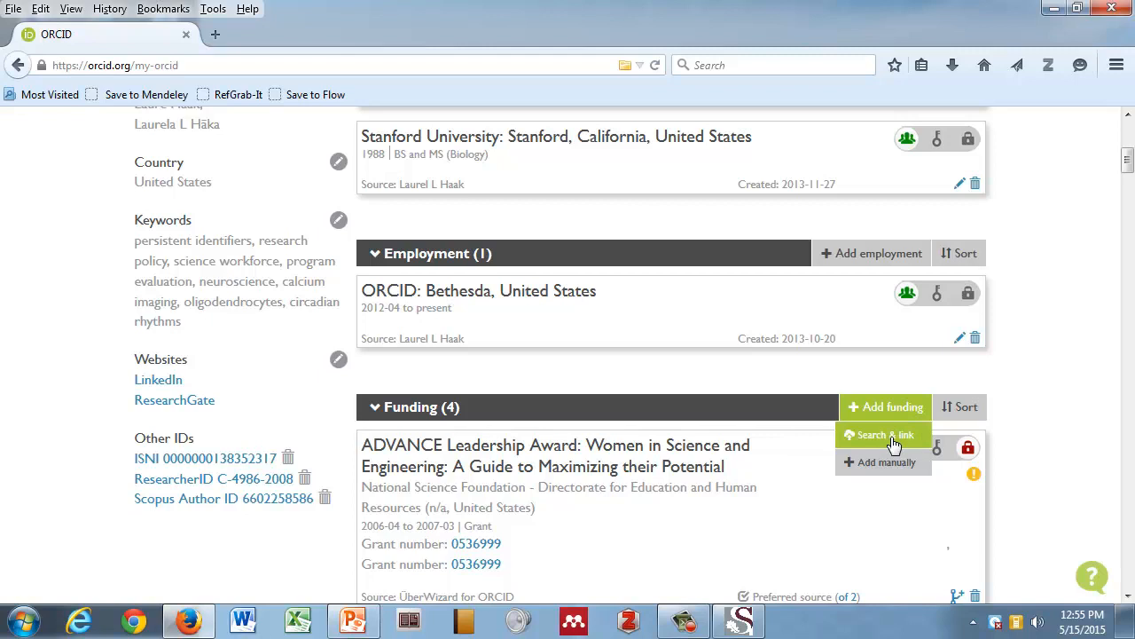
# Choose Search & link so the Link Funding panel lists the ÜberWizard for ORCID wizard.
pyautogui.click(881, 435)
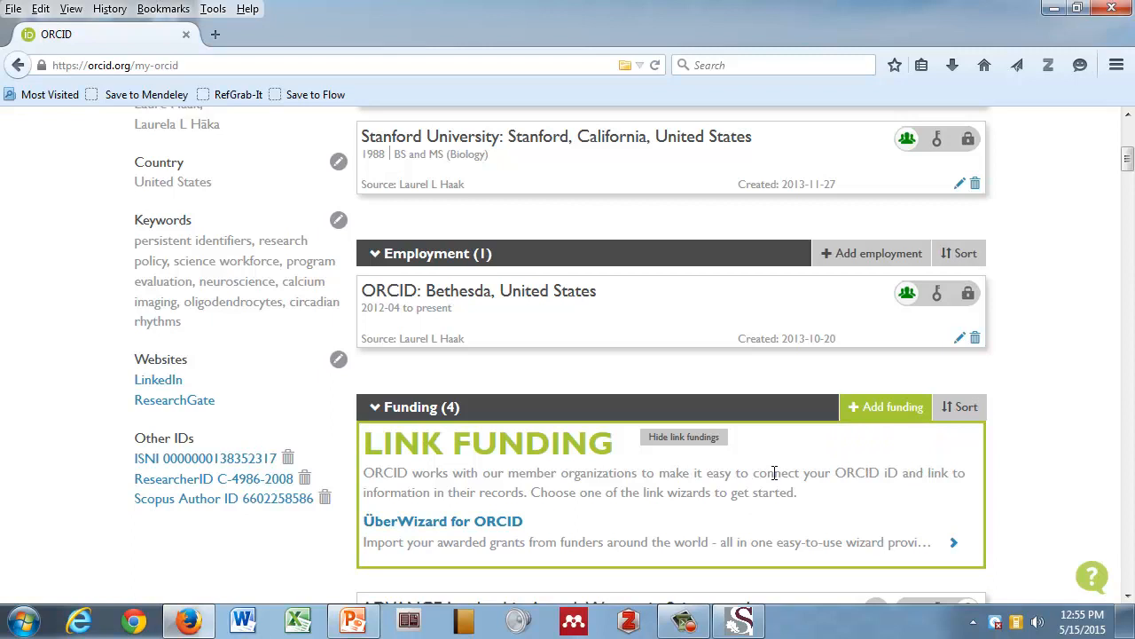
pyautogui.scroll(-3)
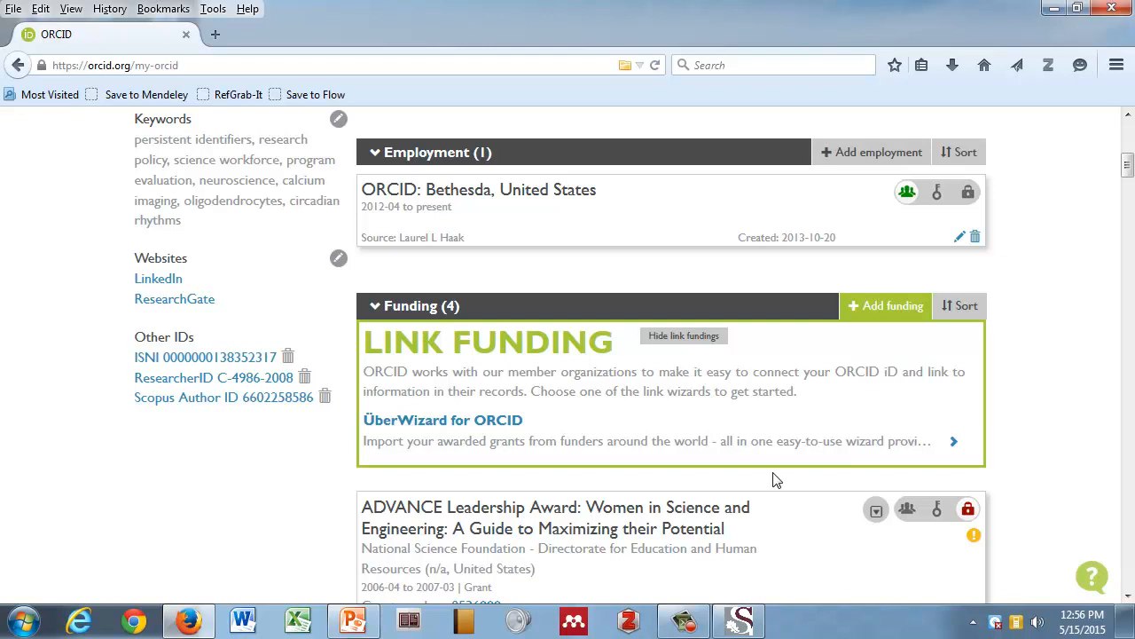
pyautogui.moveTo(784, 470)
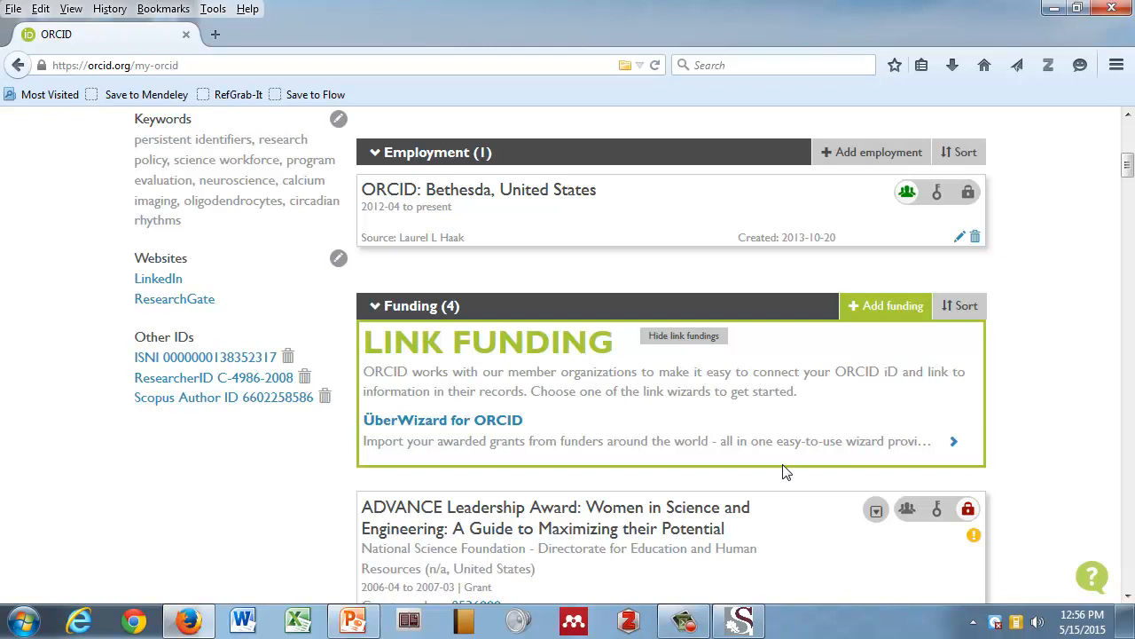
pyautogui.moveTo(482, 424)
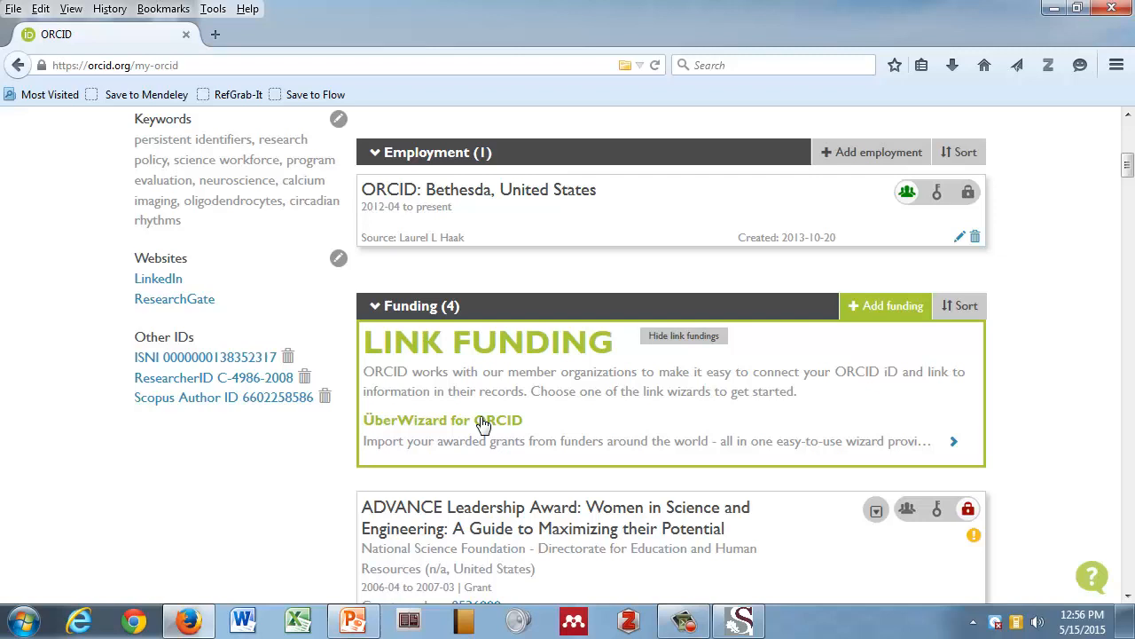
pyautogui.click(415, 418)
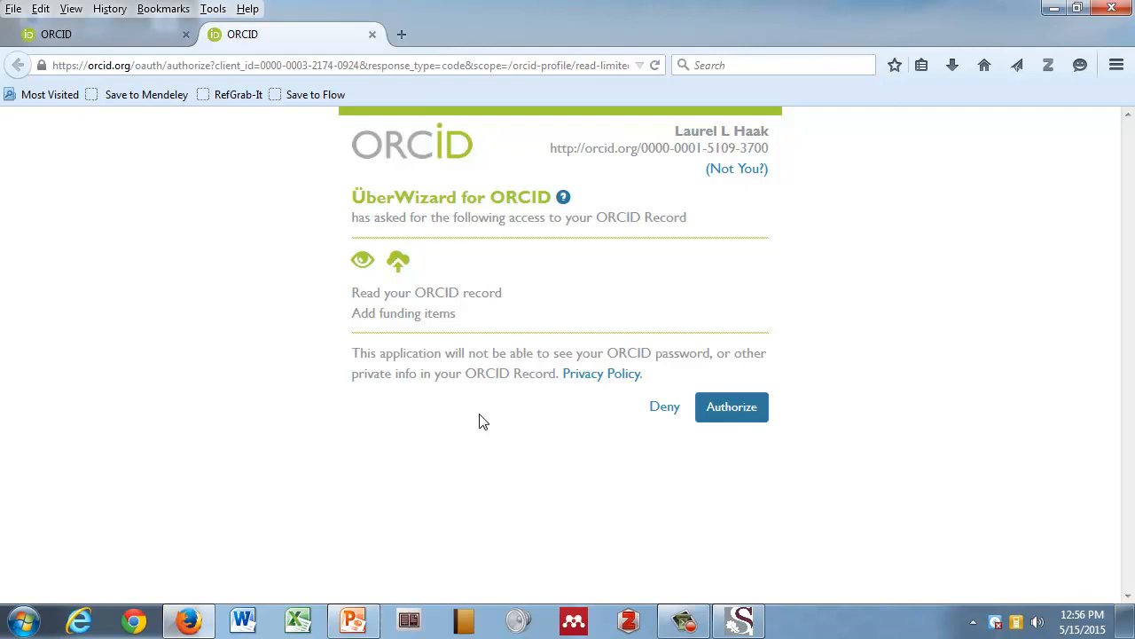
pyautogui.moveTo(674, 216)
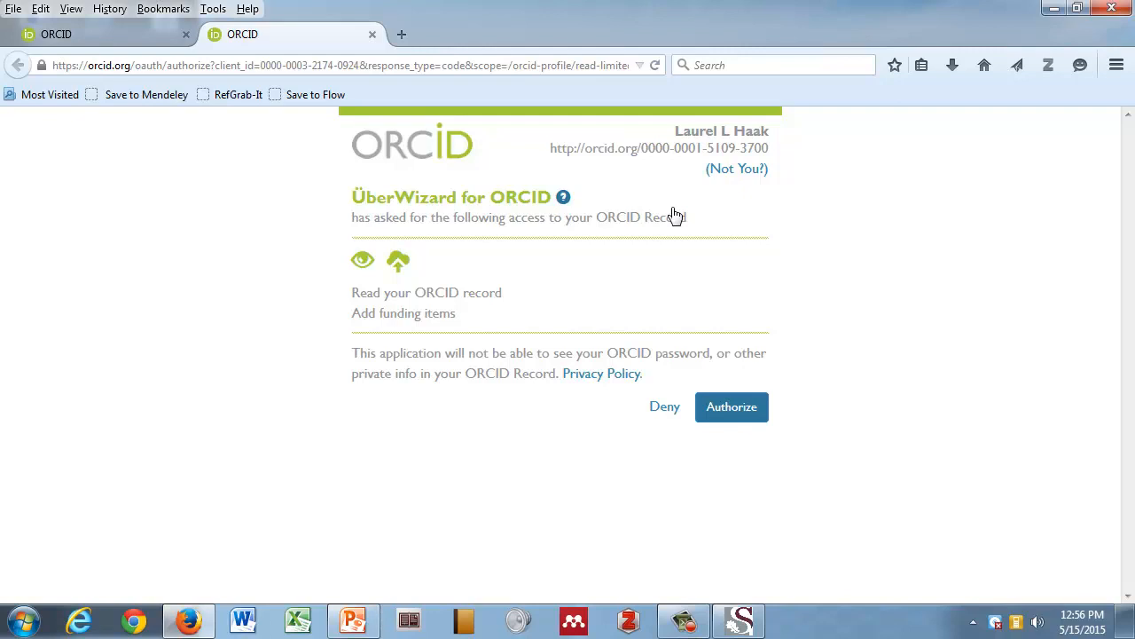
pyautogui.moveTo(424, 313)
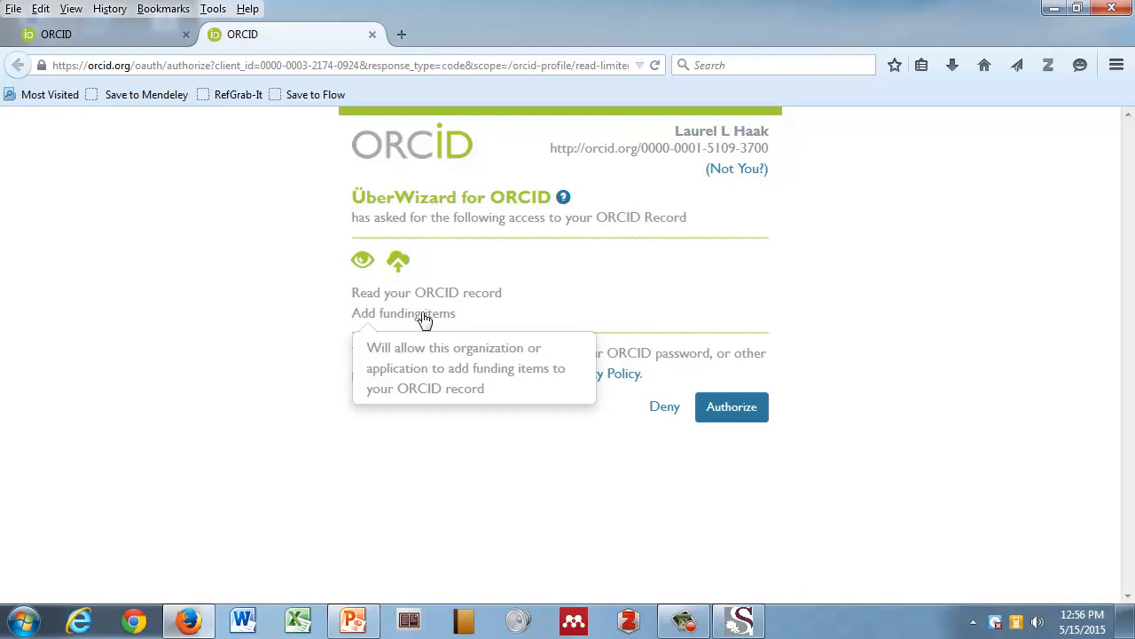
pyautogui.moveTo(596, 280)
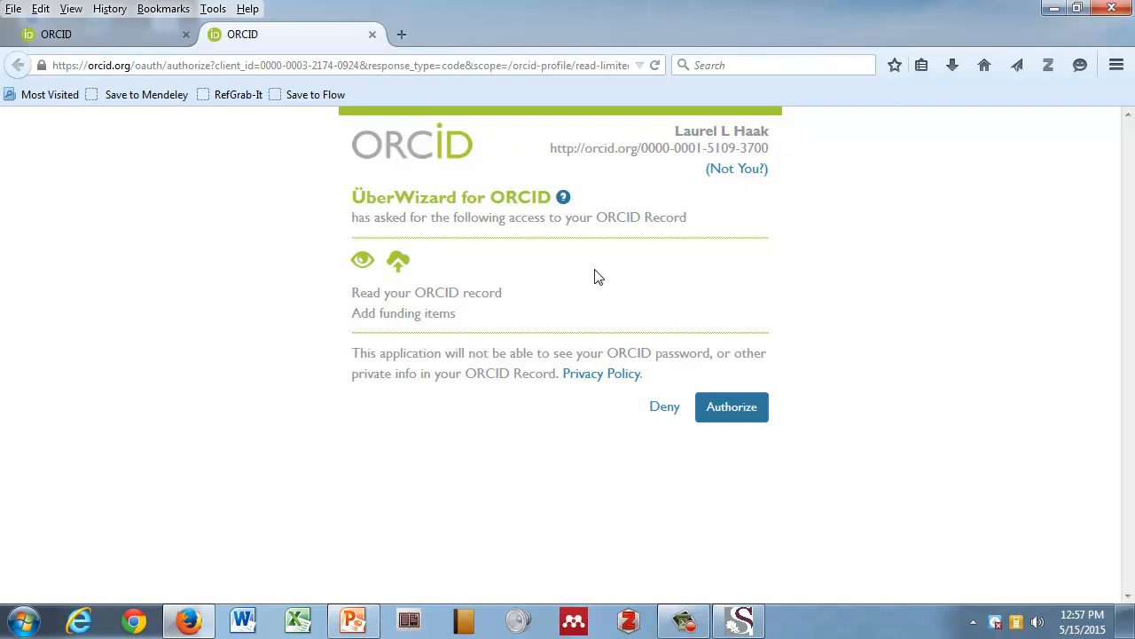
pyautogui.moveTo(604, 273)
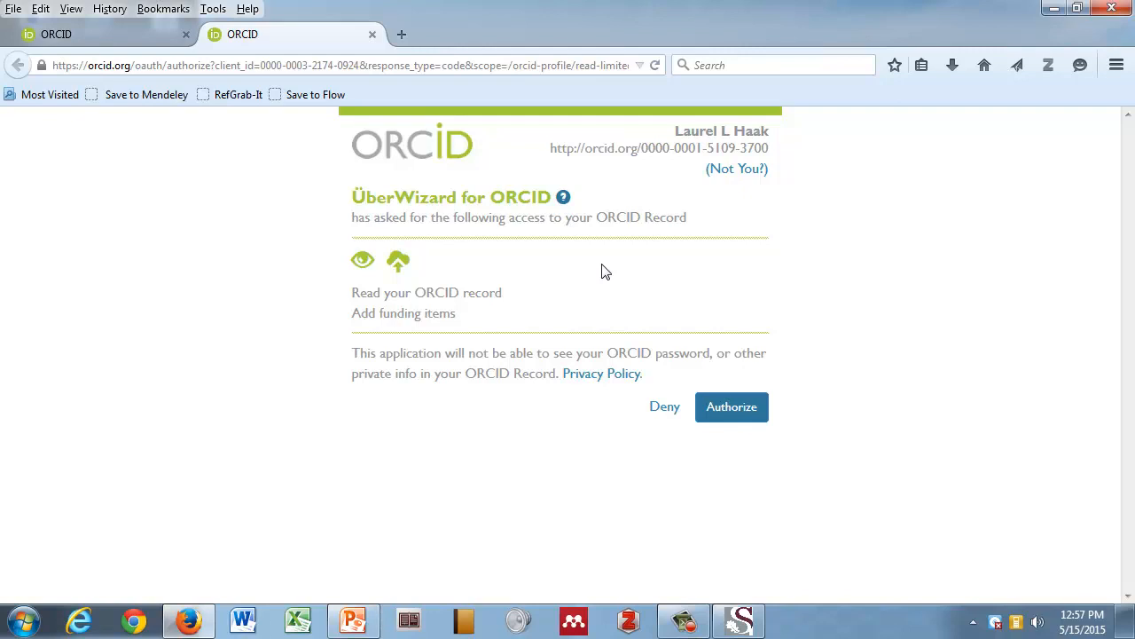
pyautogui.moveTo(554, 236)
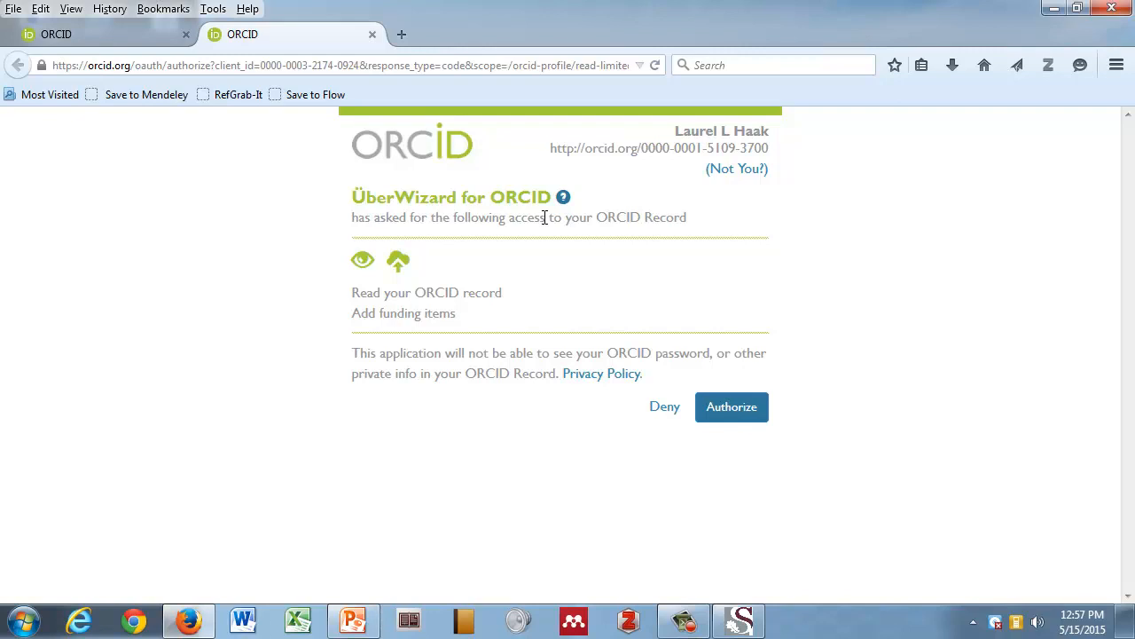
pyautogui.moveTo(708, 353)
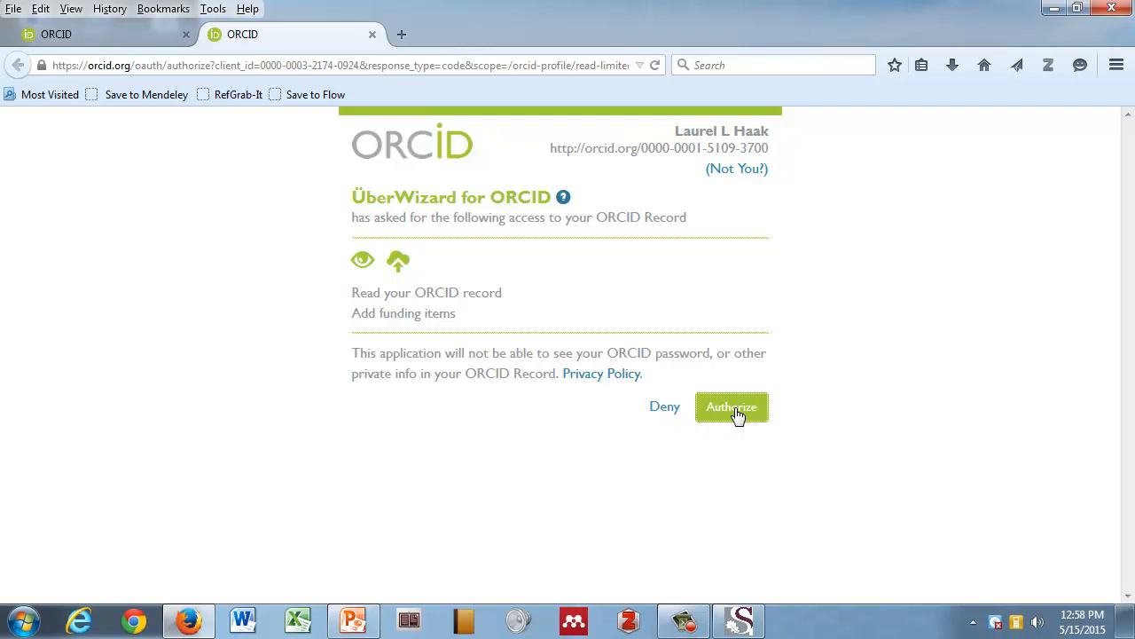
# Authorize ÜberWizard's access and look through the 4 grants found for Laurel Haak.
pyautogui.click(731, 406)
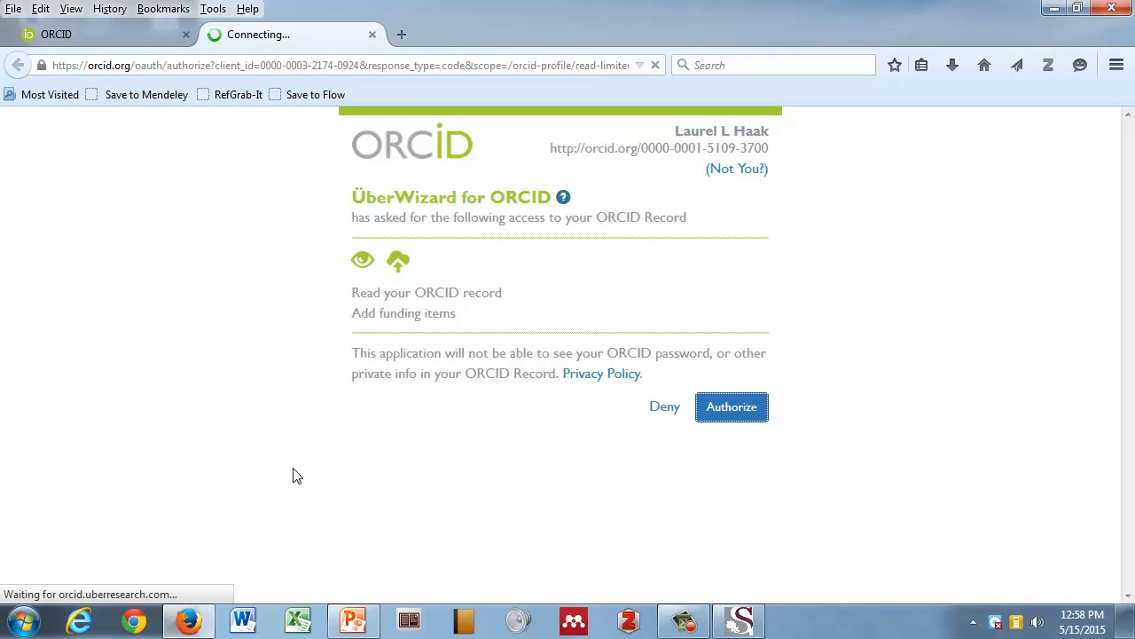
pyautogui.click(731, 406)
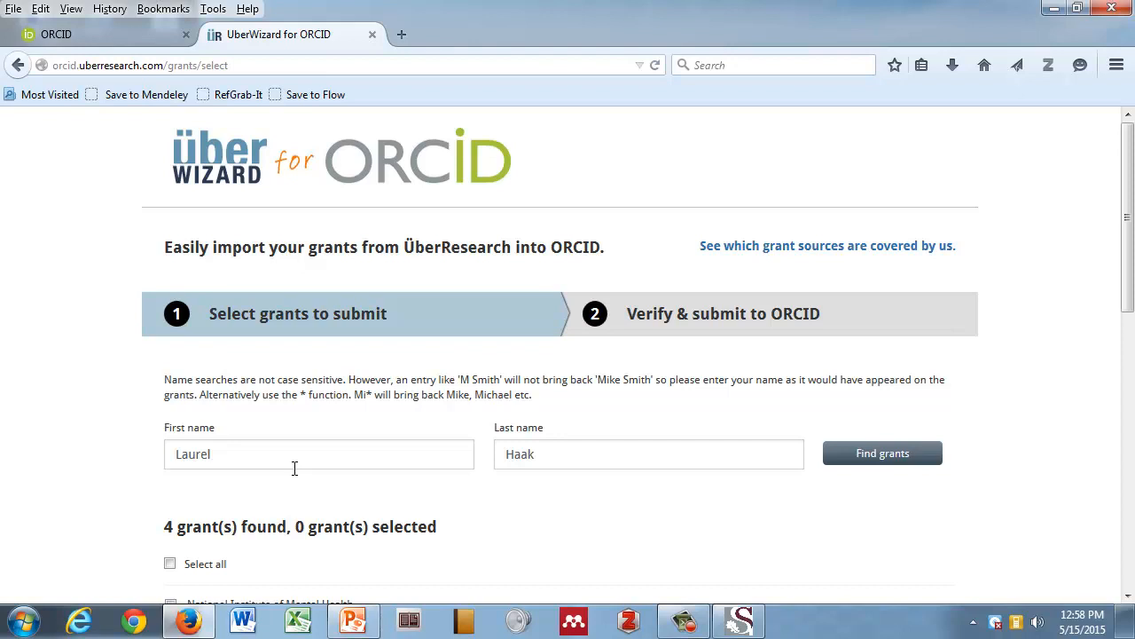
pyautogui.scroll(-3)
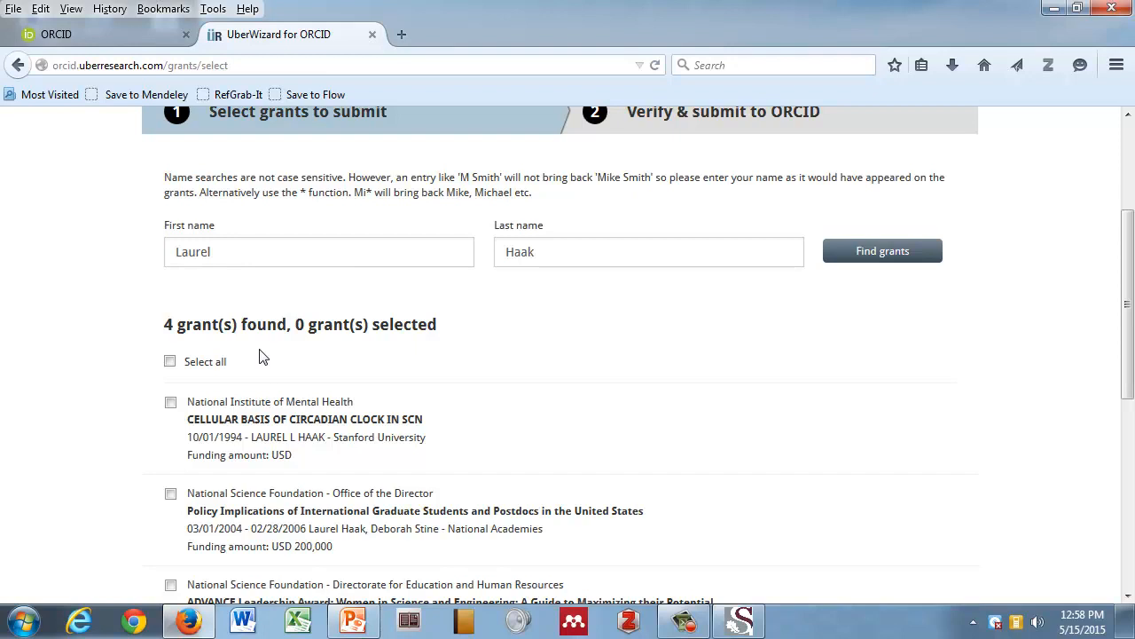
pyautogui.scroll(3)
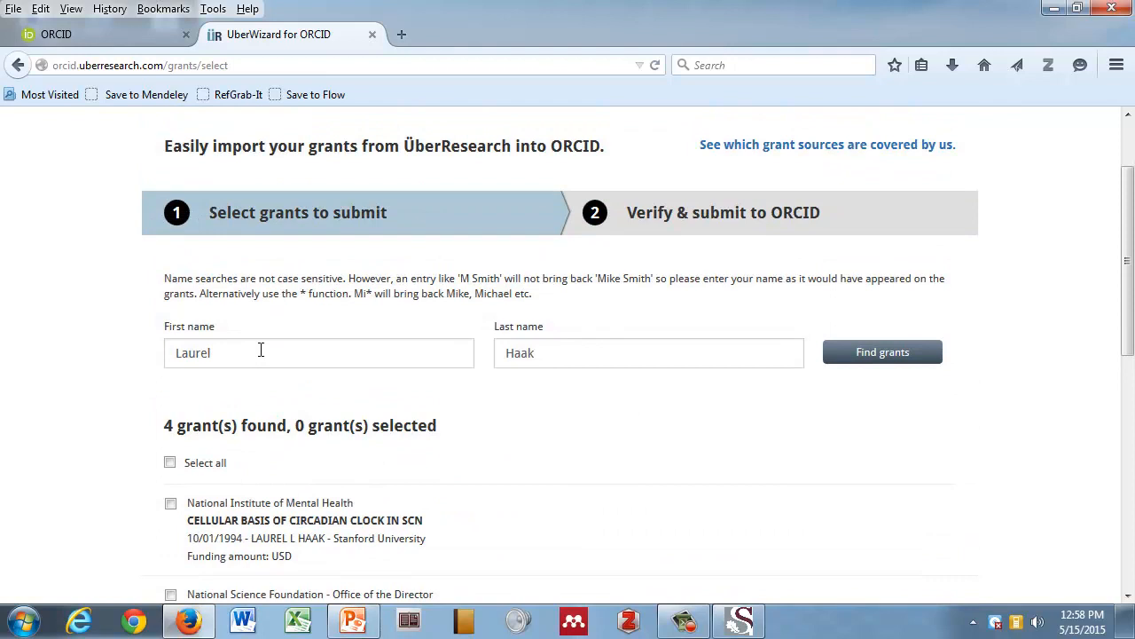
pyautogui.scroll(3)
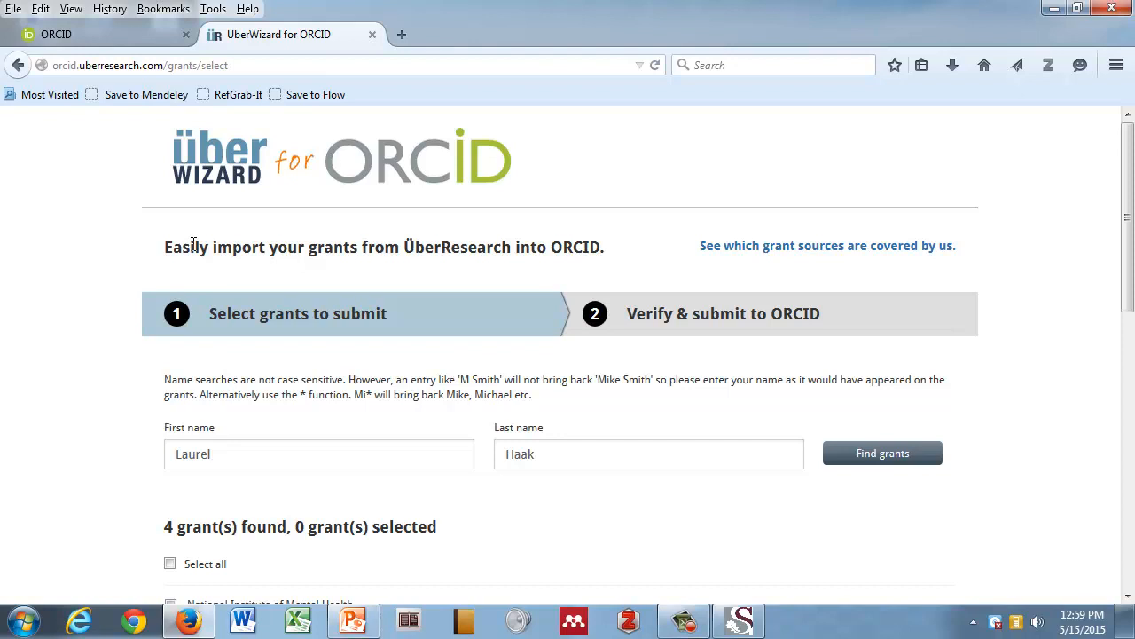
pyautogui.scroll(-3)
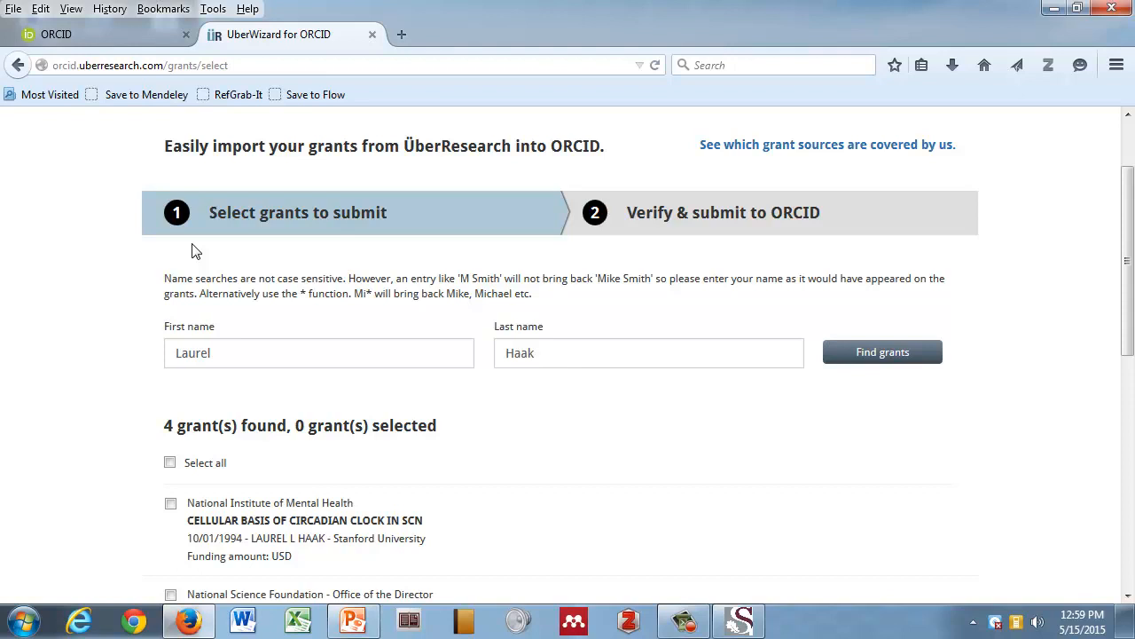
pyautogui.scroll(-3)
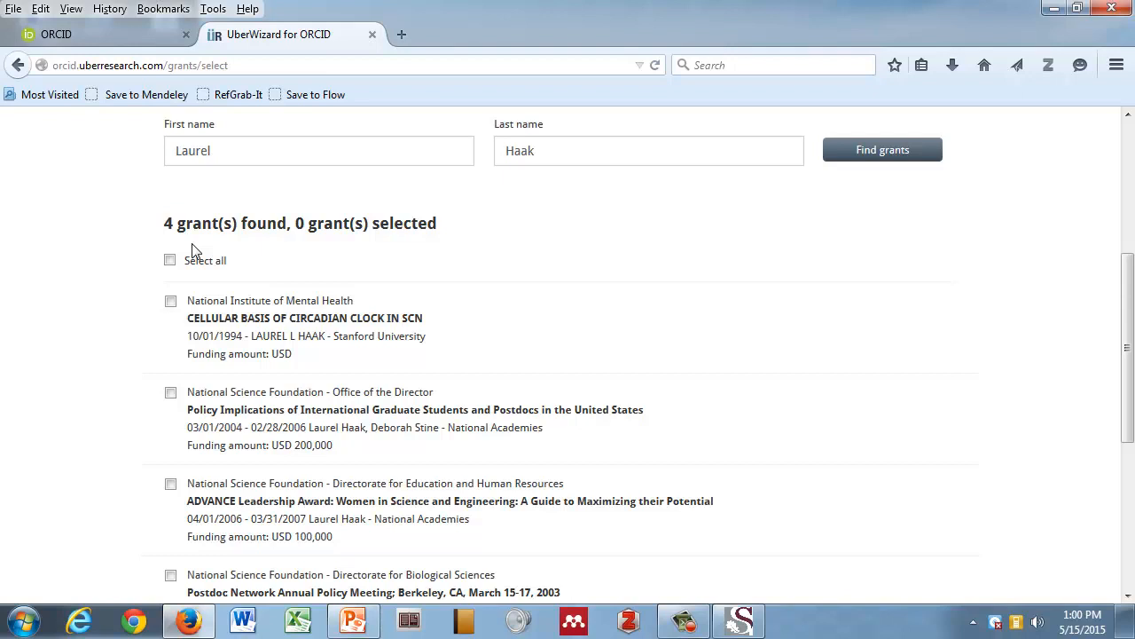
# Select the Postdoc Network Annual Policy Meeting 2003 grant for review.
pyautogui.scroll(-3)
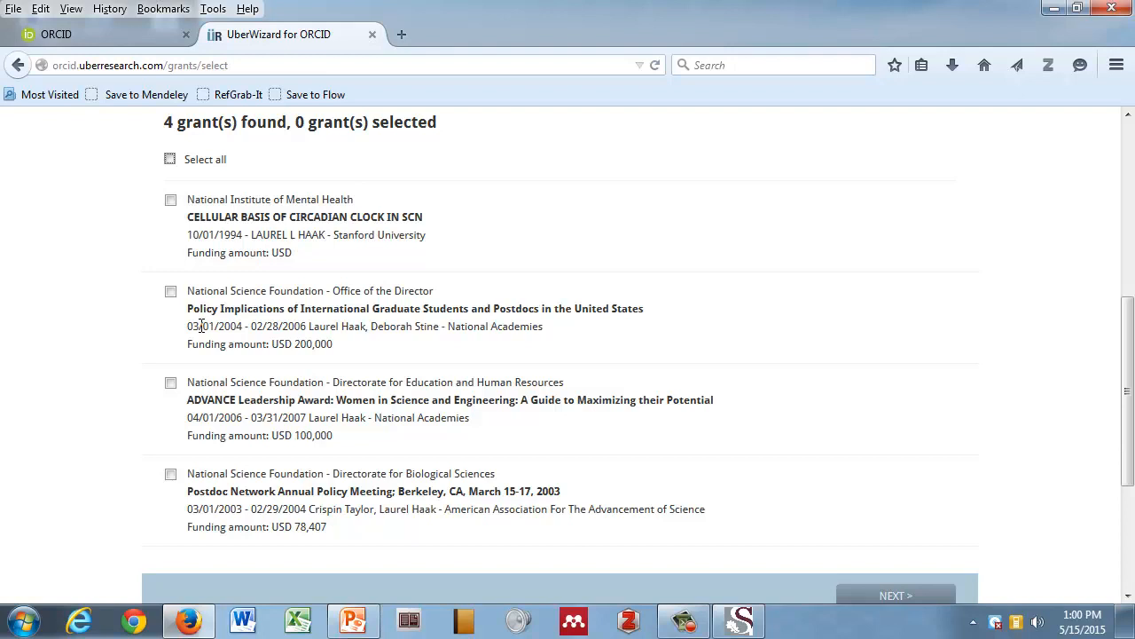
pyautogui.scroll(-3)
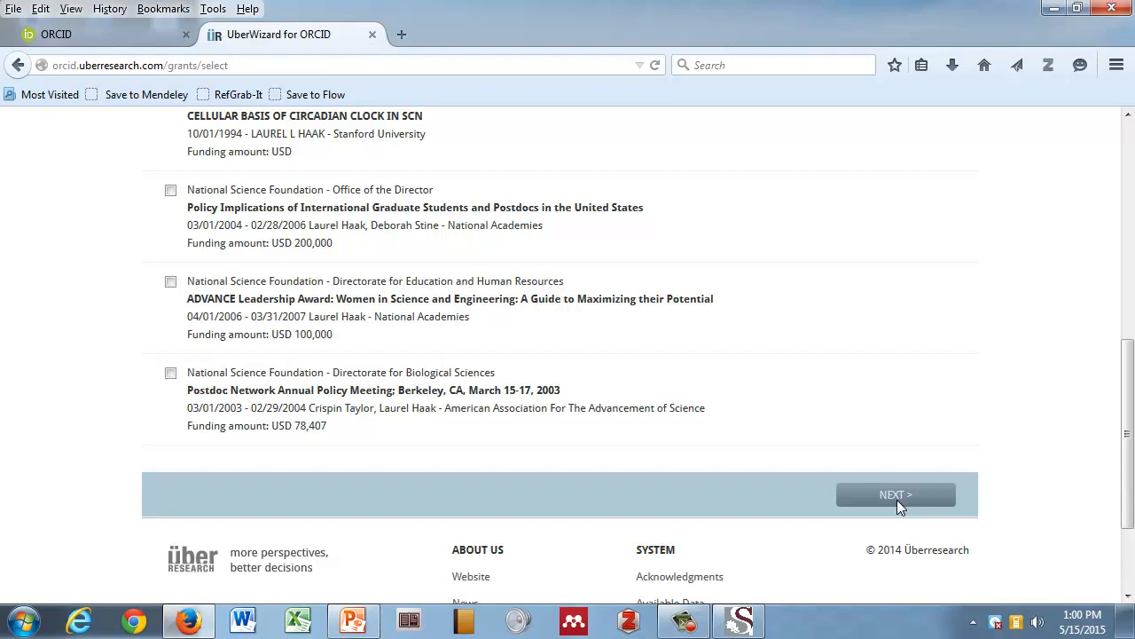
pyautogui.moveTo(262, 384)
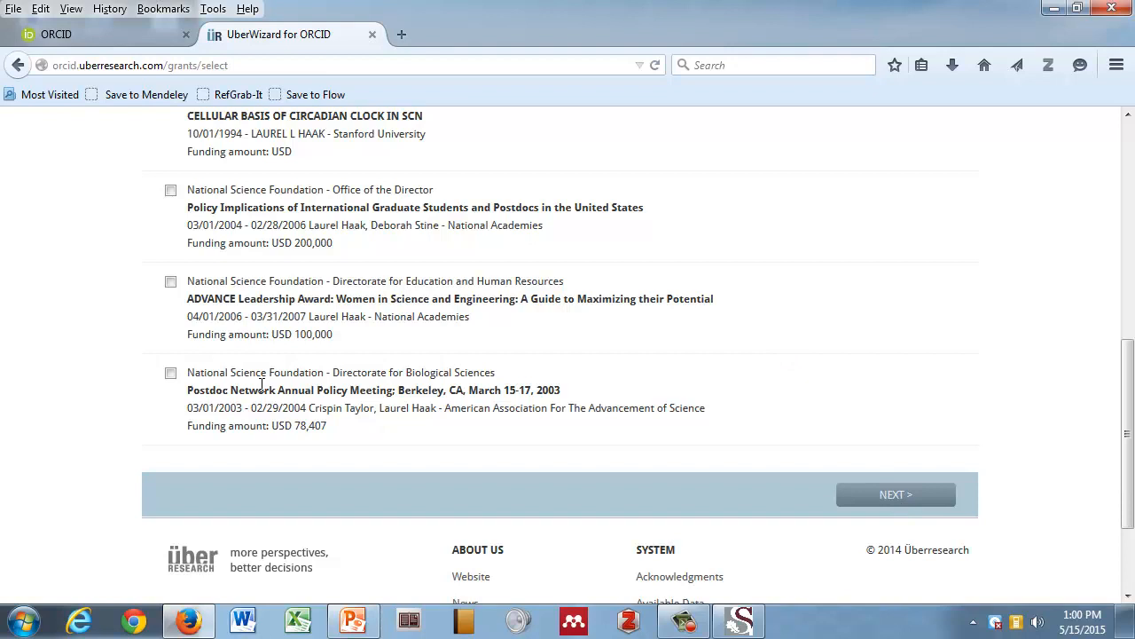
pyautogui.click(894, 493)
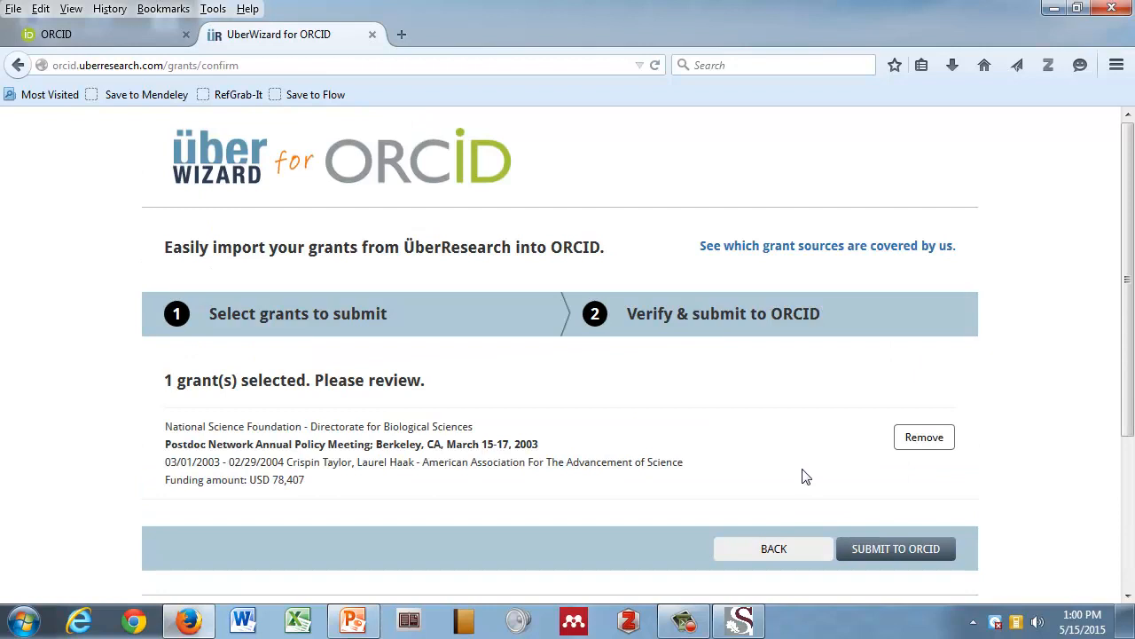
# Submit the selected grant to ORCID so it appears in the record's Funding section.
pyautogui.click(894, 549)
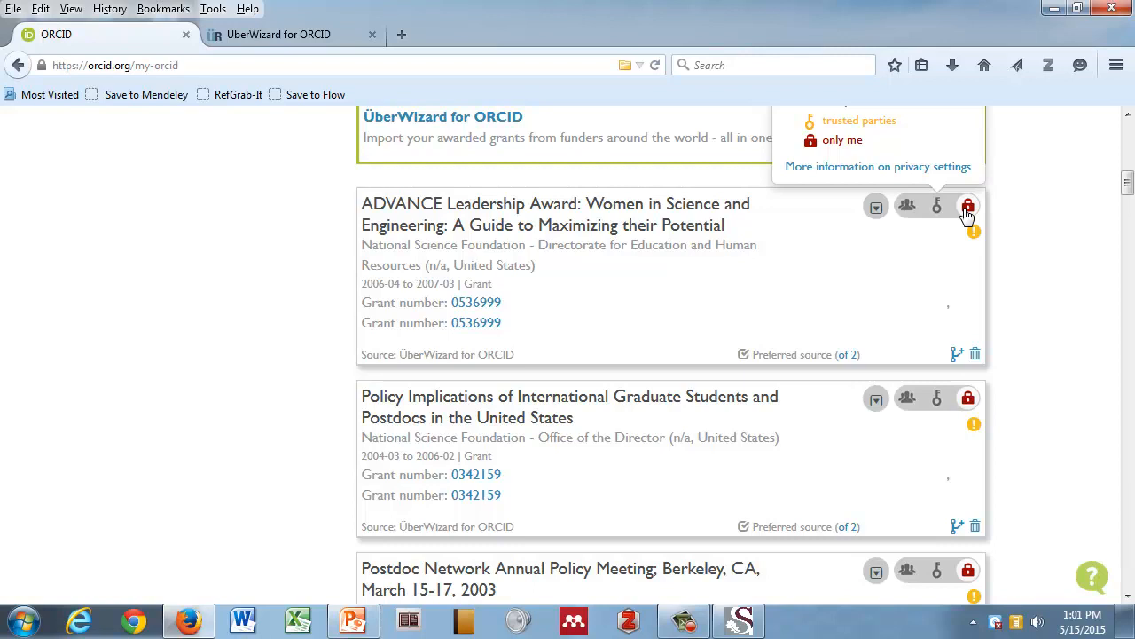
# Scroll past the ÜberWizard funding entries to the Works section (45 items) and show the Add works choices.
pyautogui.scroll(-3)
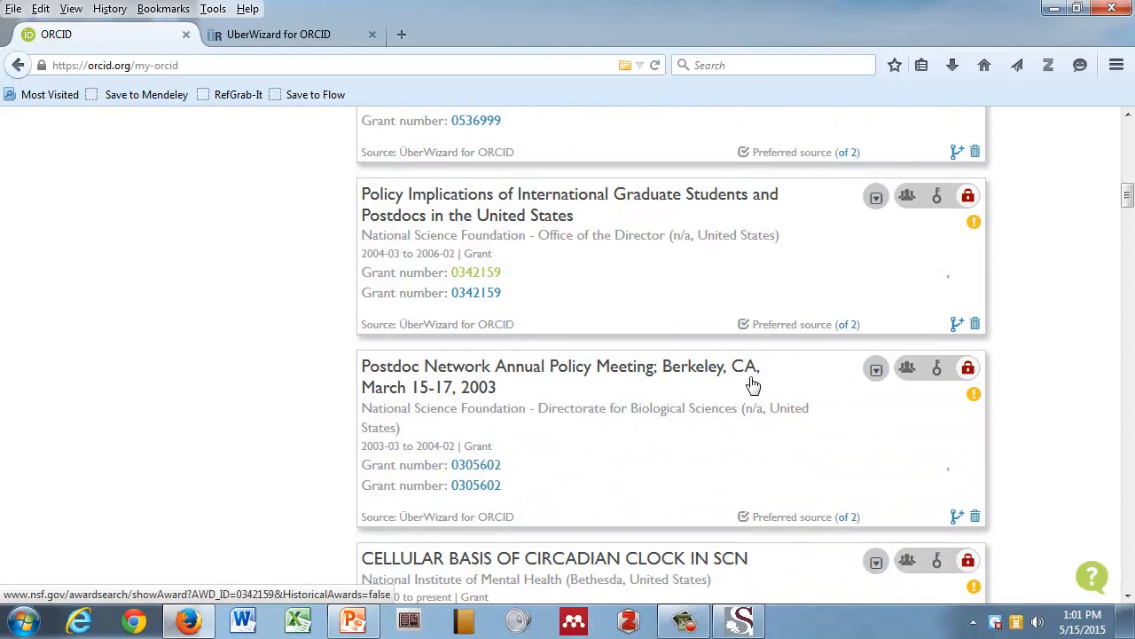
pyautogui.scroll(3)
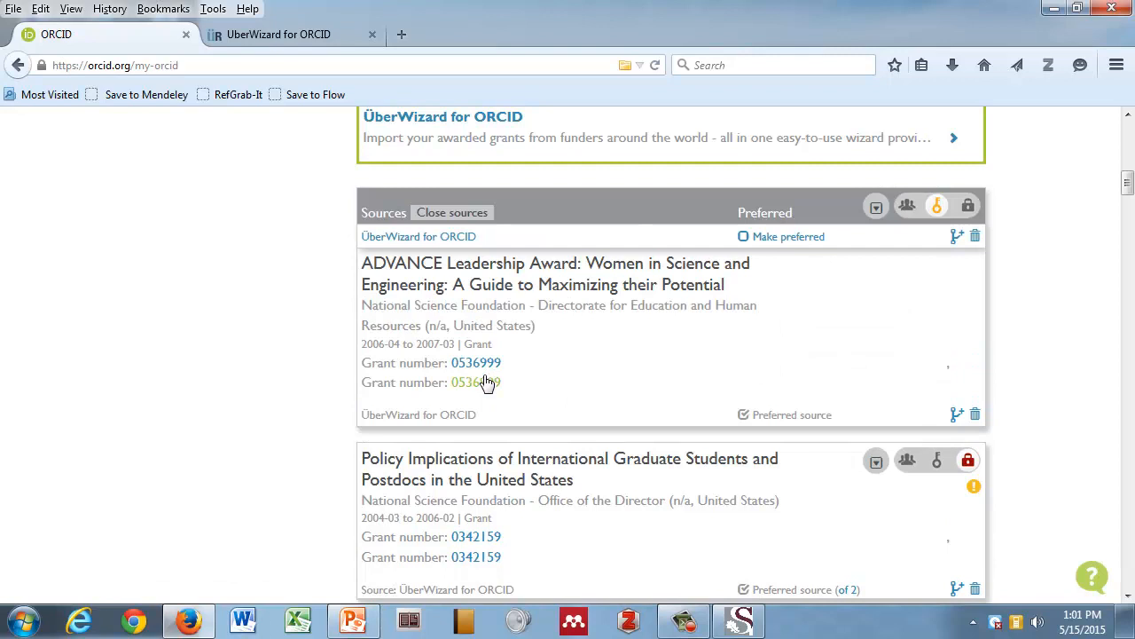
pyautogui.moveTo(475, 381)
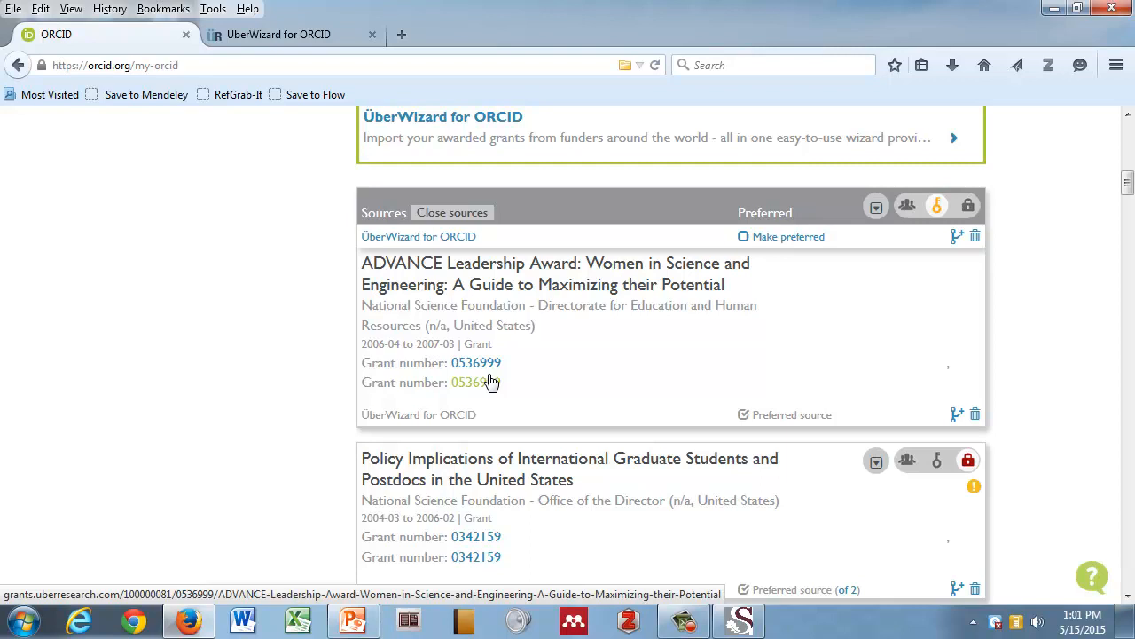
pyautogui.scroll(-3)
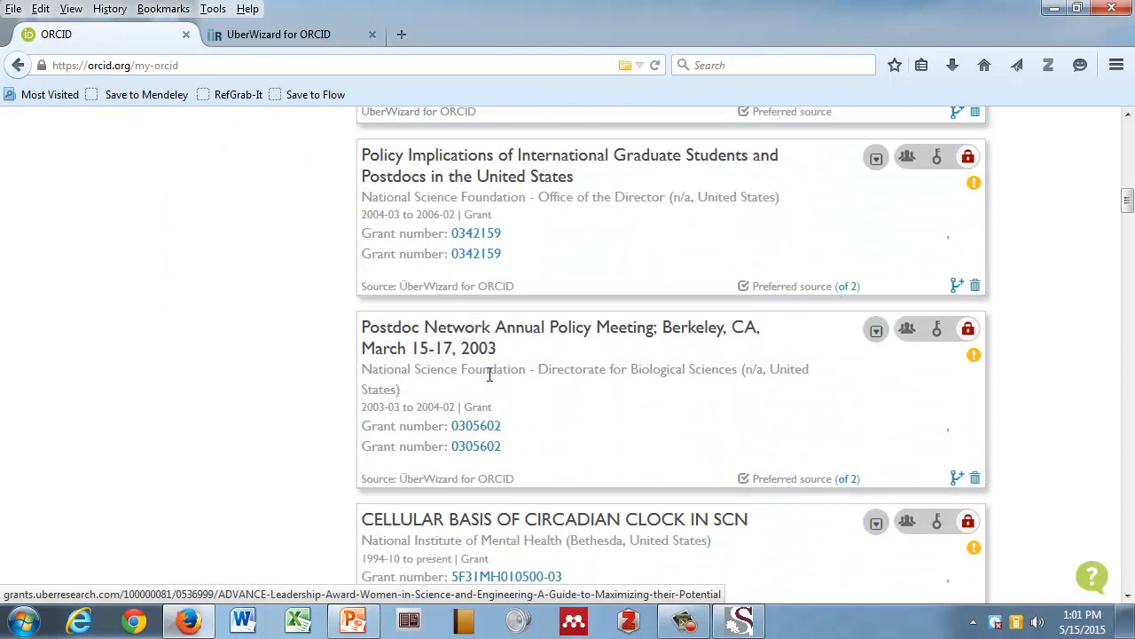
pyautogui.scroll(-3)
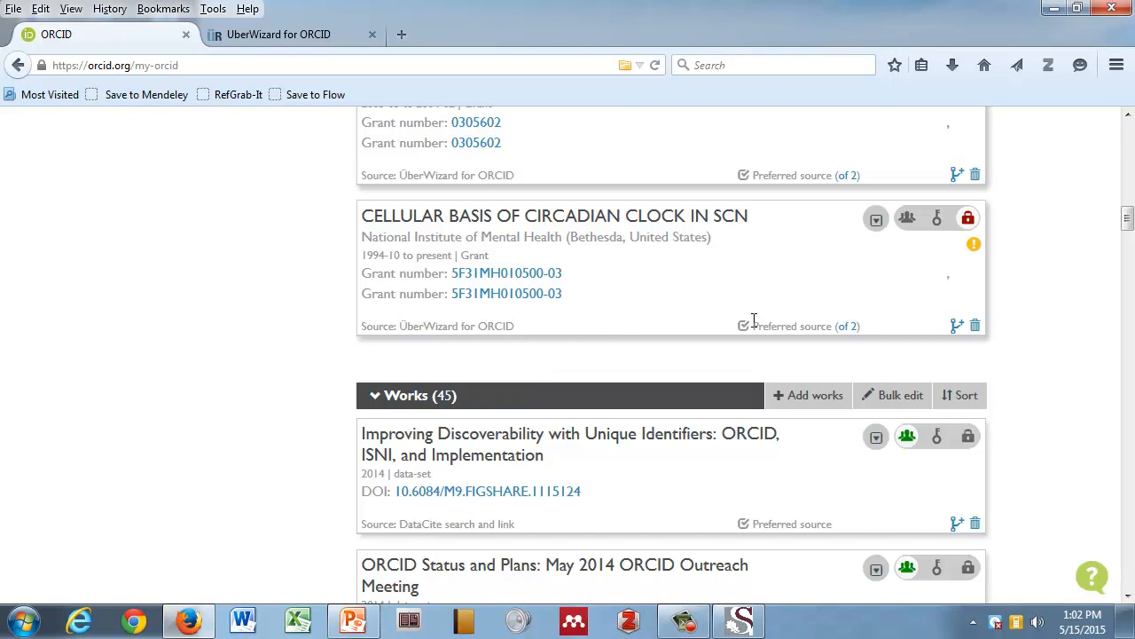
pyautogui.scroll(-3)
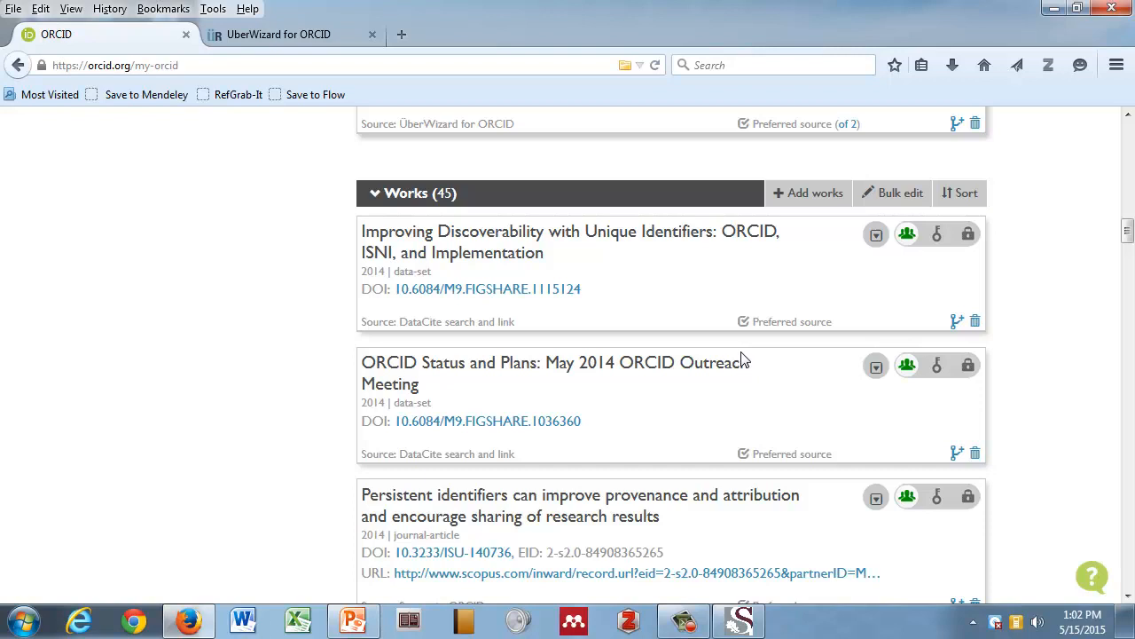
pyautogui.click(807, 192)
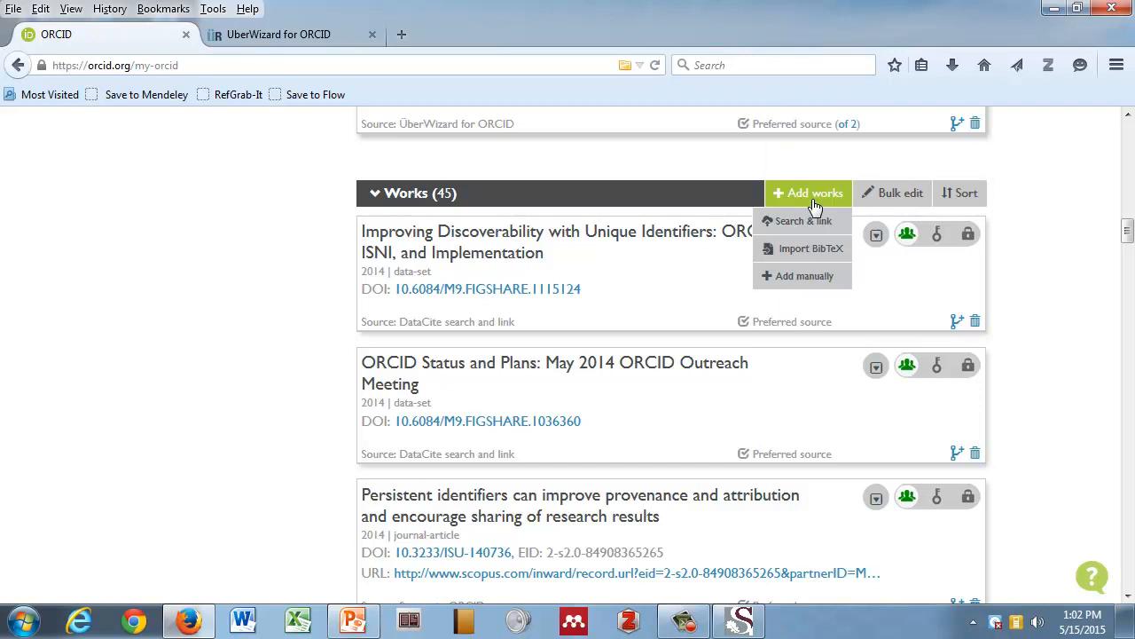
pyautogui.moveTo(802, 249)
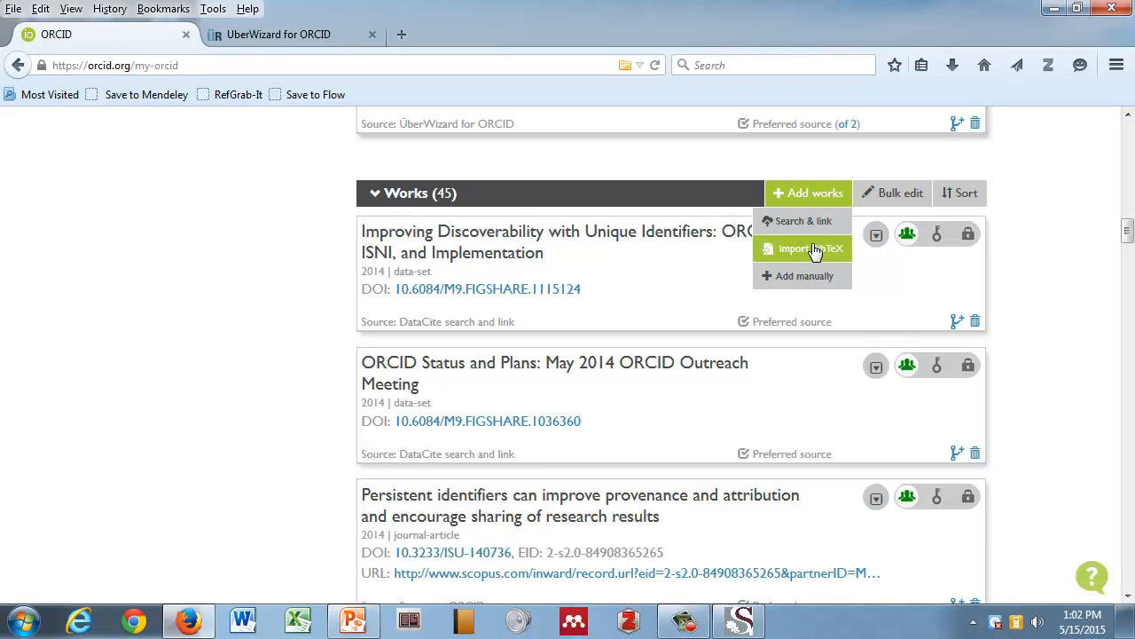
pyautogui.moveTo(802, 199)
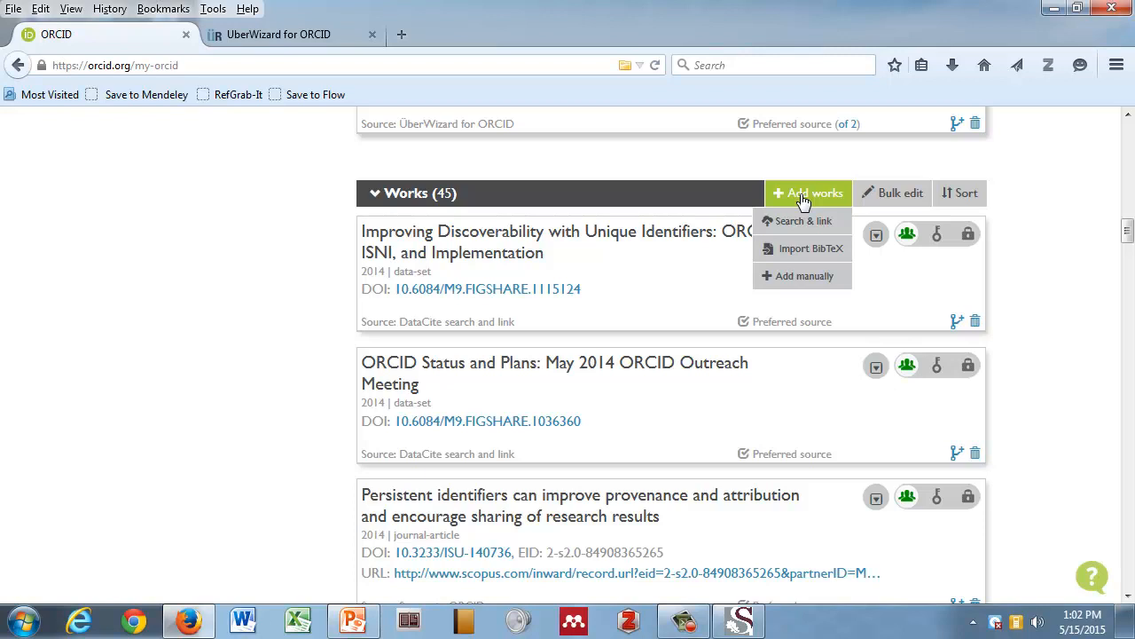
pyautogui.moveTo(801, 220)
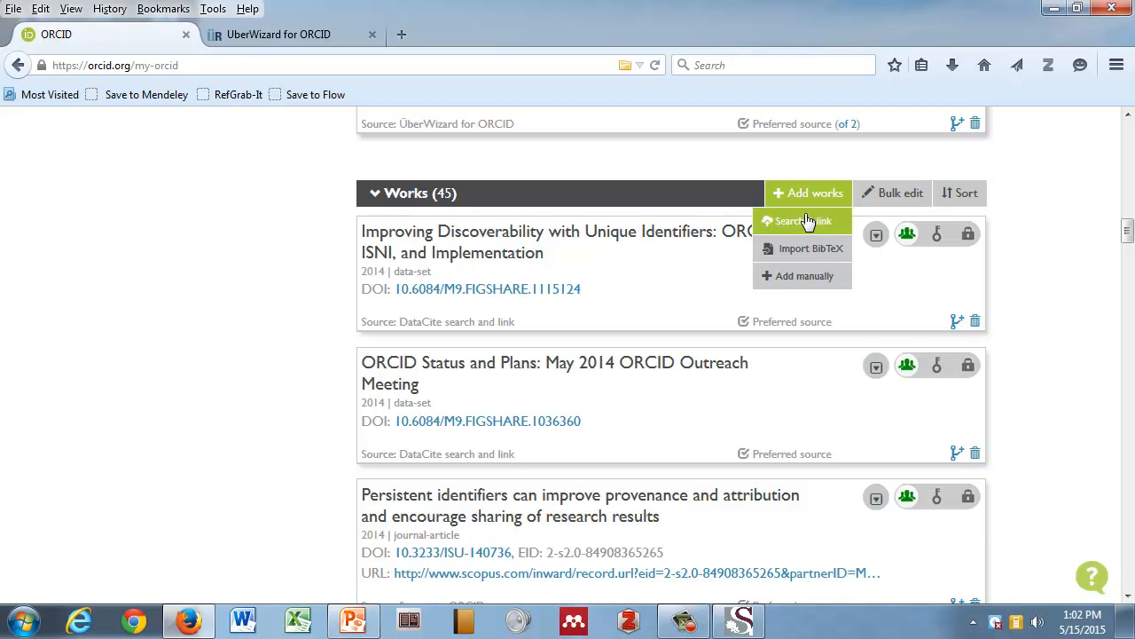
# Choose Search & link for works and launch the Europe PubMed Central wizard from the Link Works list.
pyautogui.click(798, 220)
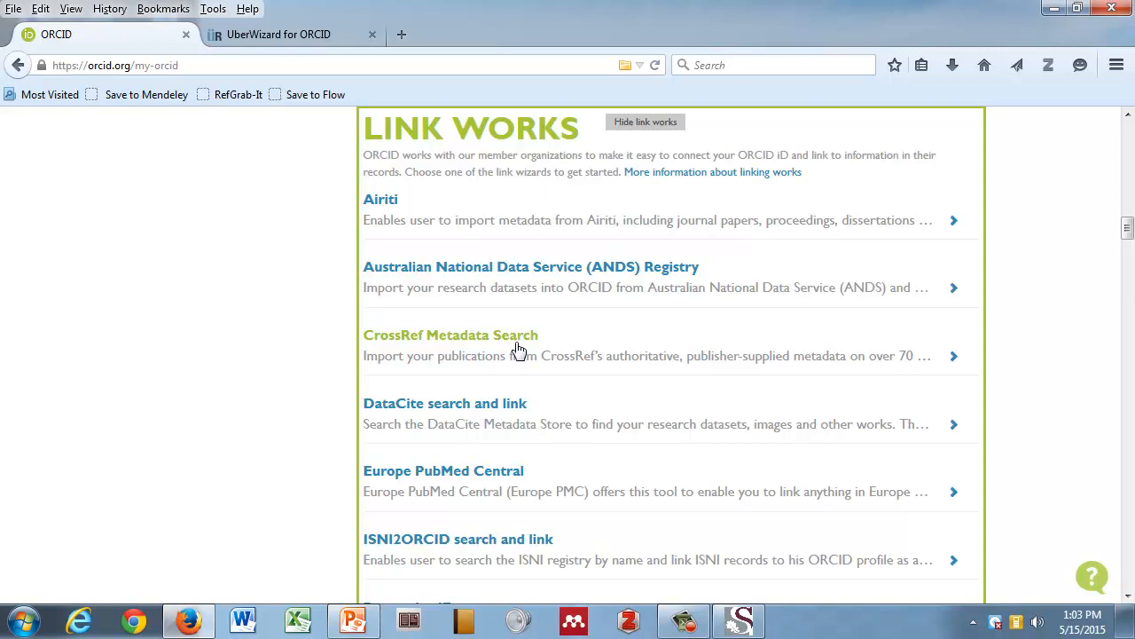
pyautogui.moveTo(525, 344)
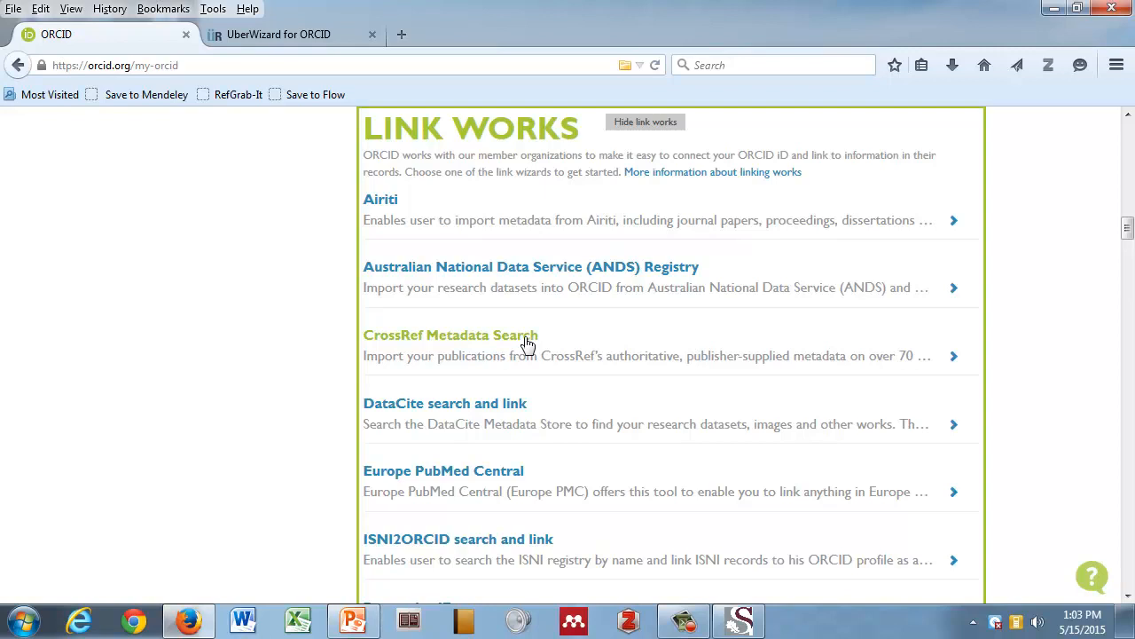
pyautogui.scroll(-3)
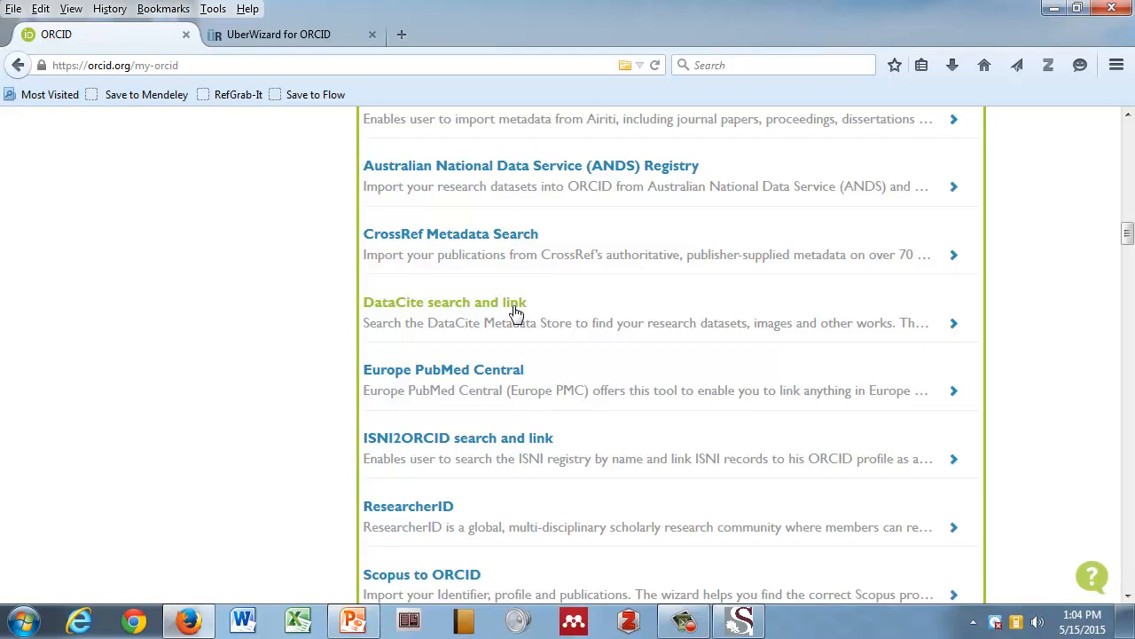
pyautogui.moveTo(506, 380)
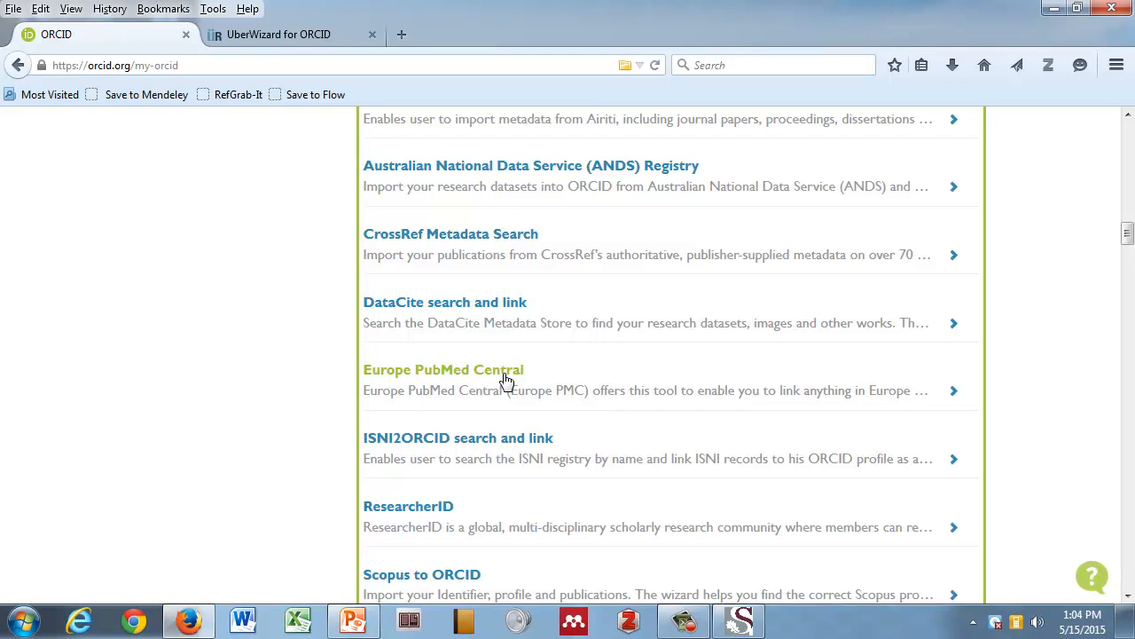
pyautogui.moveTo(475, 582)
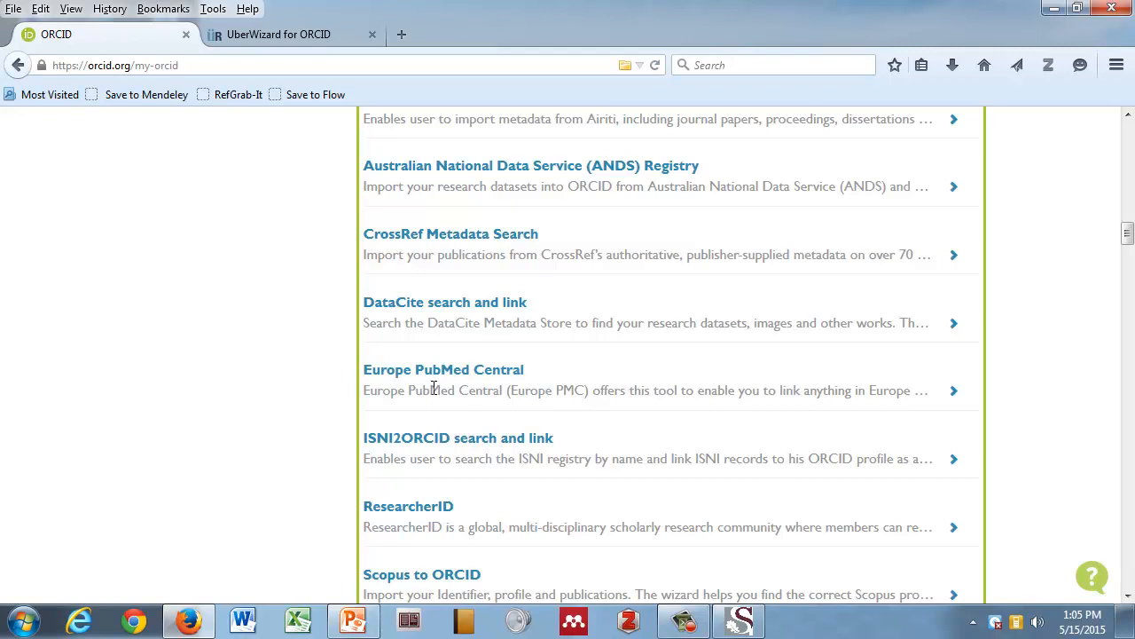
pyautogui.click(444, 369)
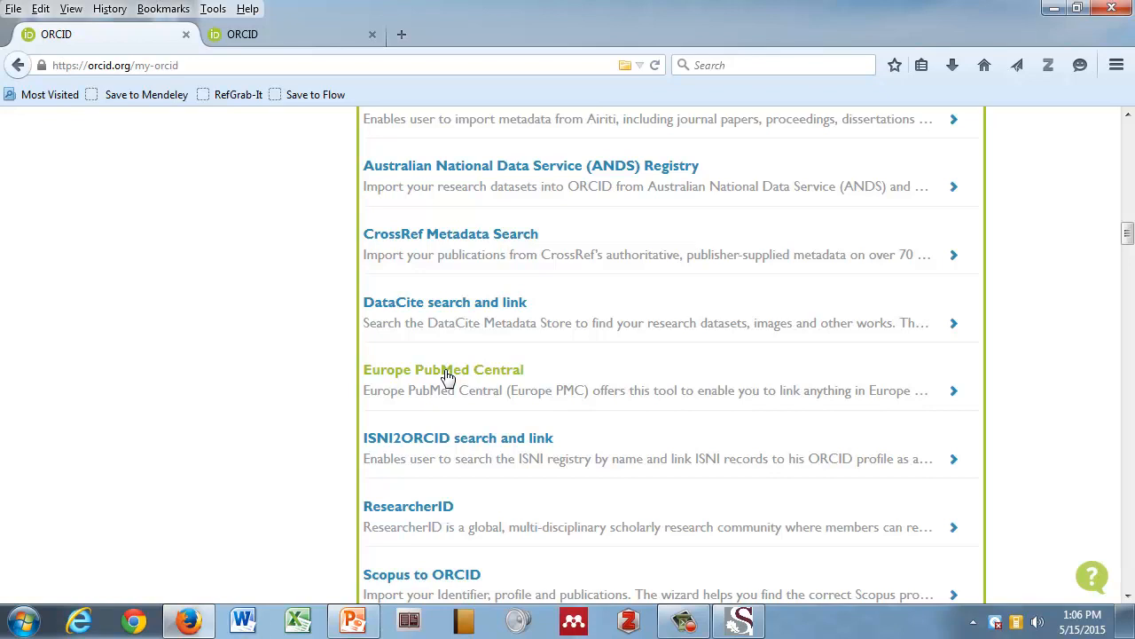
pyautogui.moveTo(445, 84)
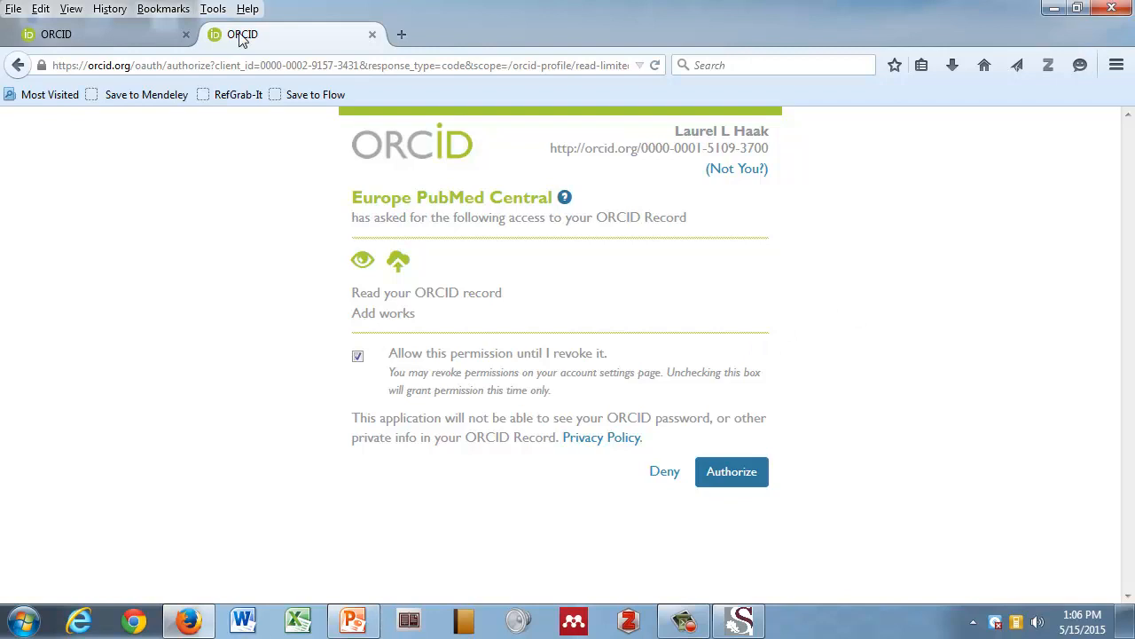
pyautogui.moveTo(241, 33)
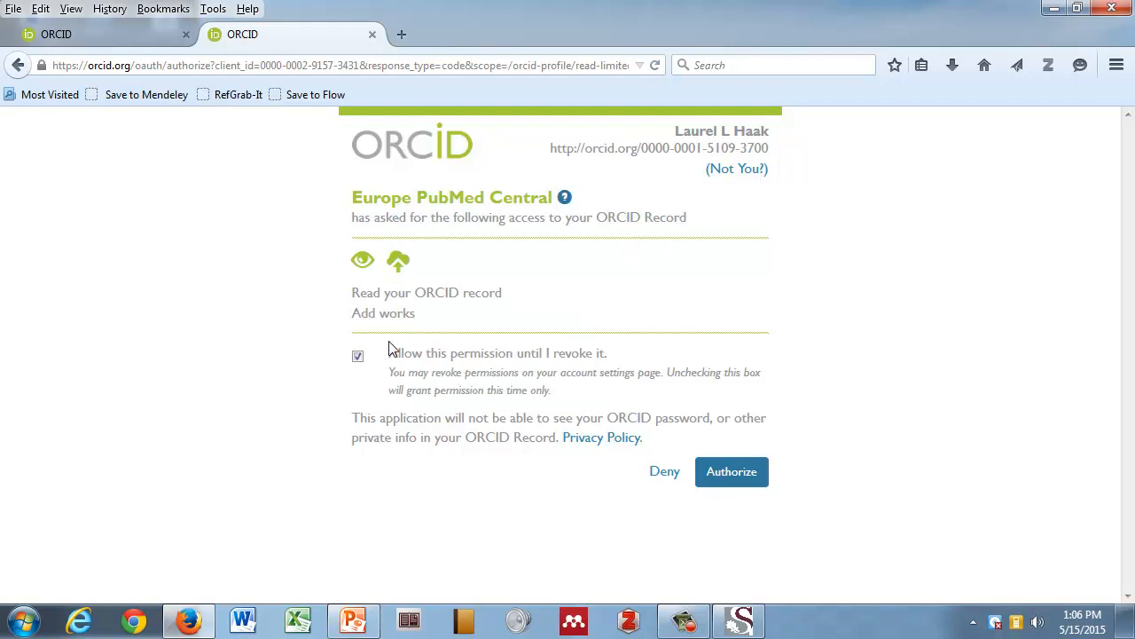
pyautogui.moveTo(388, 305)
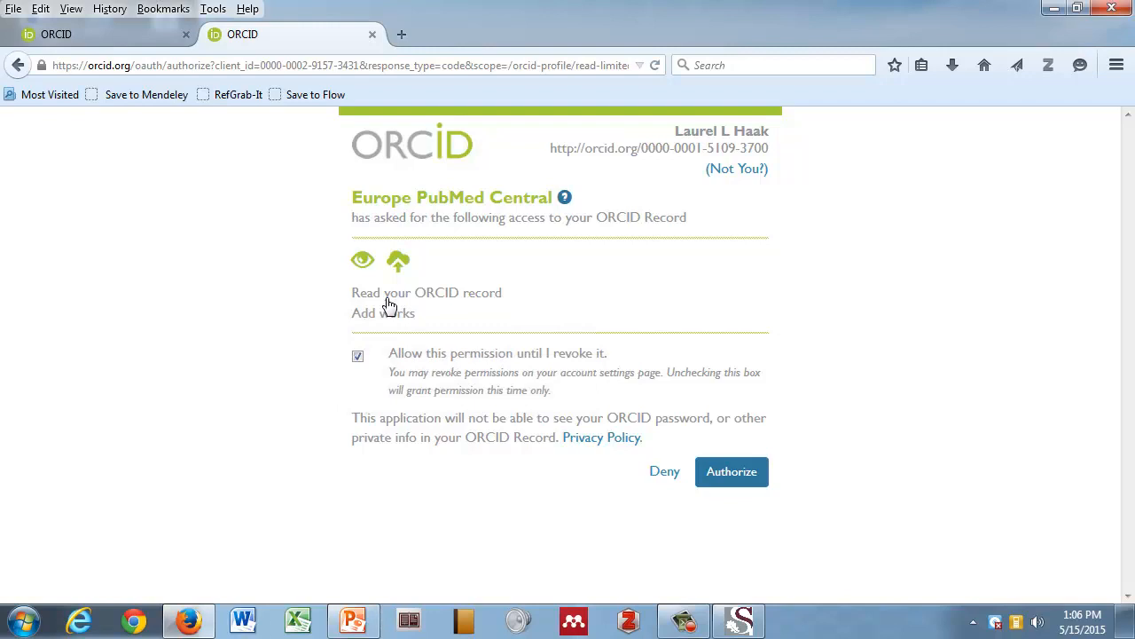
pyautogui.moveTo(401, 351)
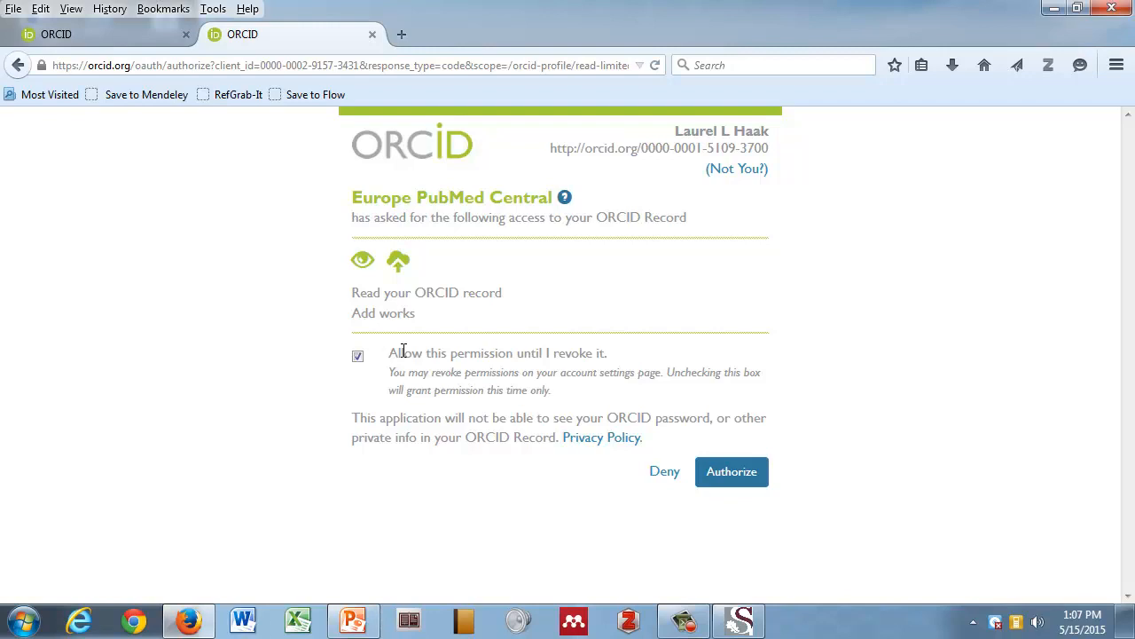
# Authorize Europe PubMed Central to read the ORCID record and add works, keeping the permission ticked.
pyautogui.click(359, 355)
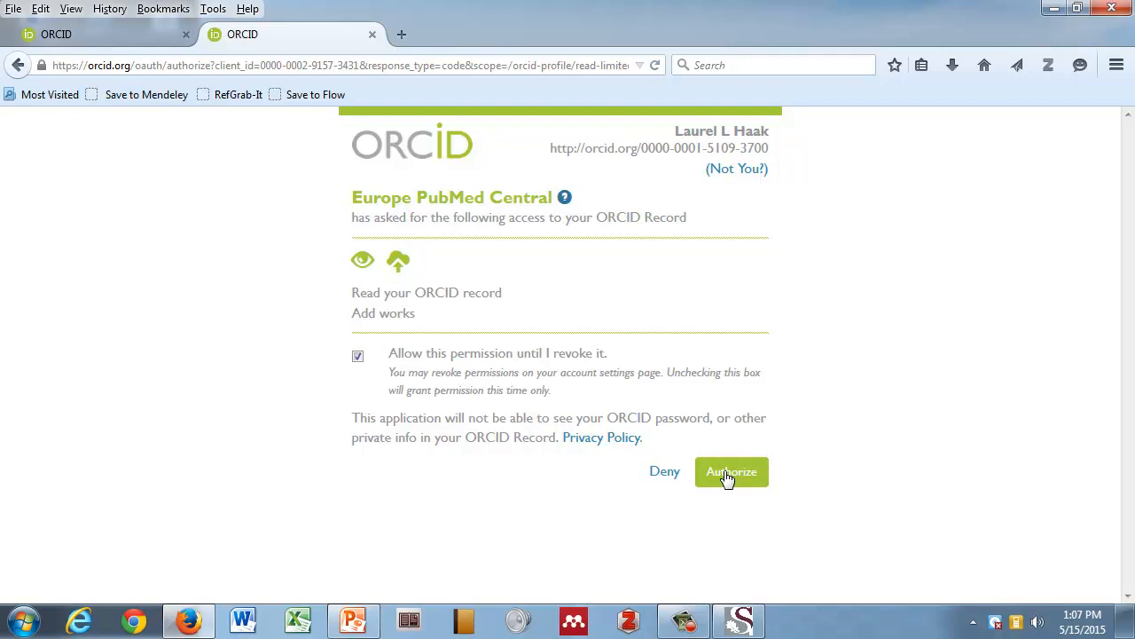
pyautogui.click(731, 472)
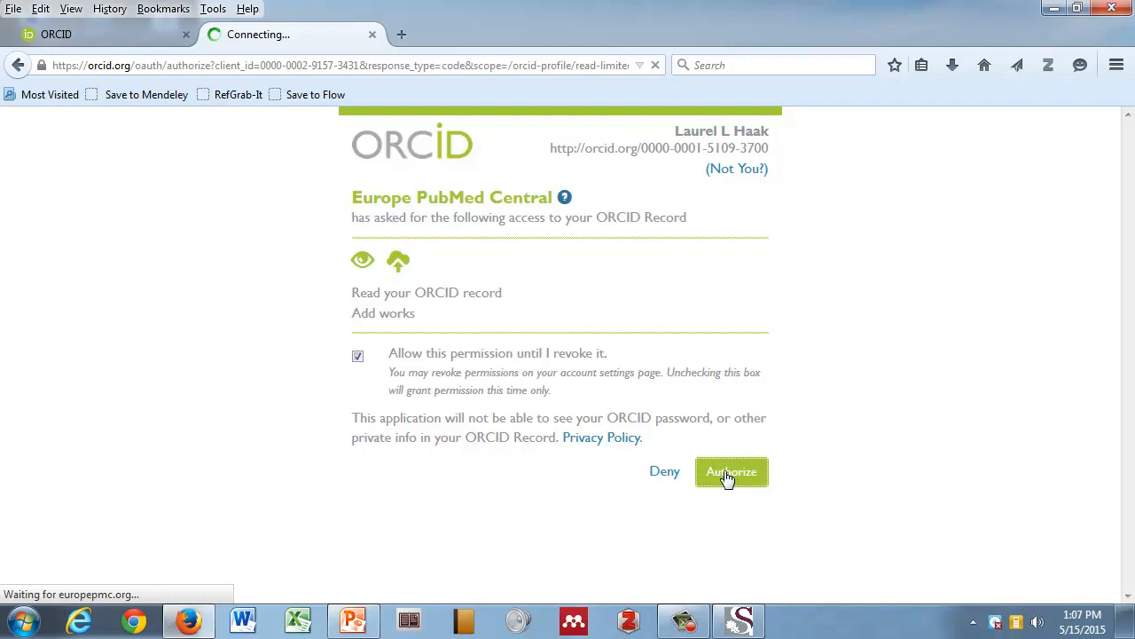
# Bring up Laurel L Haak's 25 of 28 publications in the Europe PMC linking wizard.
pyautogui.click(730, 472)
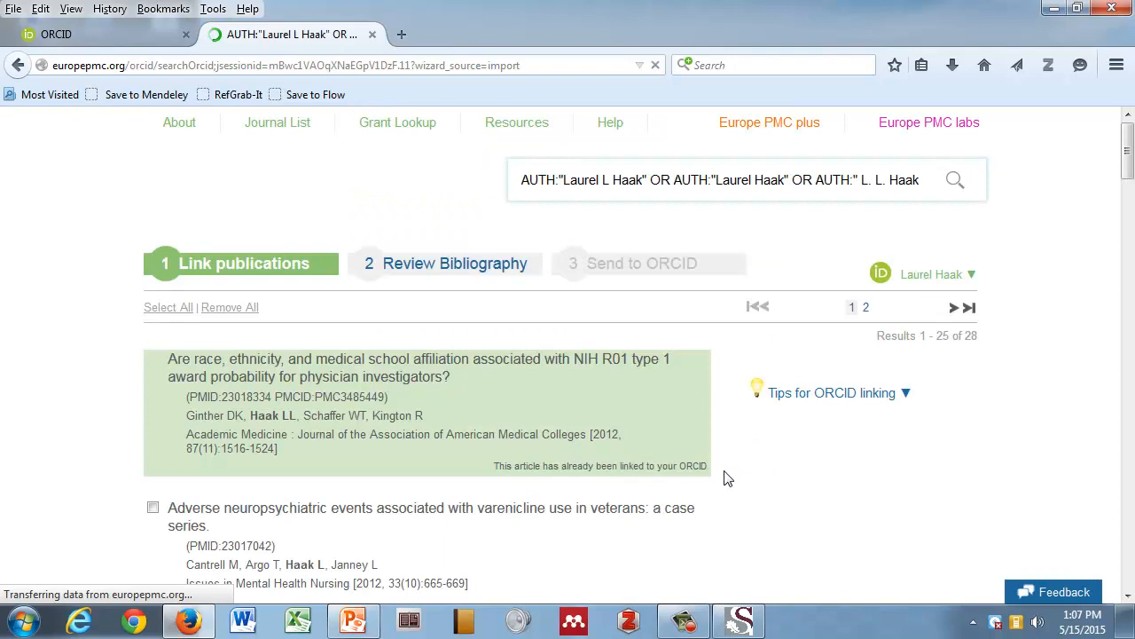